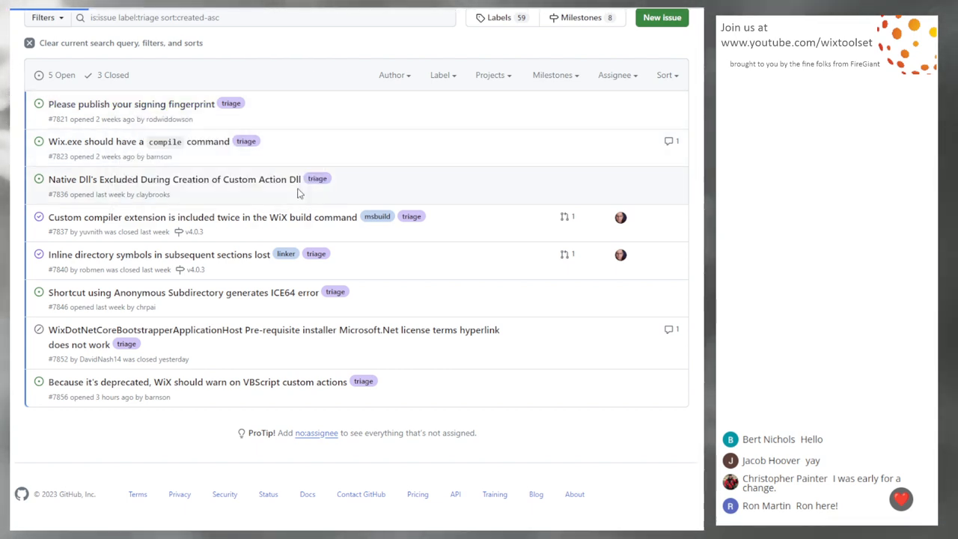
Read issue #7821 about the signing fingerprint and assign a maintainer to it
left_click(132, 105)
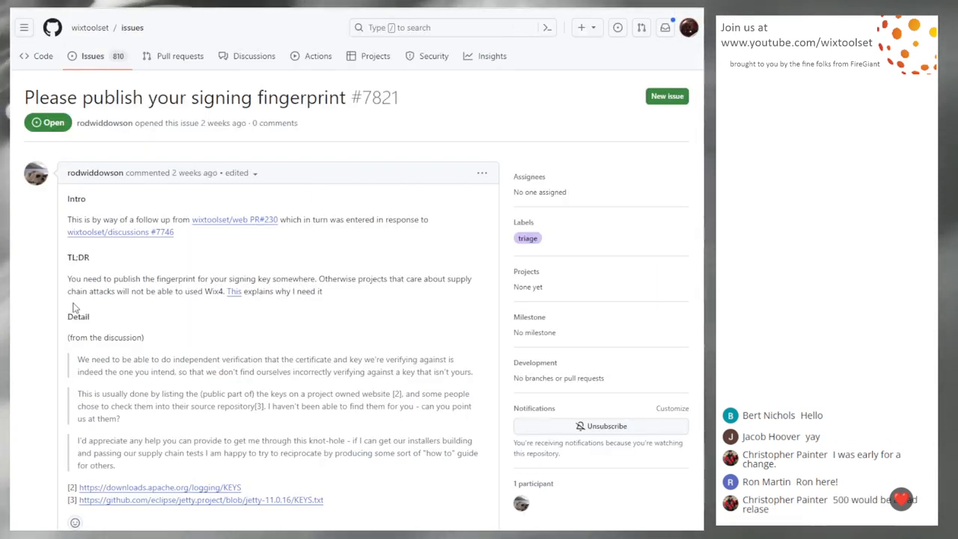
mouse_move(43, 291)
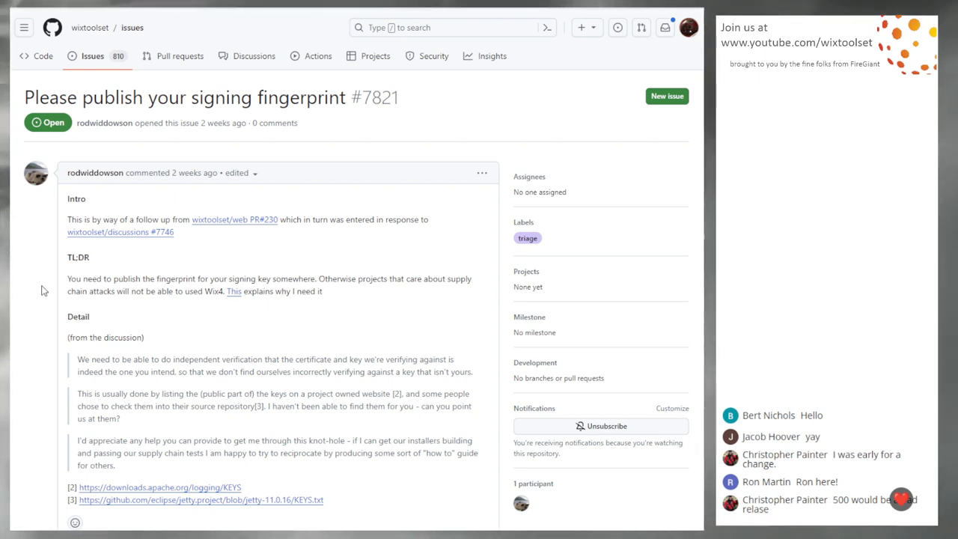
mouse_move(33, 282)
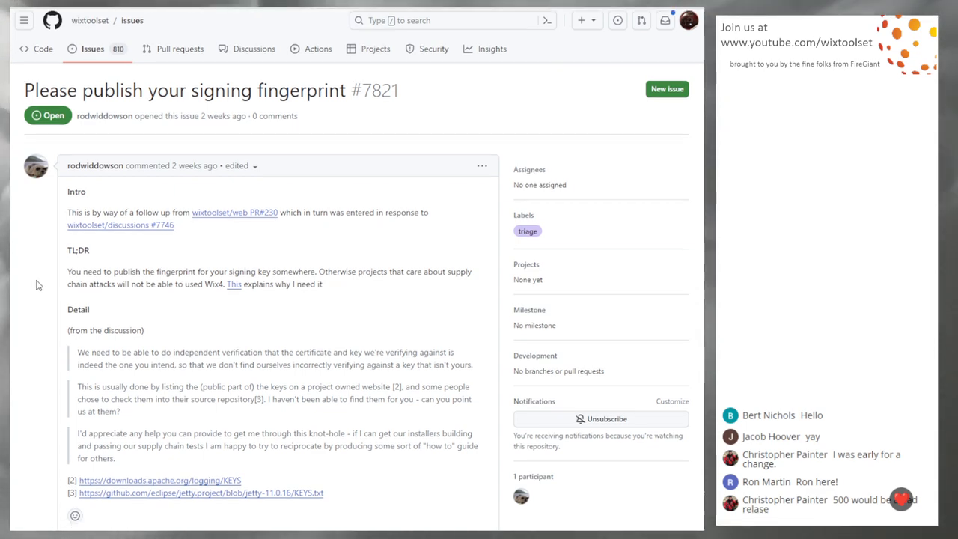
scroll("down", 3)
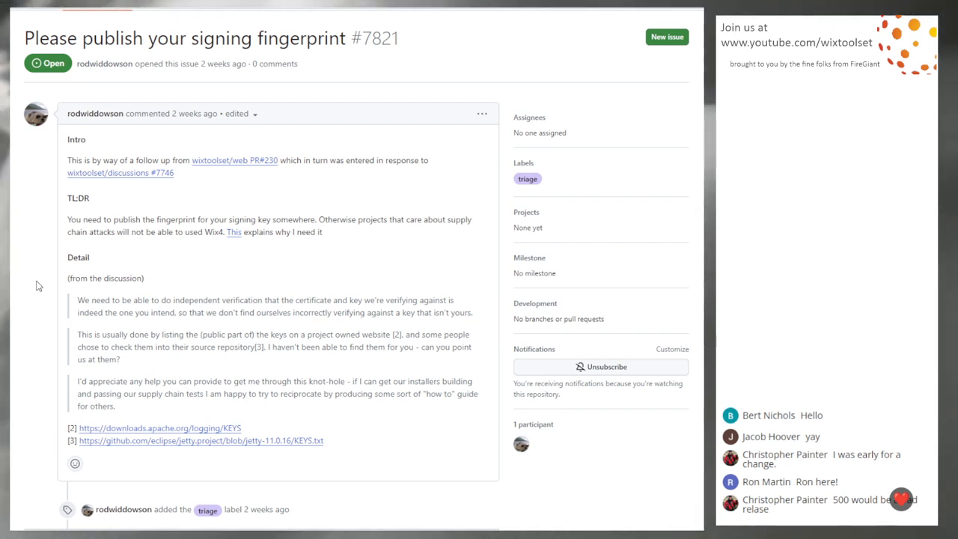
scroll("up", 3)
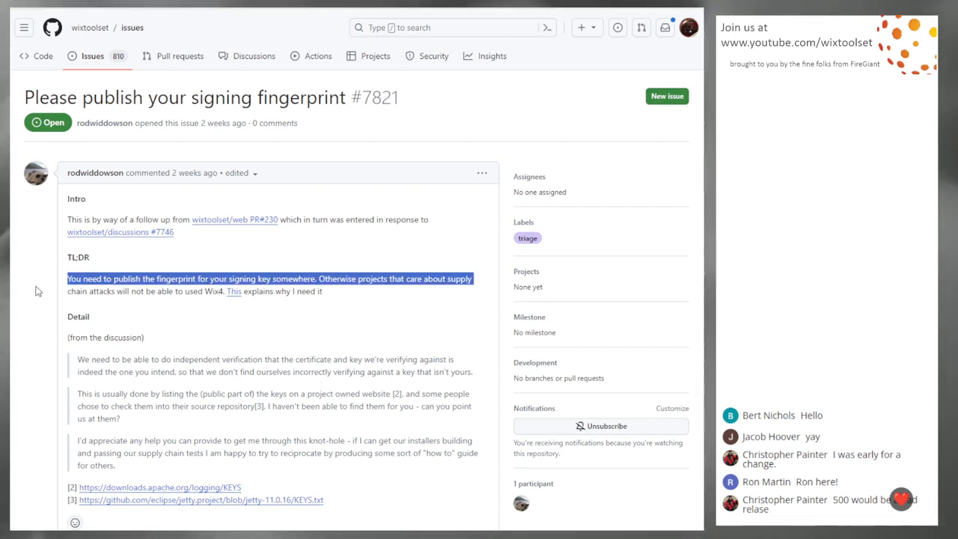
left_click(33, 296)
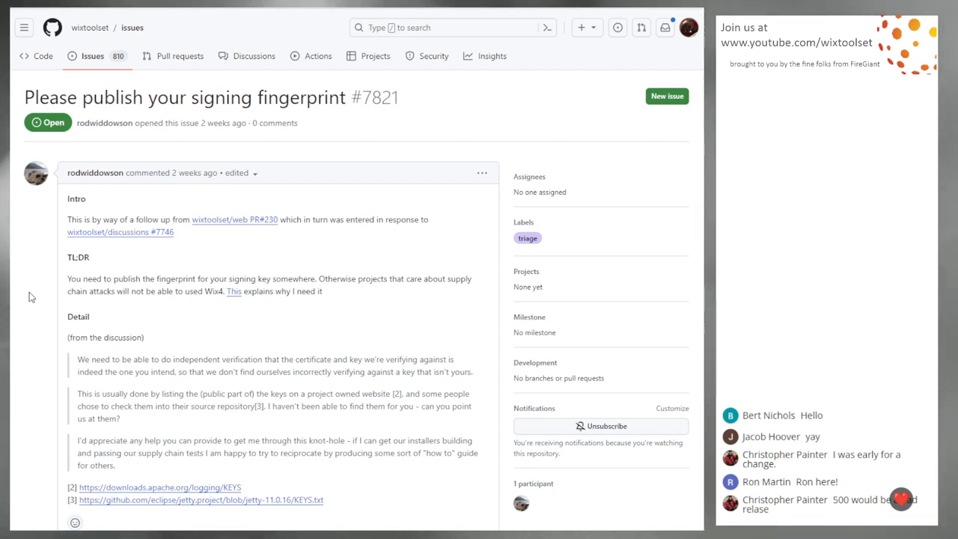
mouse_move(43, 299)
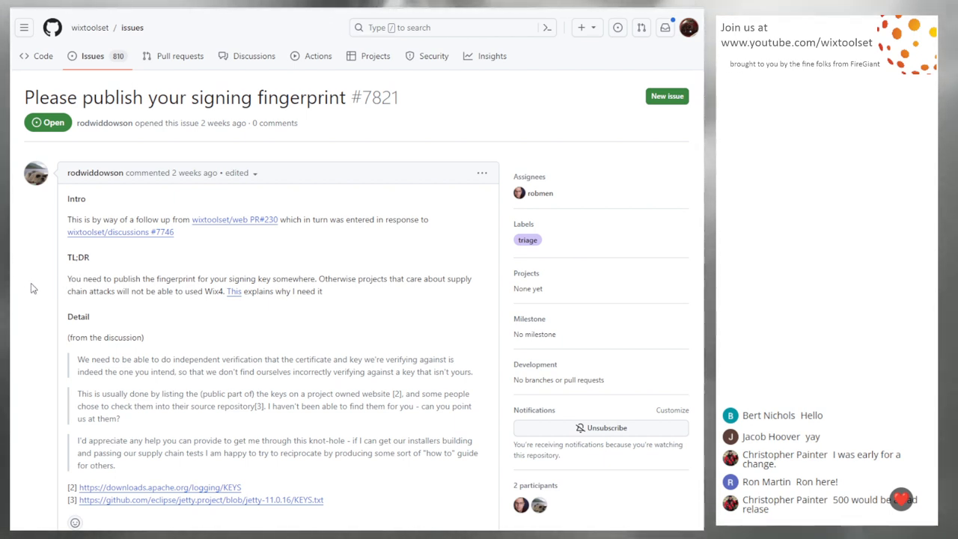
mouse_move(41, 281)
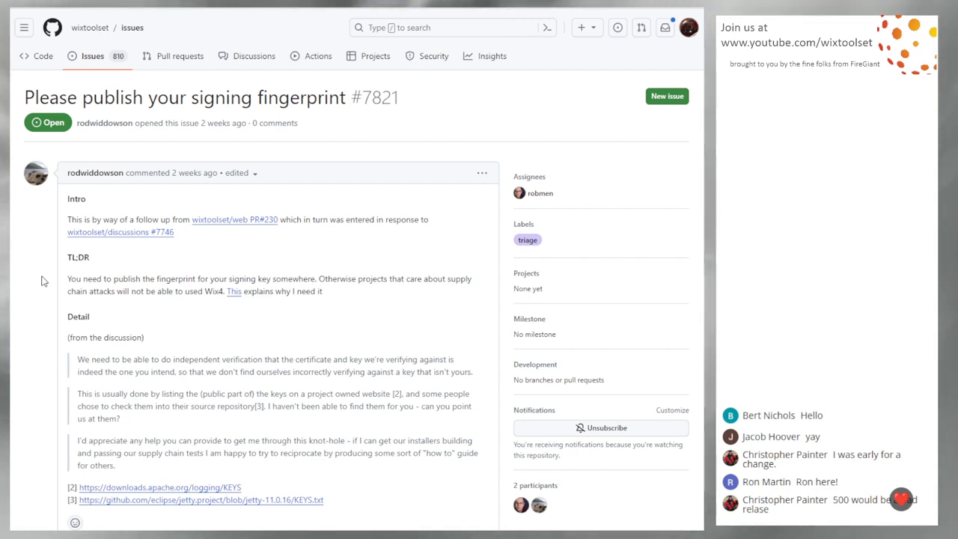
Go back to the triage issues list, now showing 4 open issues without #7821
left_click(93, 56)
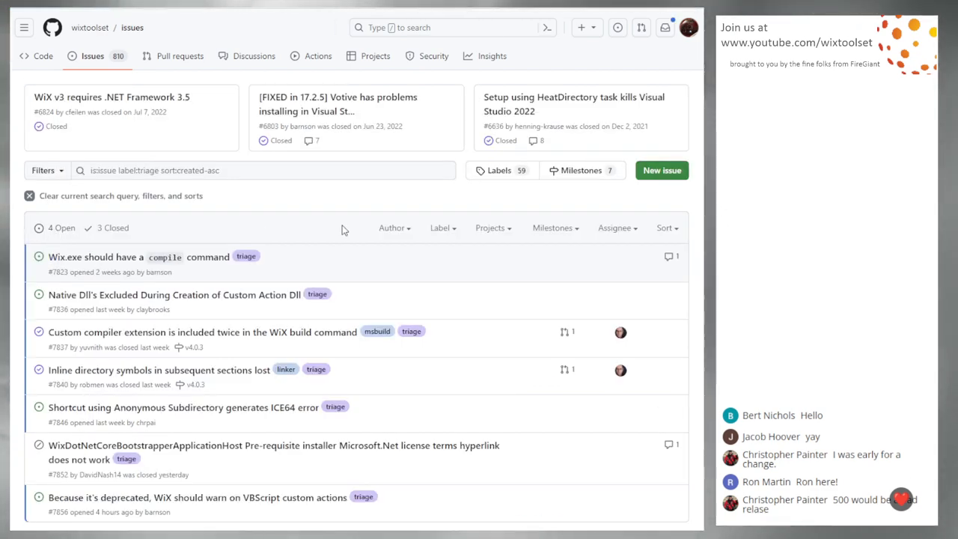
scroll("down", 3)
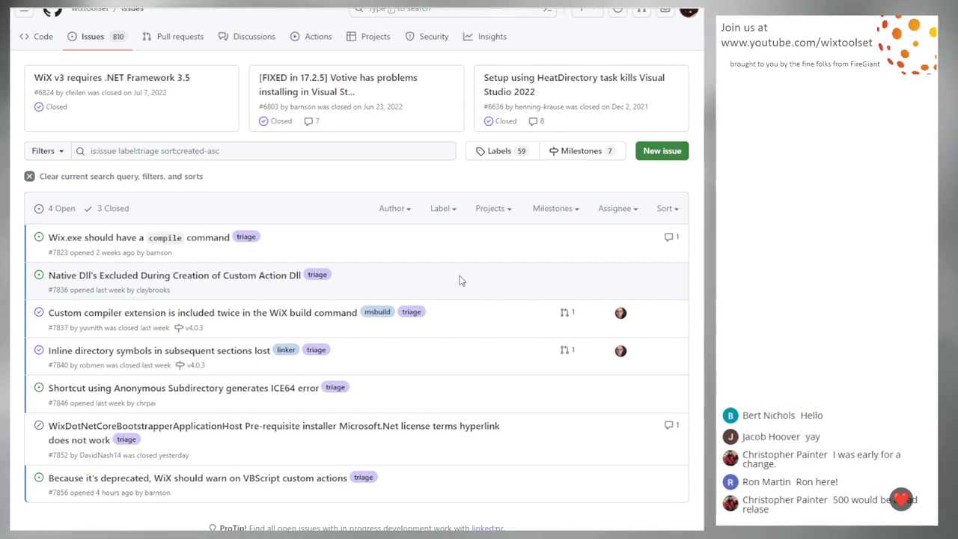
mouse_move(451, 276)
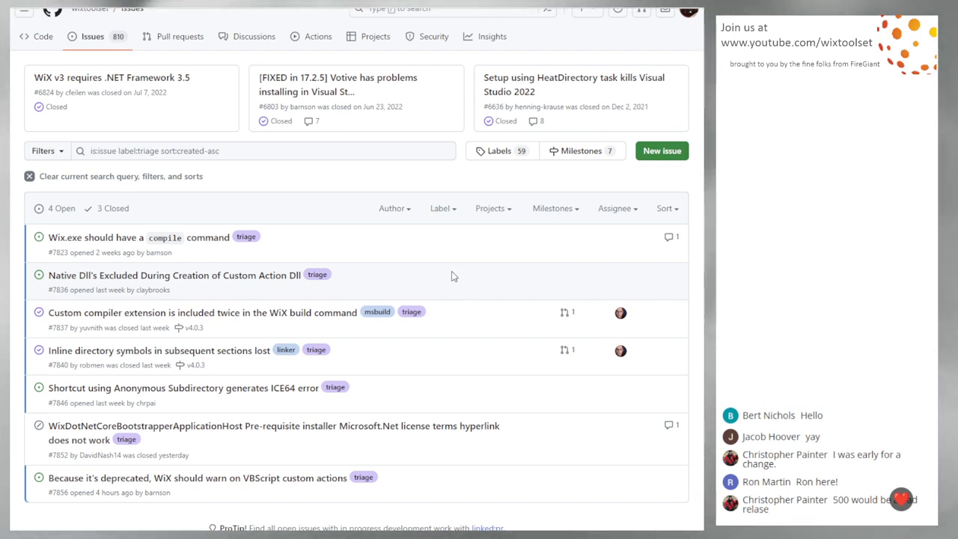
mouse_move(213, 285)
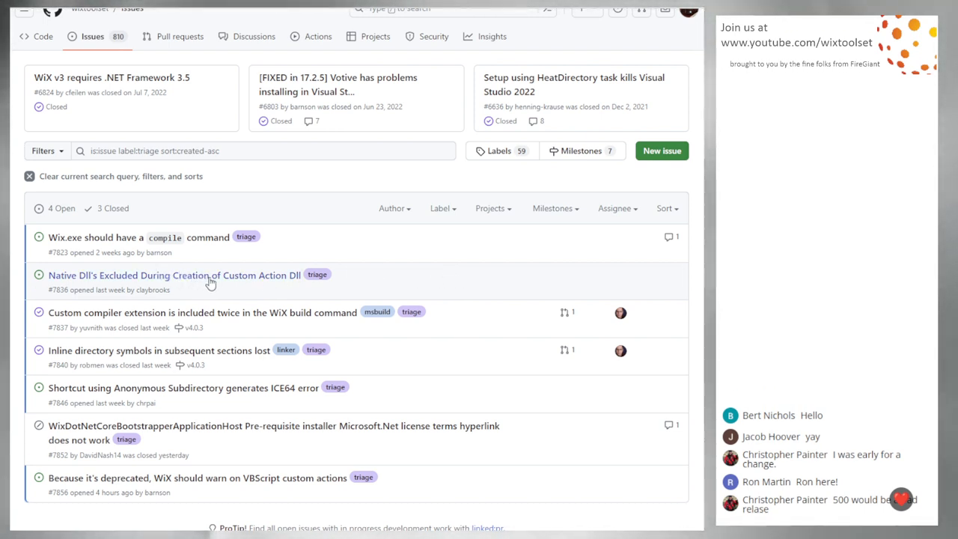
Read through issue #7836, Native Dll's Excluded During Creation of Custom Action Dll
left_click(173, 276)
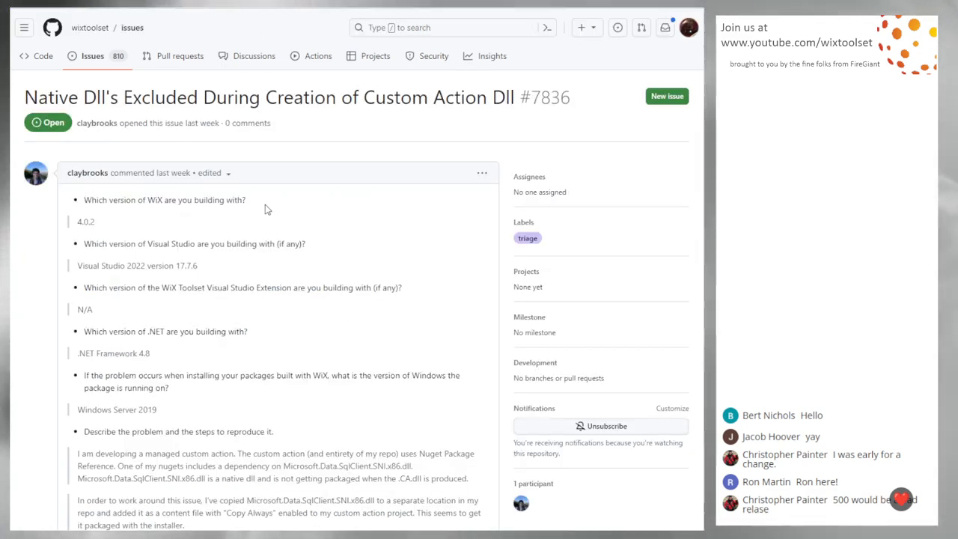
scroll("down", 3)
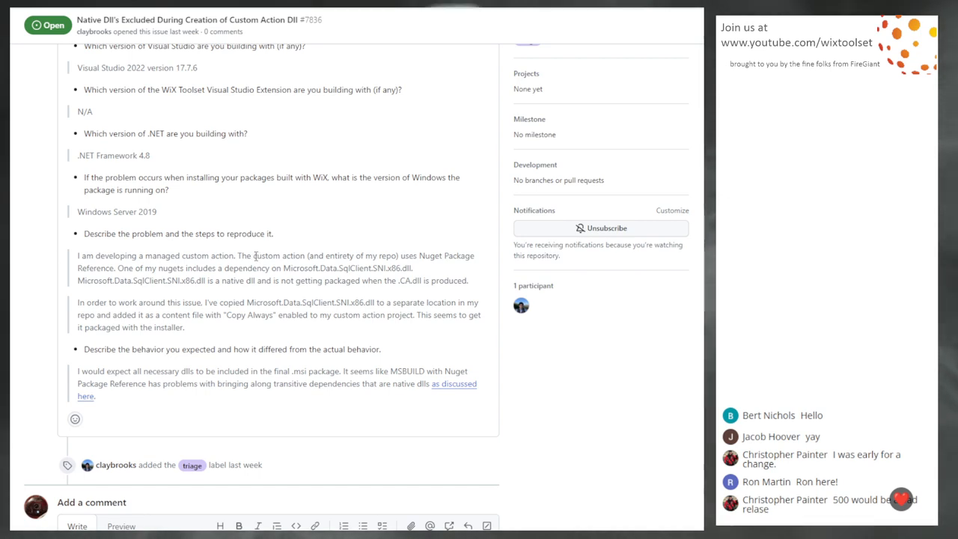
mouse_move(39, 247)
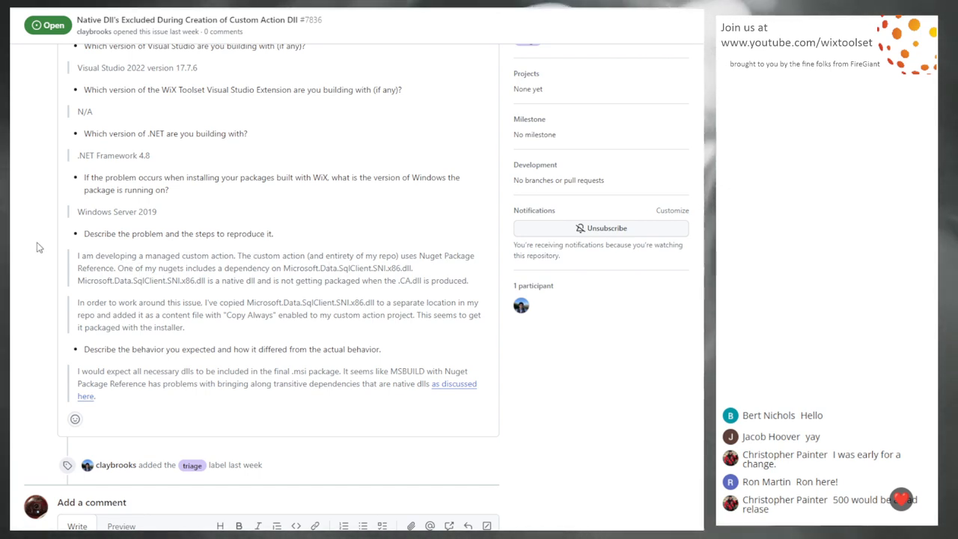
scroll("down", 3)
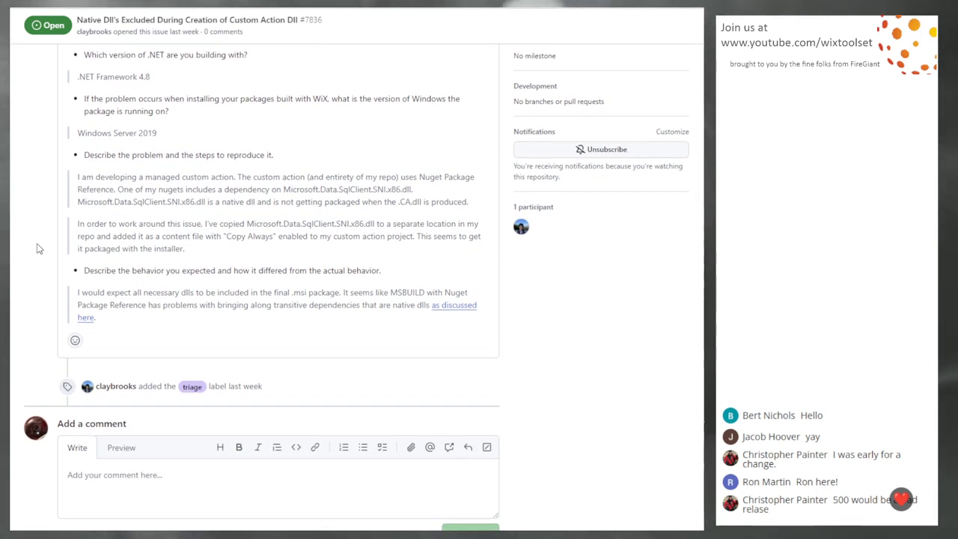
scroll("up", 3)
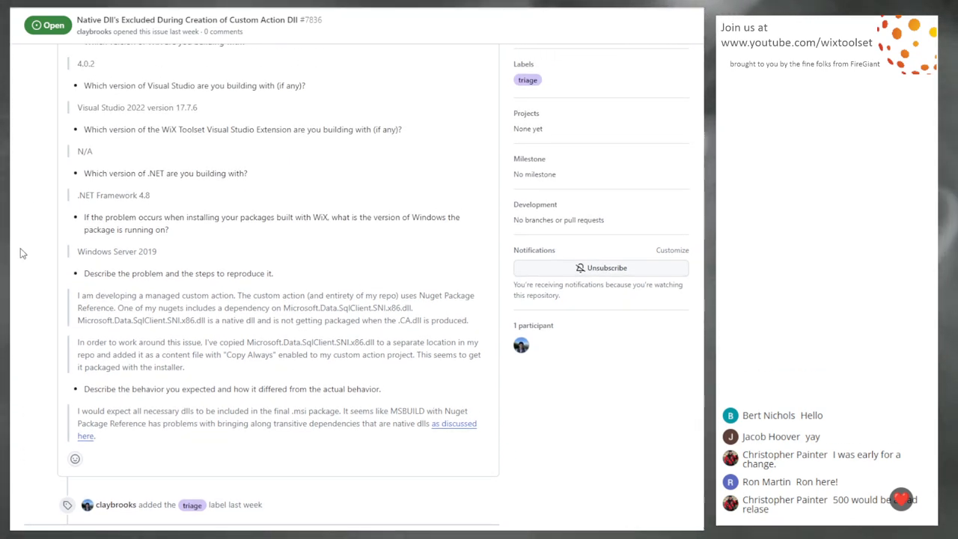
scroll("up", 3)
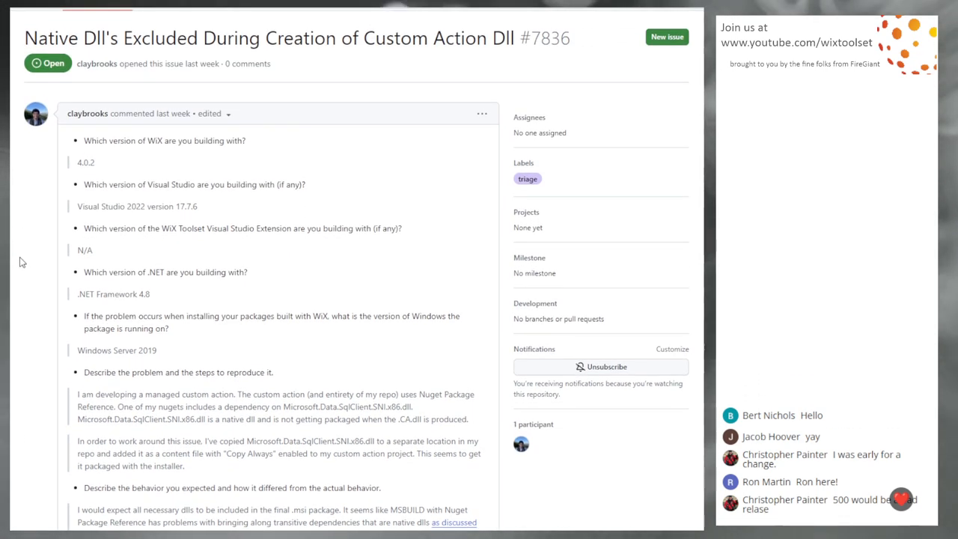
scroll("down", 3)
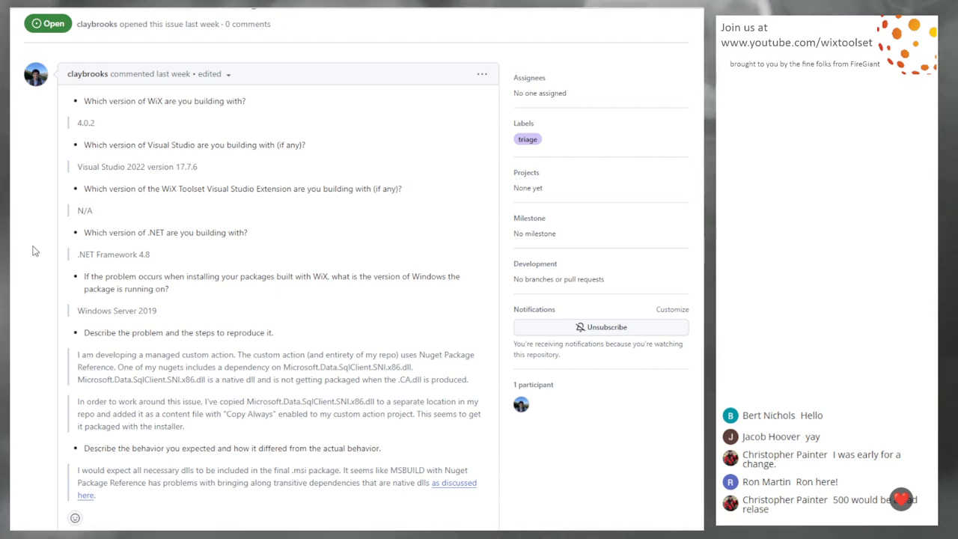
mouse_move(52, 227)
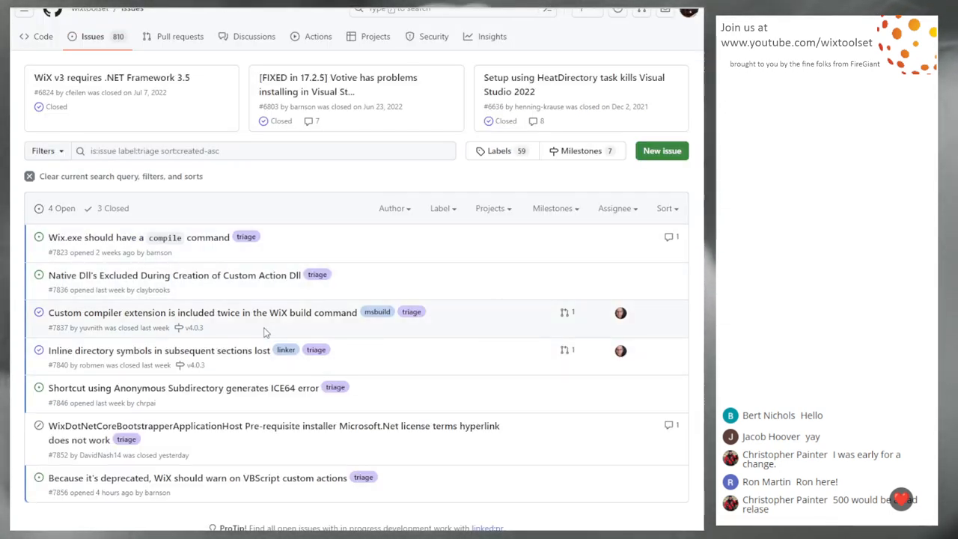
mouse_move(560, 305)
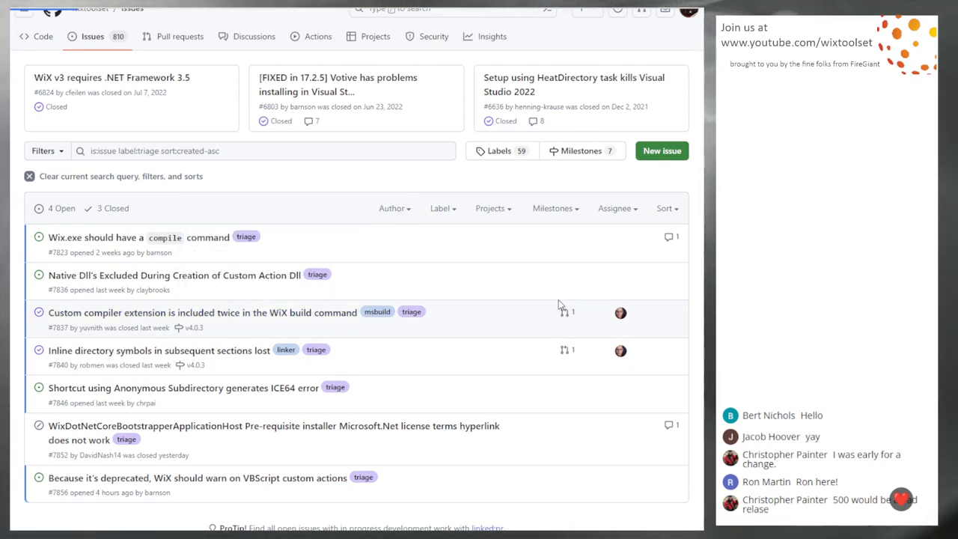
left_click(202, 313)
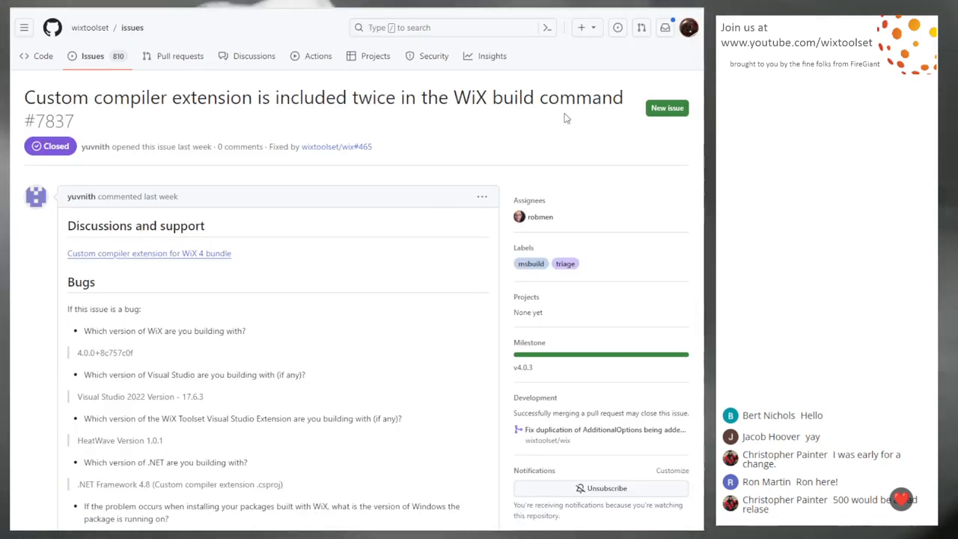
mouse_move(365, 219)
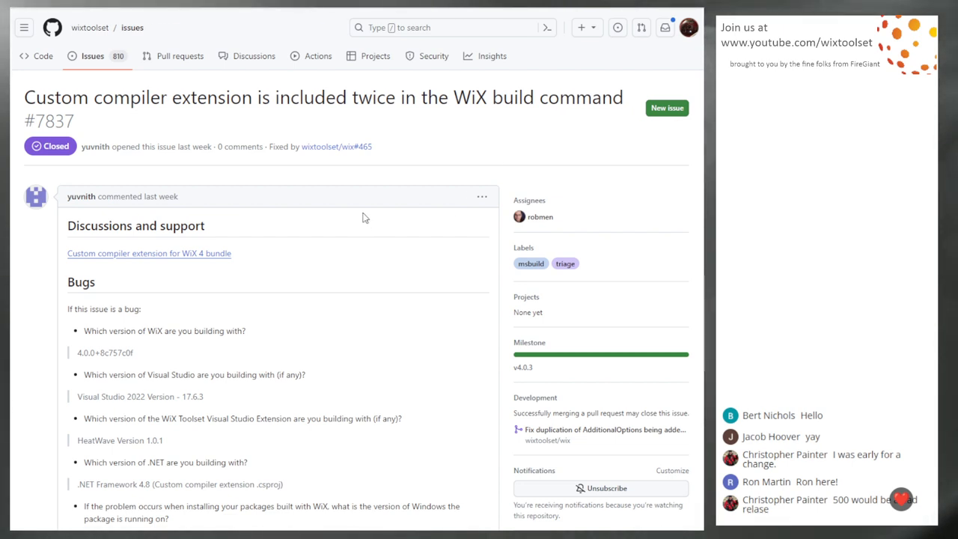
scroll("down", 3)
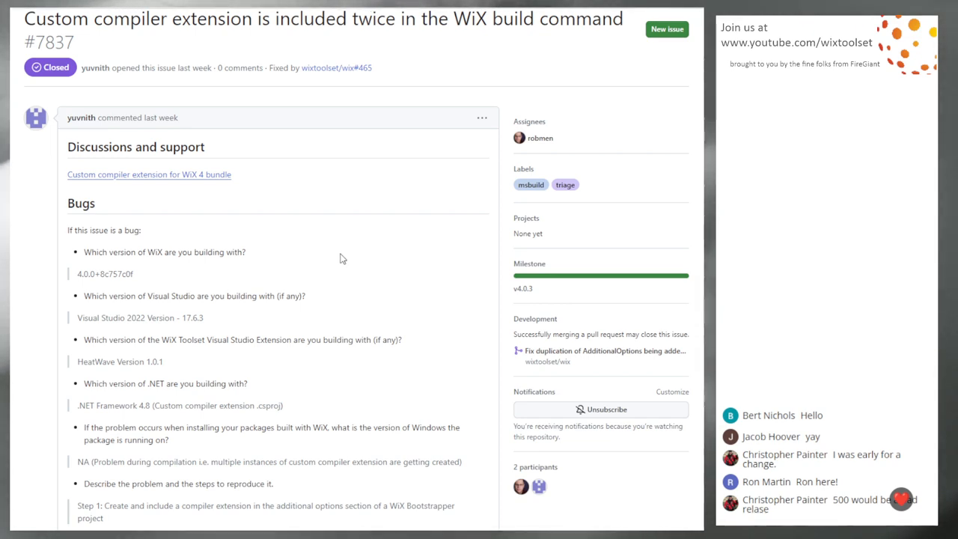
mouse_move(338, 249)
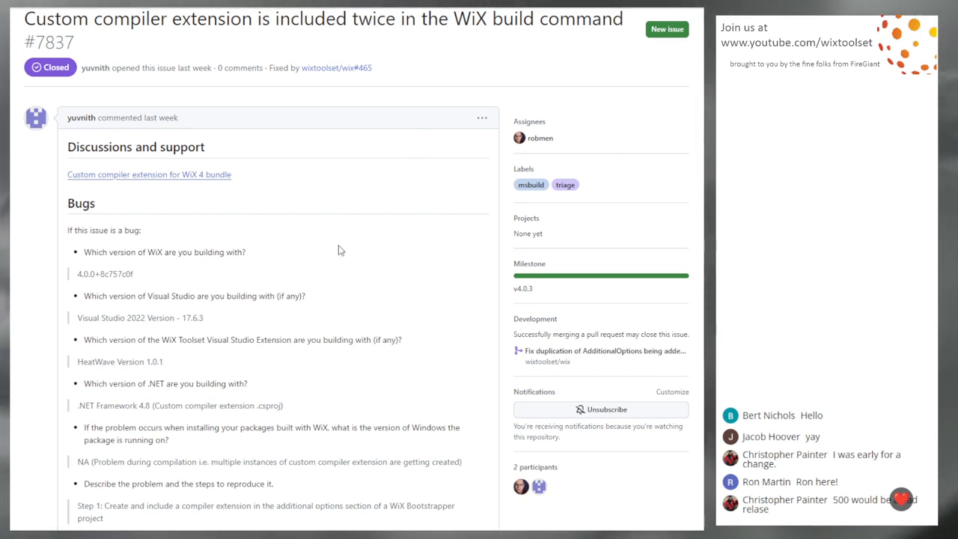
scroll("down", 3)
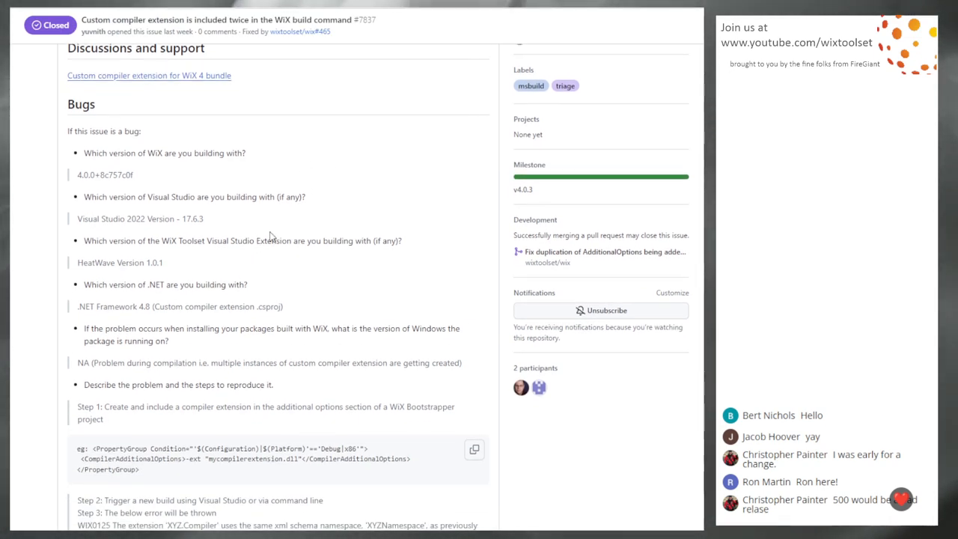
scroll("down", 3)
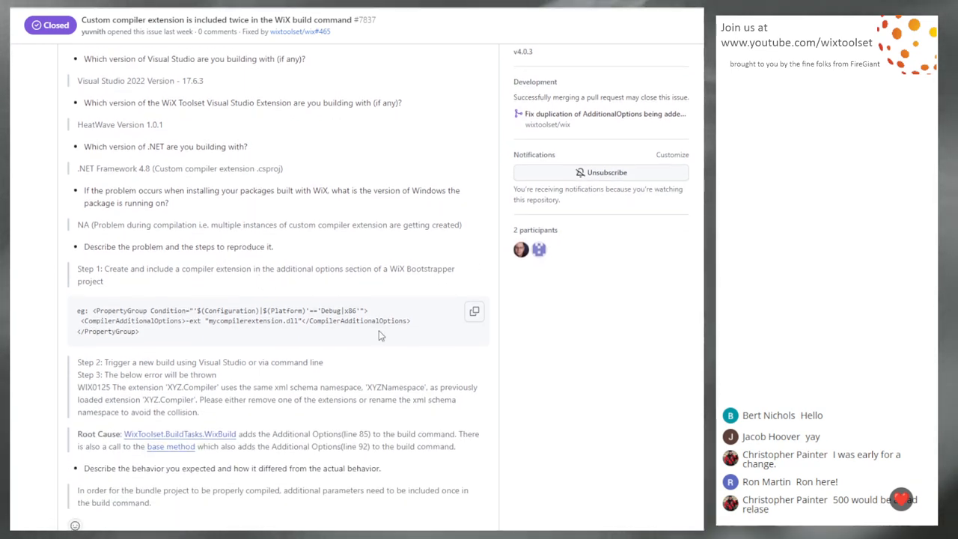
scroll("down", 3)
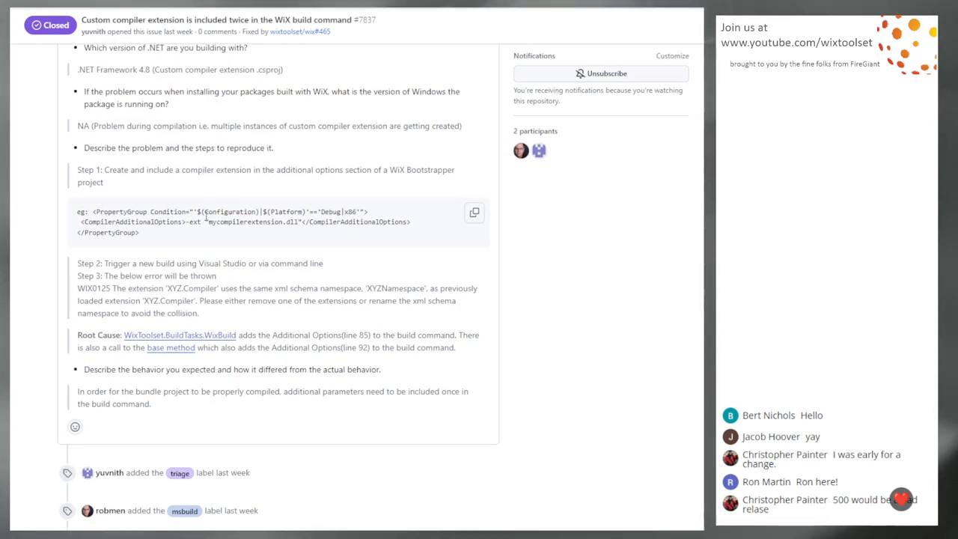
scroll("up", 3)
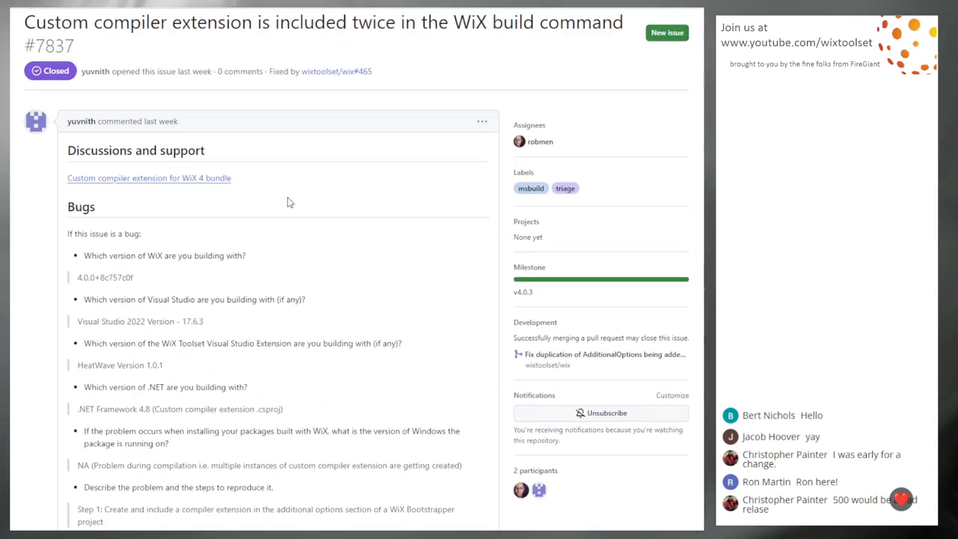
scroll("up", 3)
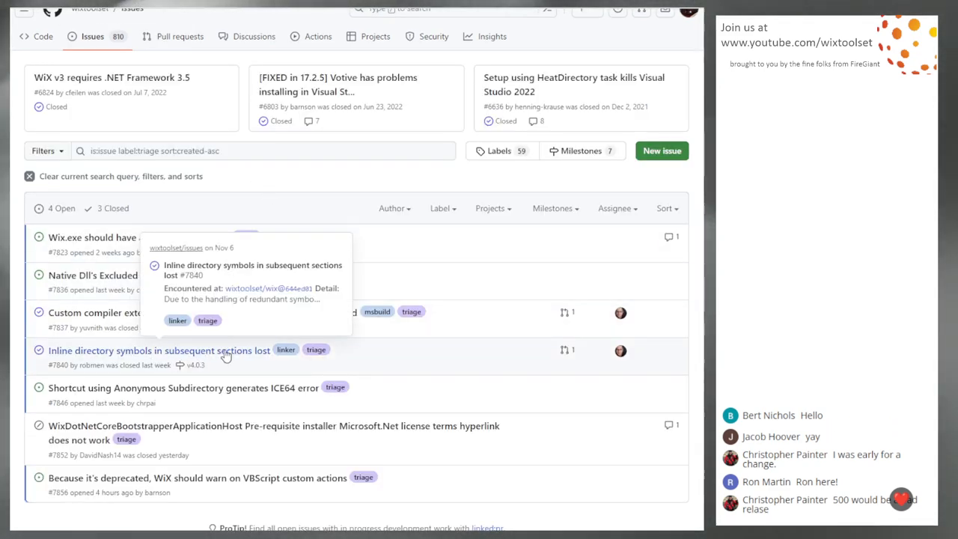
left_click(158, 350)
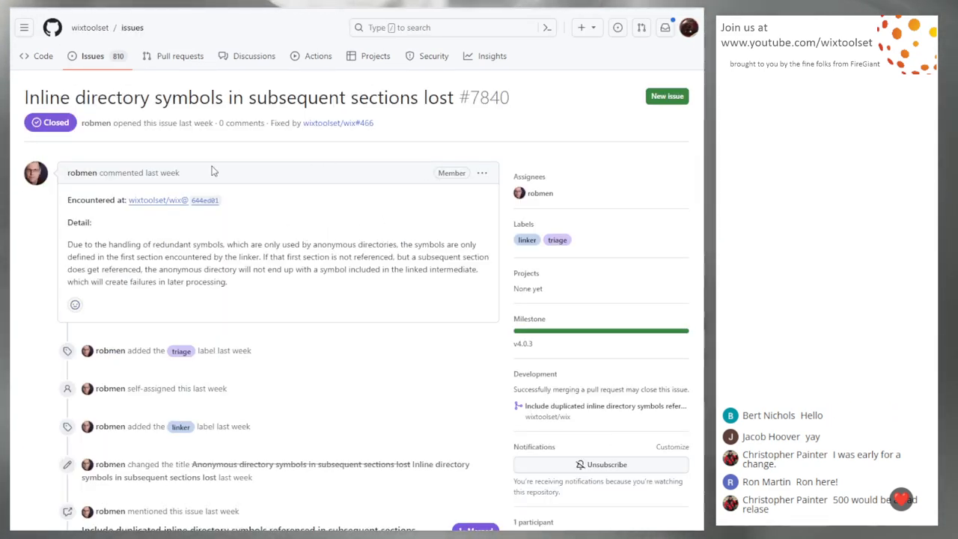
mouse_move(317, 115)
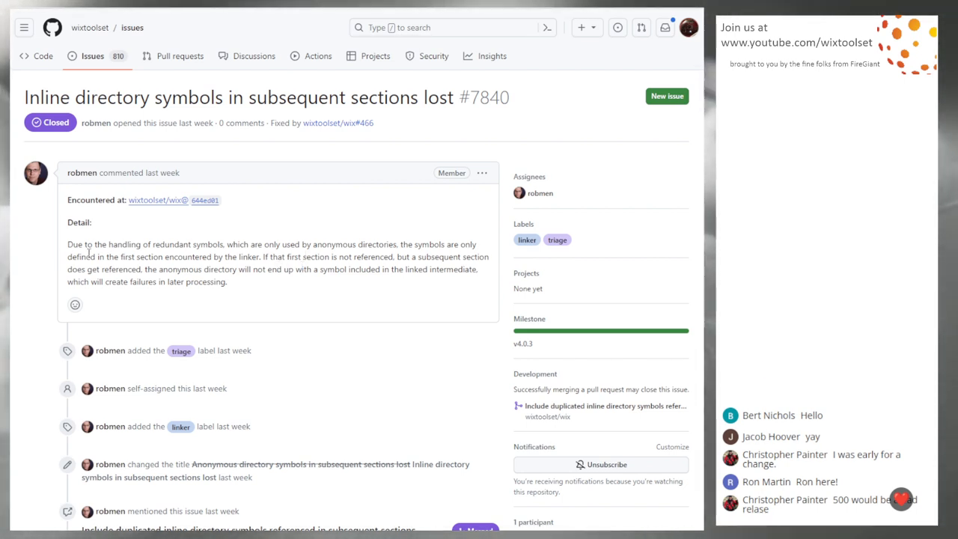
mouse_move(155, 268)
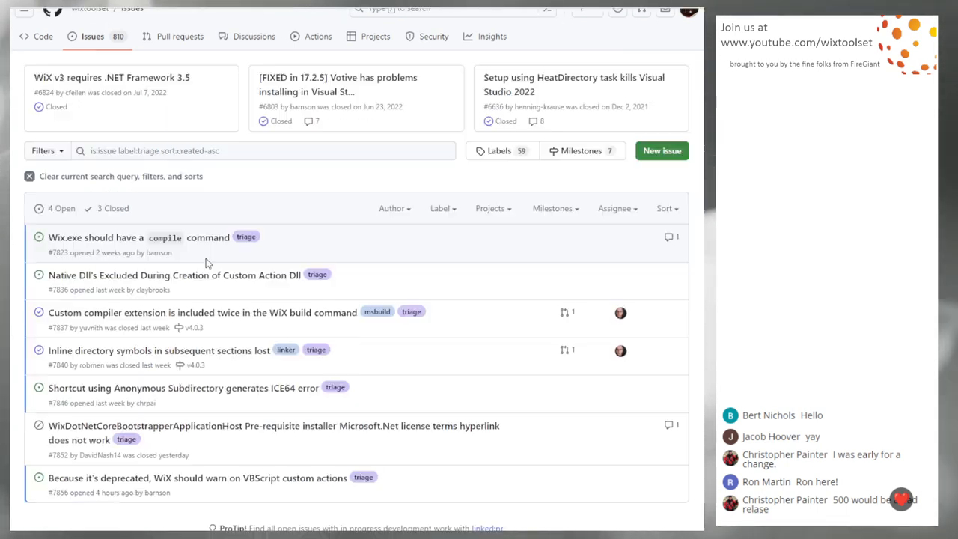
mouse_move(492, 321)
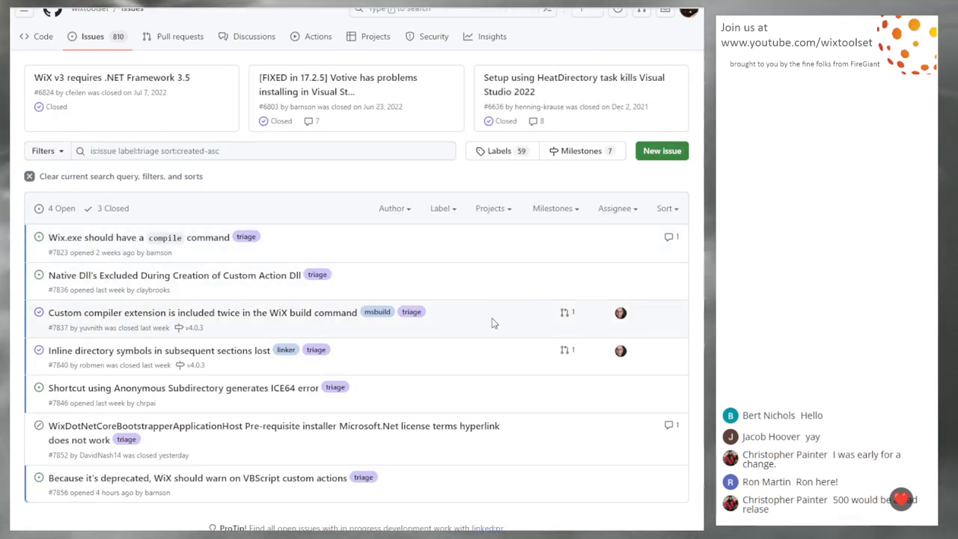
mouse_move(459, 366)
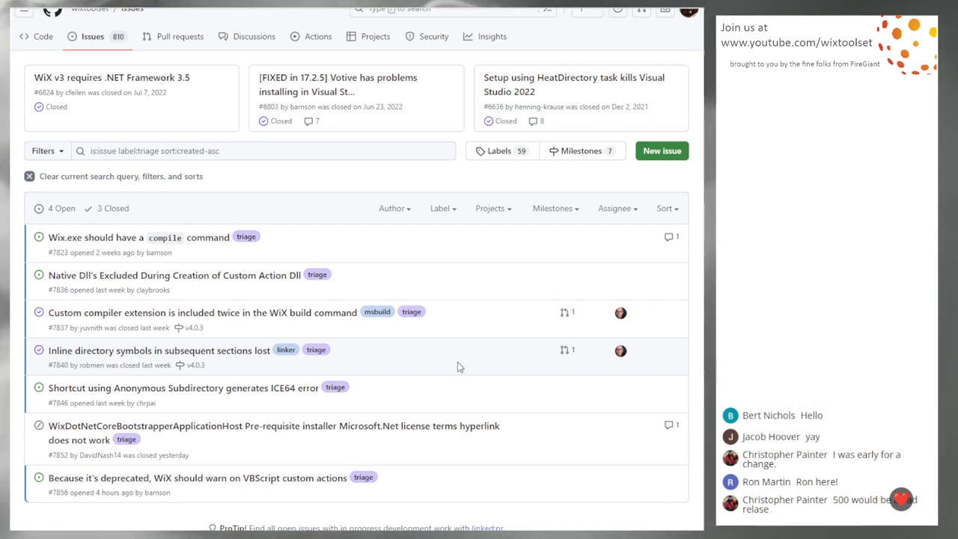
mouse_move(437, 398)
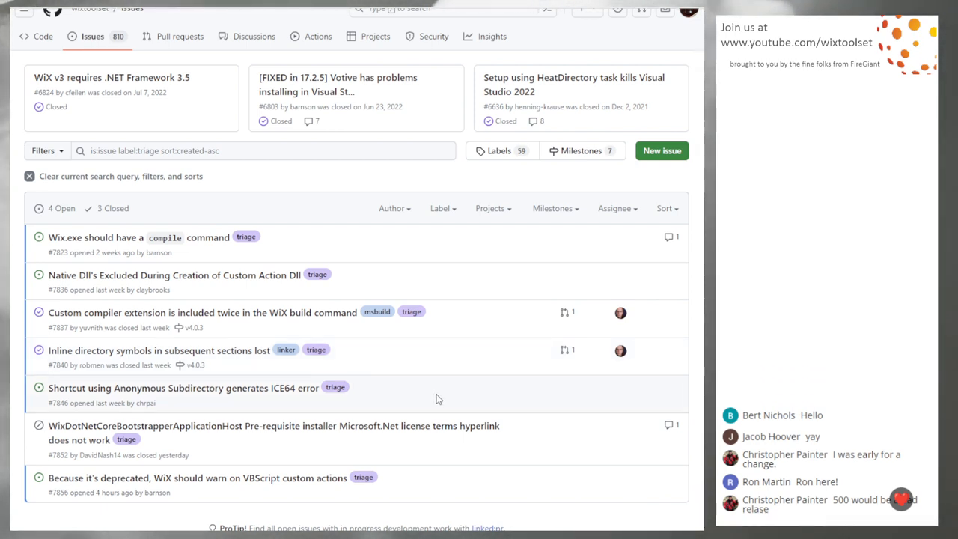
mouse_move(437, 382)
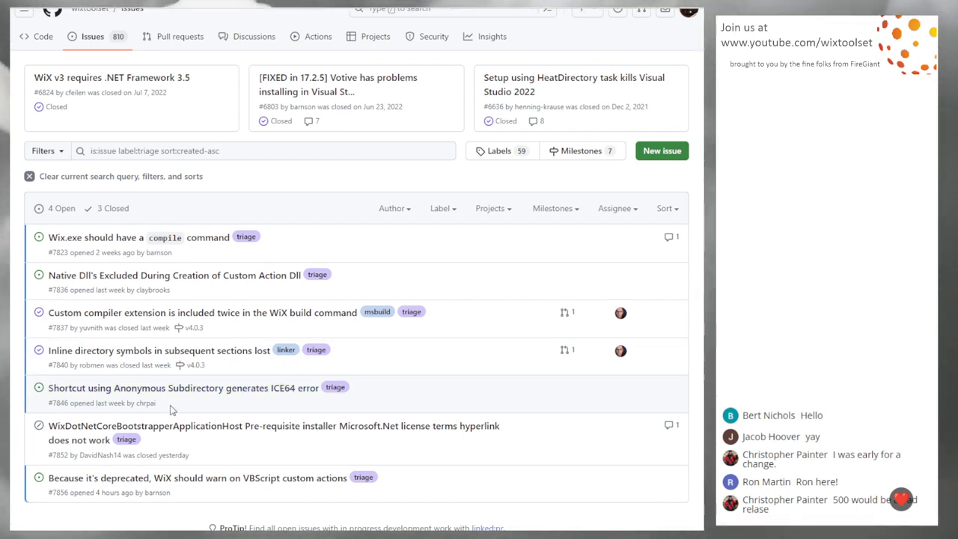
mouse_move(431, 392)
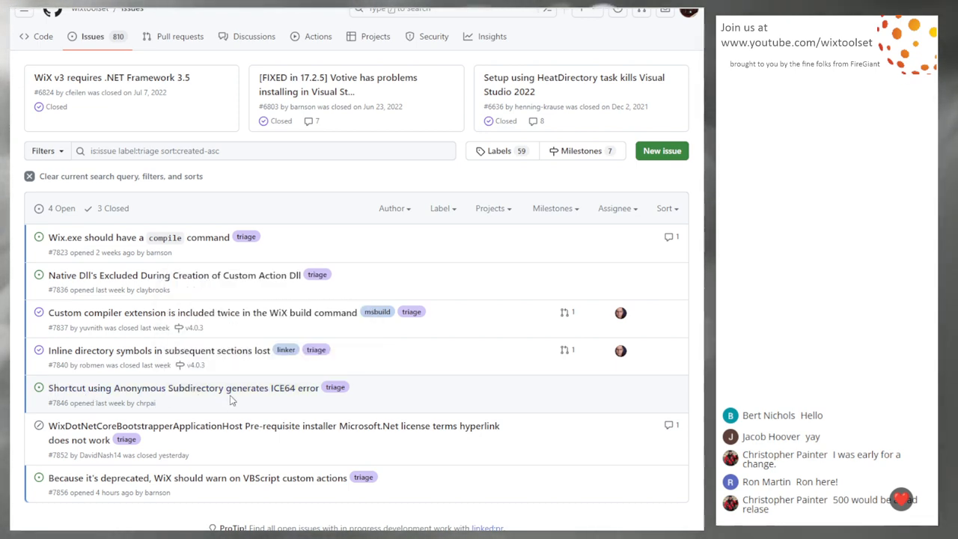
Read issue #7846's repro fragment, the ICE64 error message and the reporter's closing questions
left_click(182, 386)
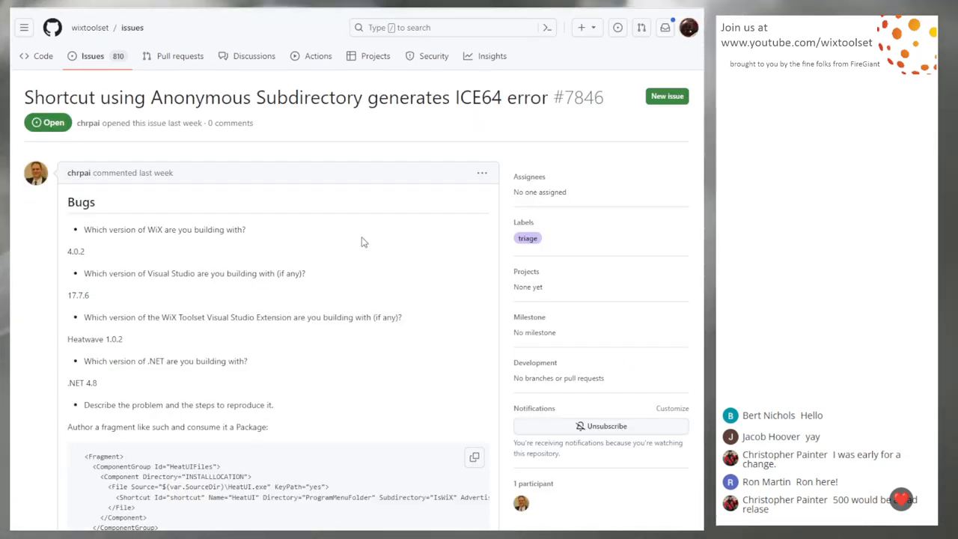
scroll("down", 3)
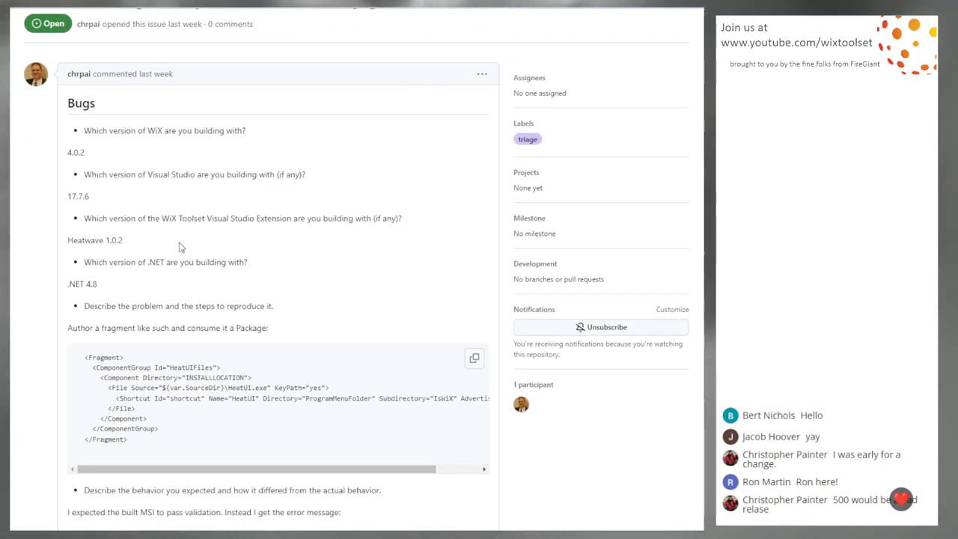
scroll("down", 3)
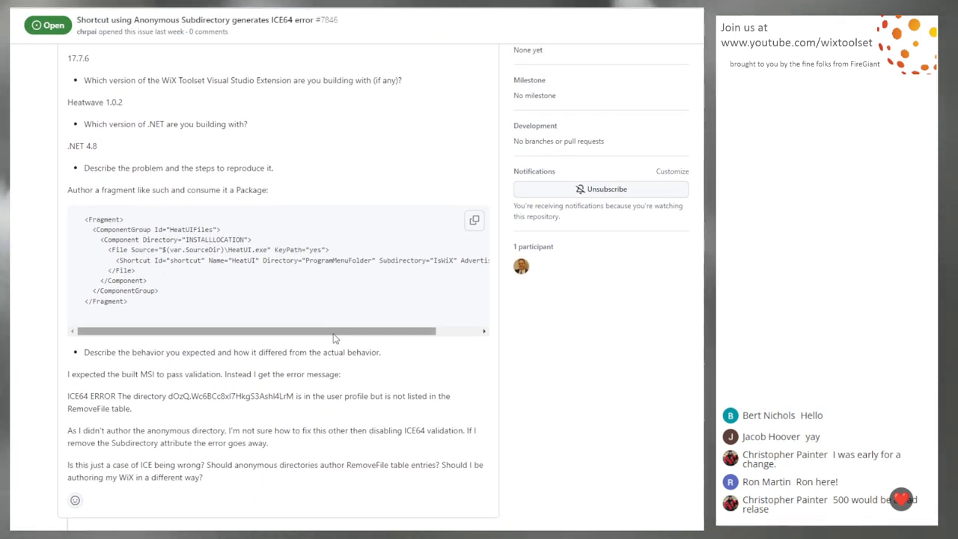
scroll("down", 3)
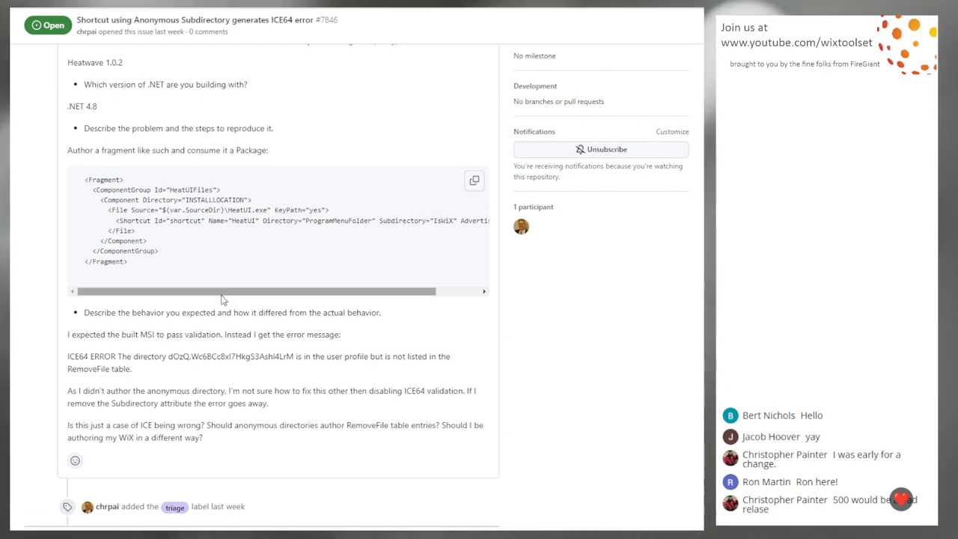
scroll("up", 3)
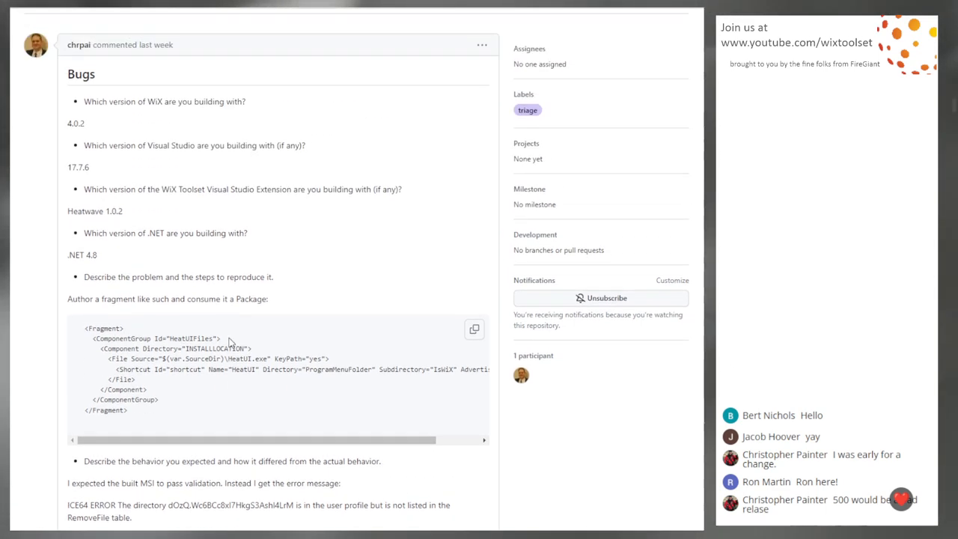
scroll("down", 3)
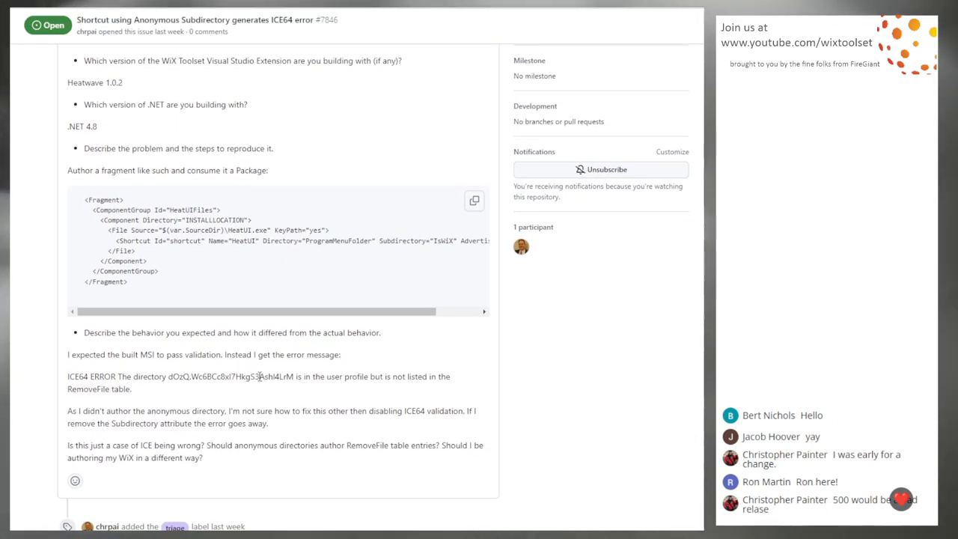
scroll("up", 3)
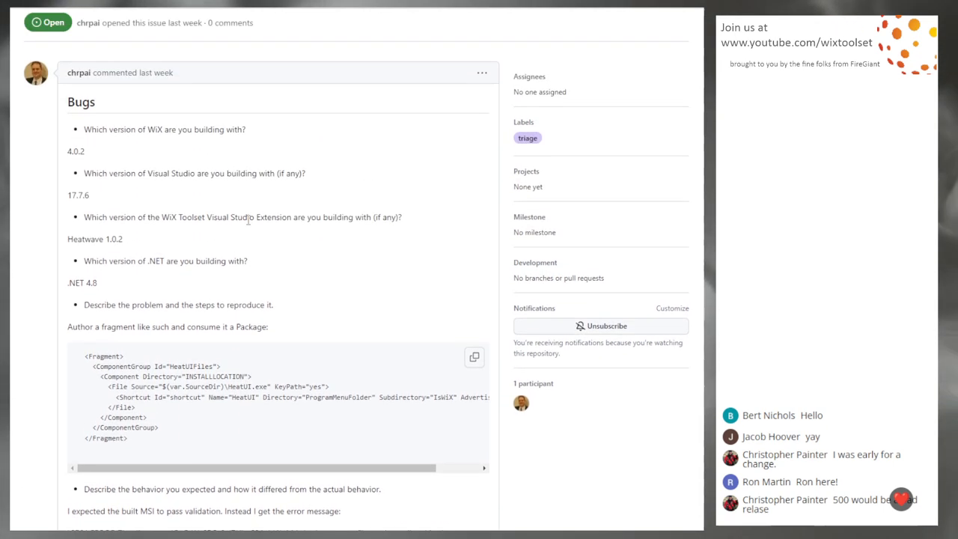
scroll("up", 3)
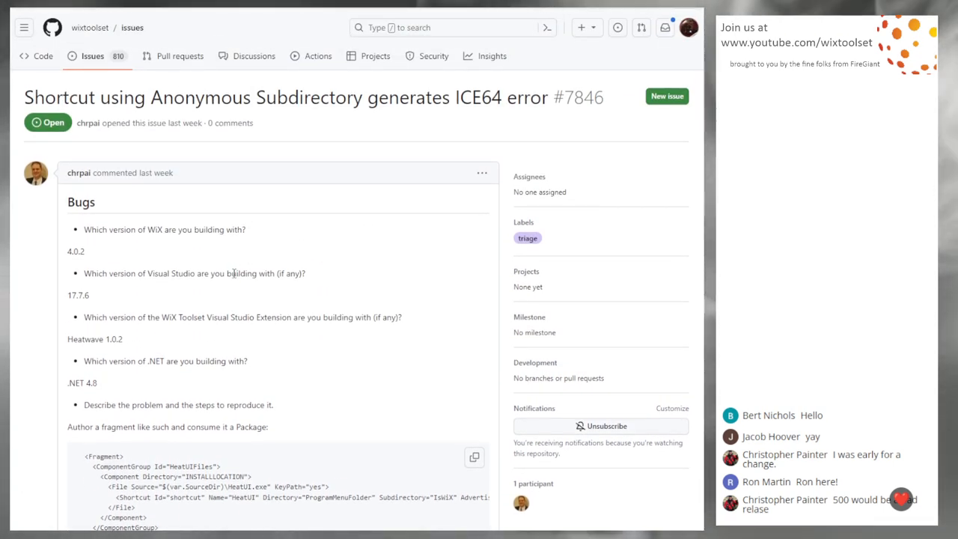
scroll("down", 3)
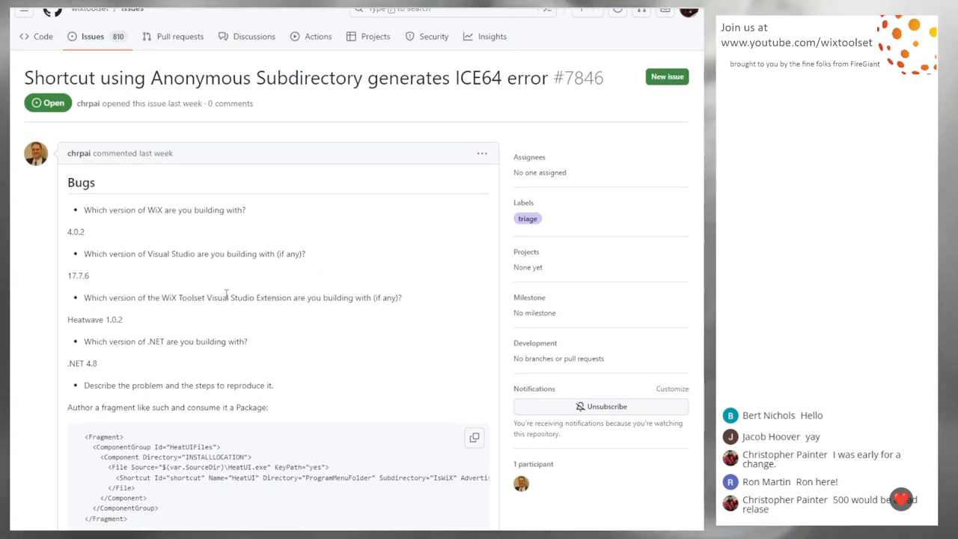
scroll("down", 3)
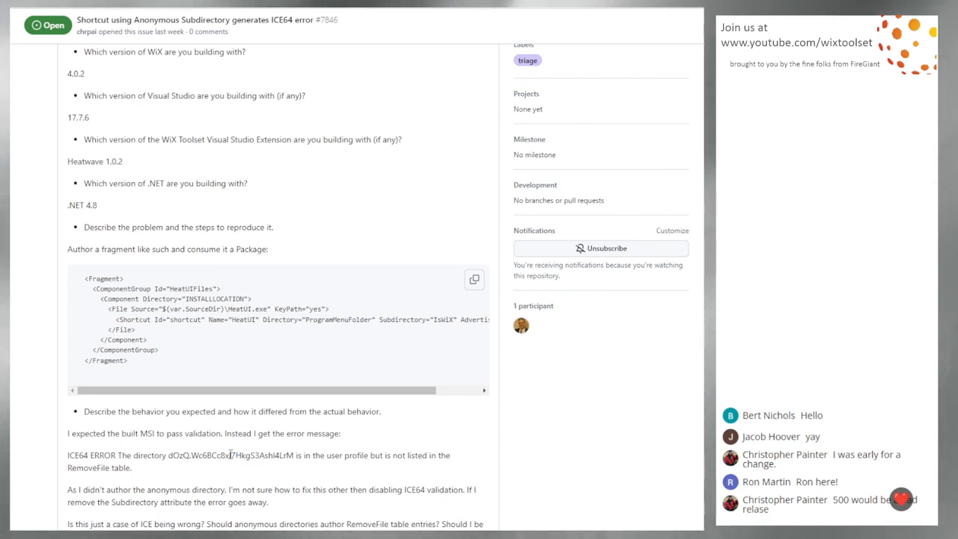
scroll("down", 3)
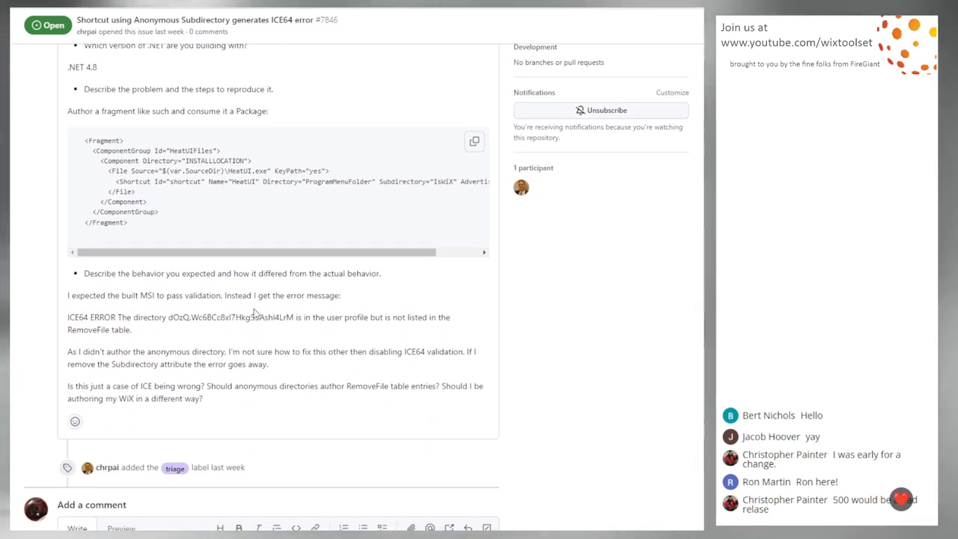
mouse_move(261, 333)
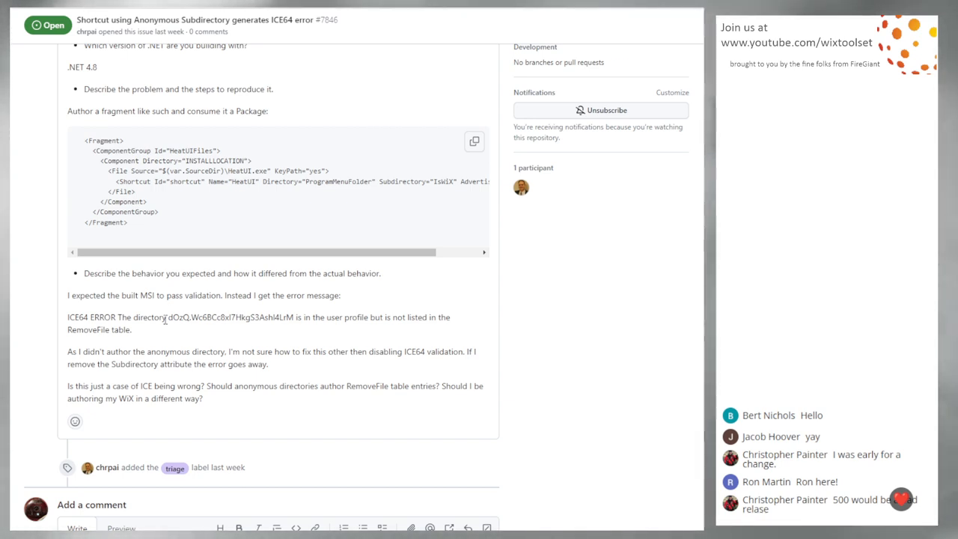
mouse_move(156, 329)
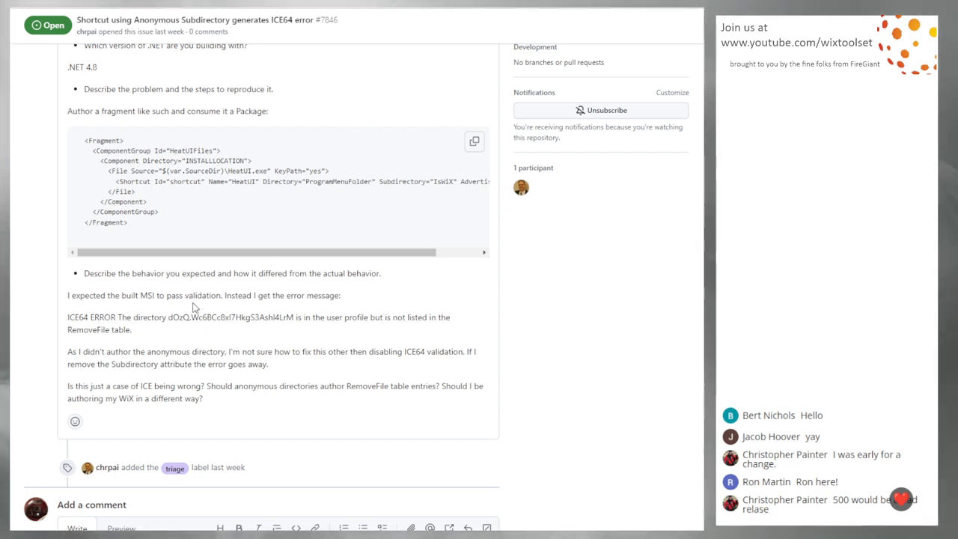
double_click(78, 317)
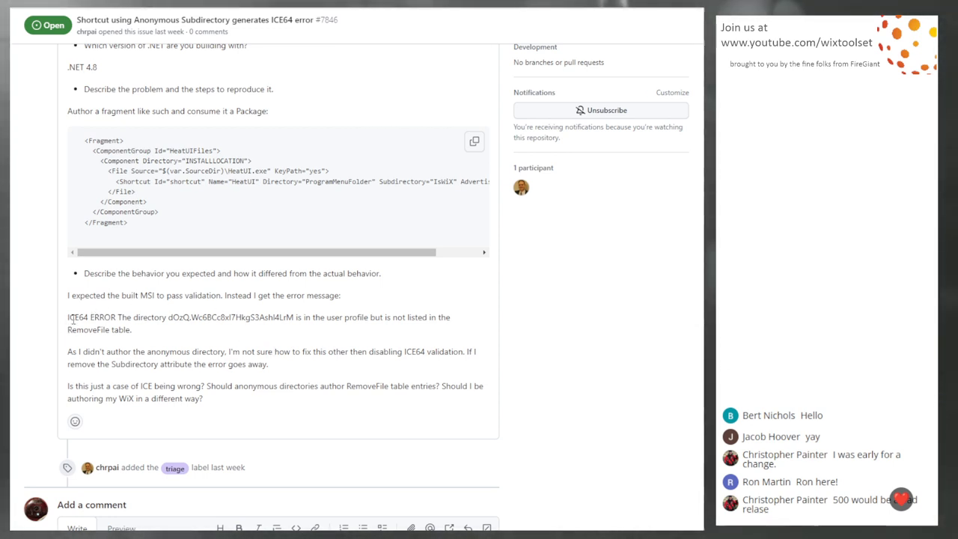
mouse_move(157, 332)
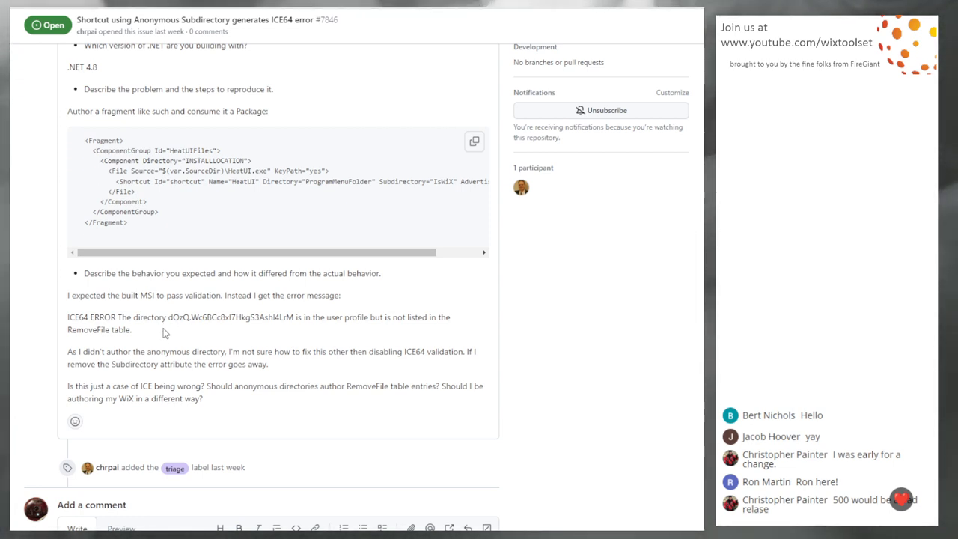
mouse_move(133, 331)
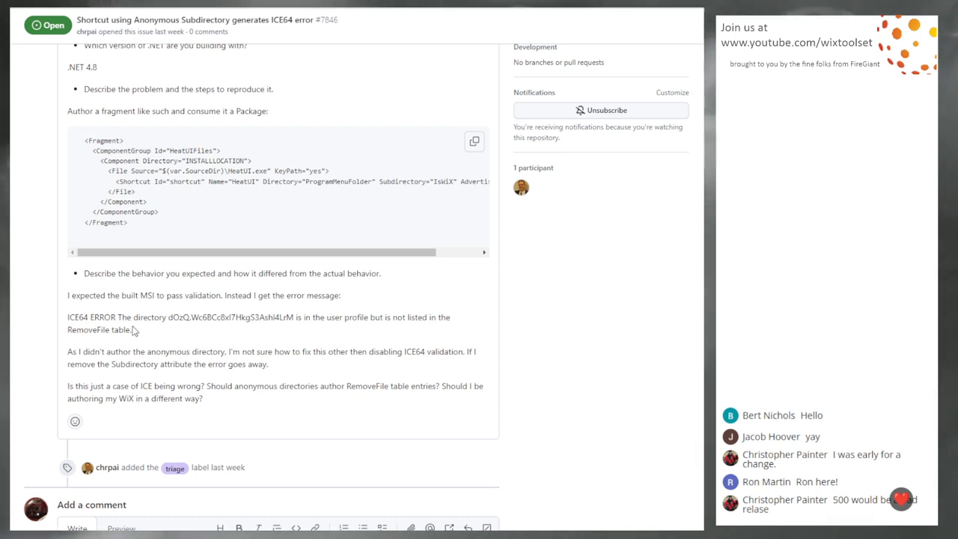
mouse_move(169, 335)
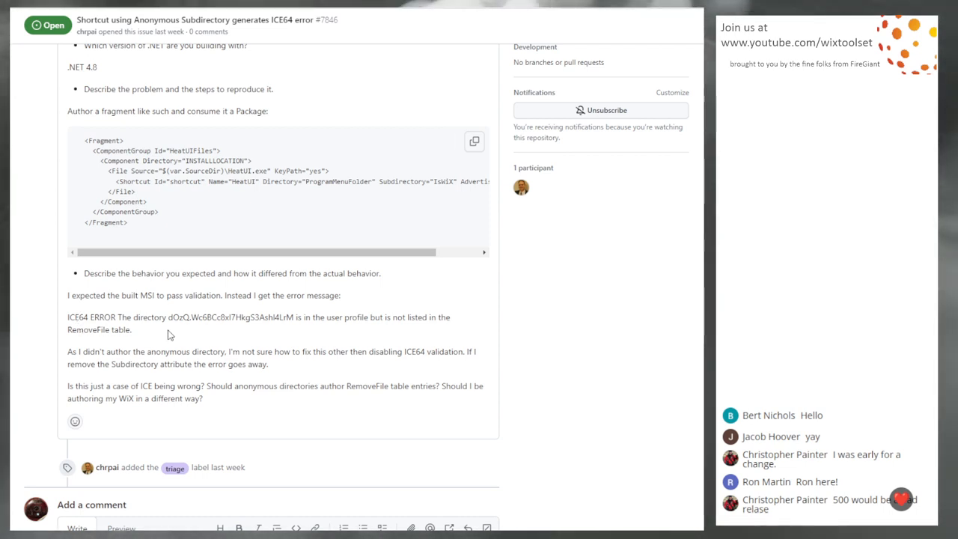
mouse_move(178, 330)
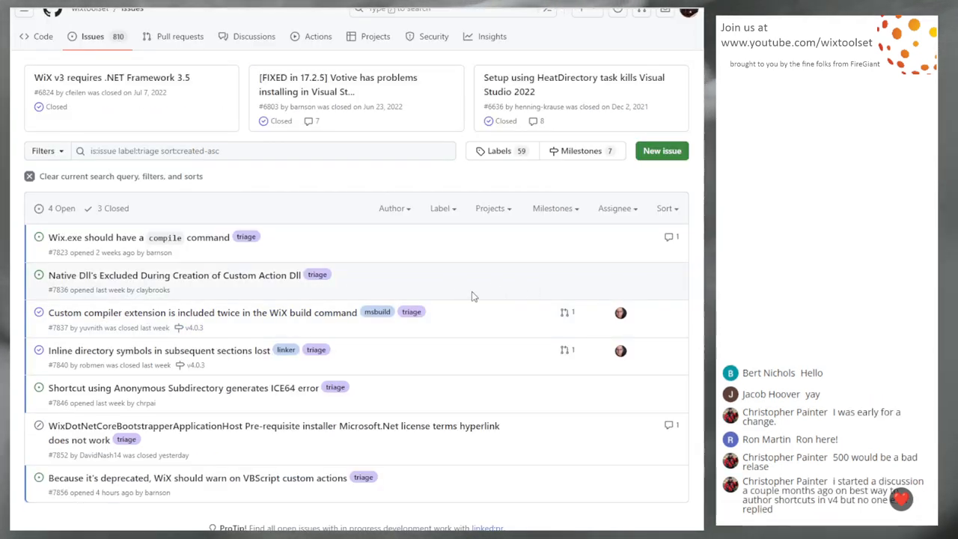
Scroll the triage issues list showing four open and three closed issues
scroll("down", 3)
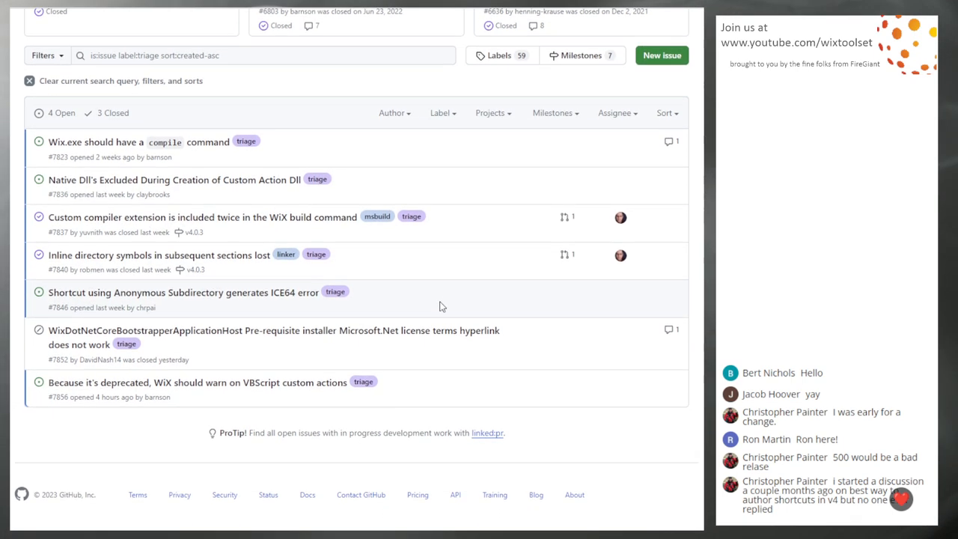
mouse_move(338, 333)
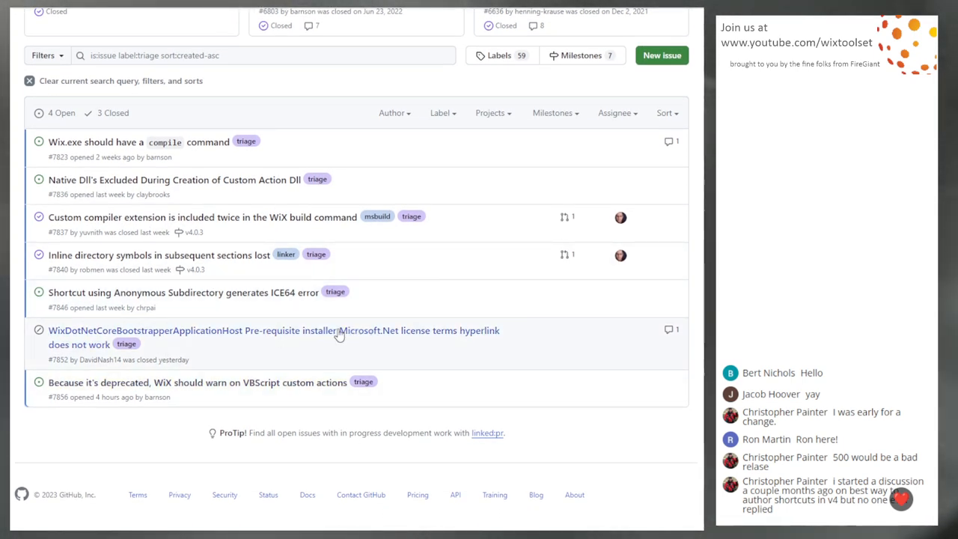
mouse_move(326, 341)
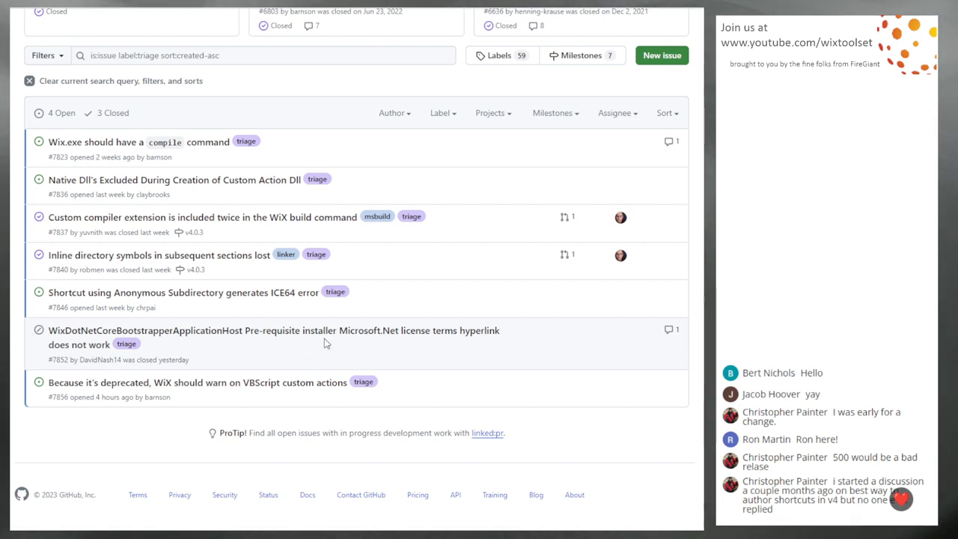
mouse_move(78, 332)
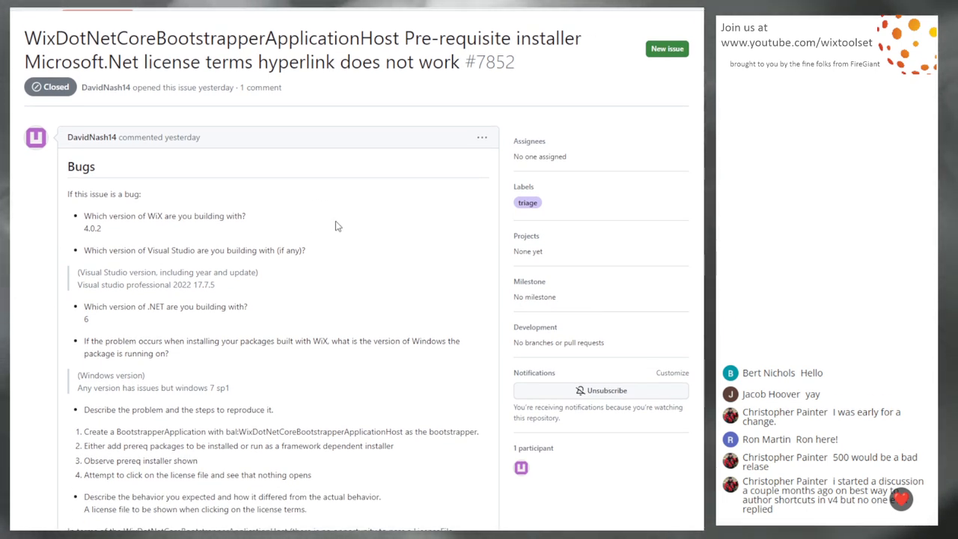
Read closed issue #7852 about the license terms hyperlink down to the 'Workaround was found' comment
scroll("down", 3)
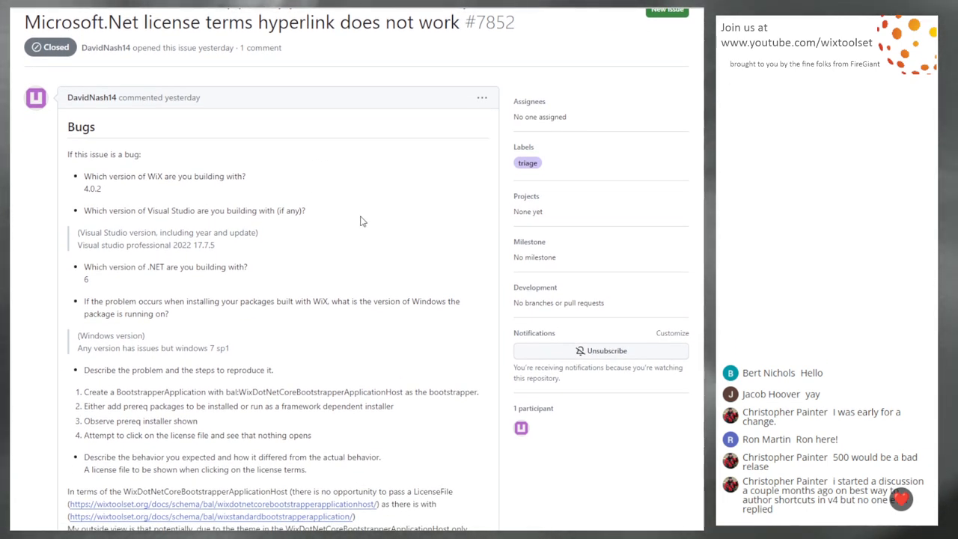
scroll("down", 3)
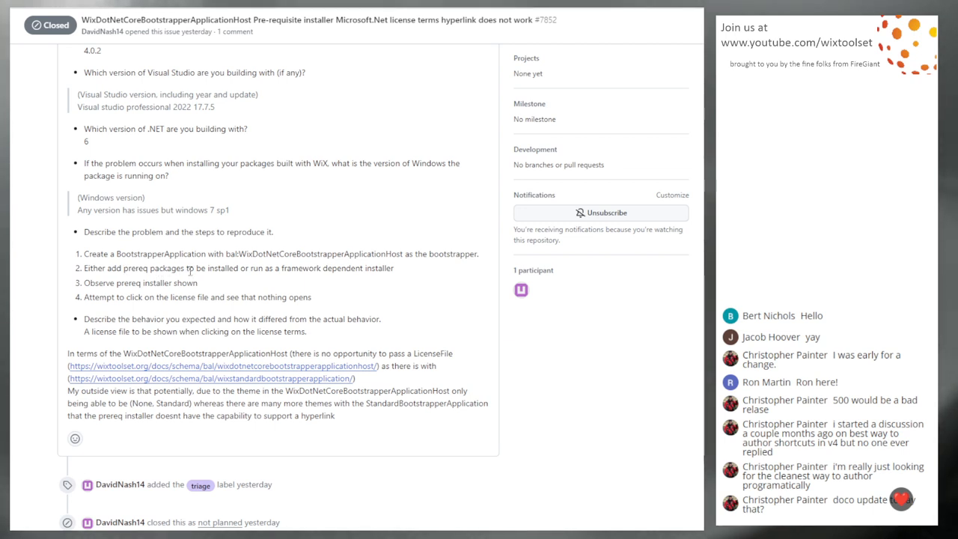
scroll("down", 3)
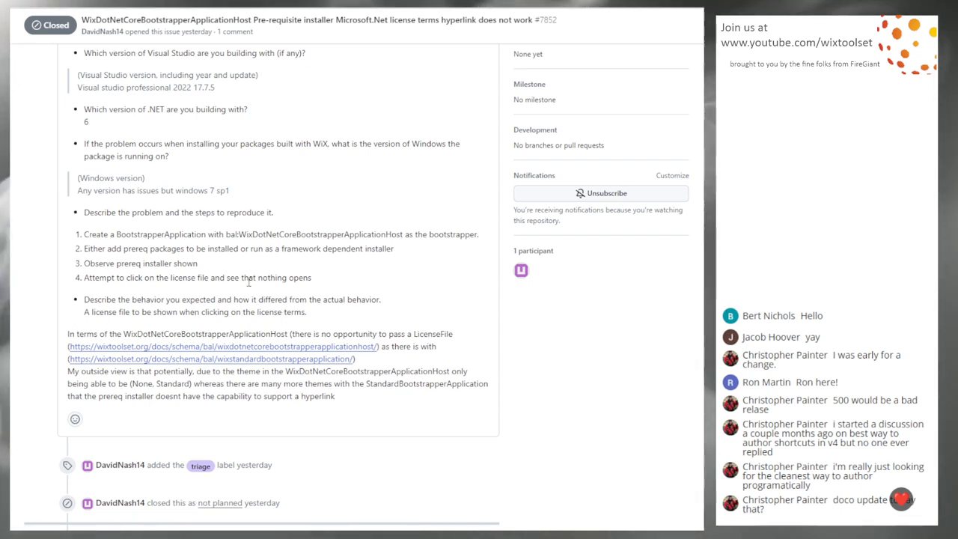
mouse_move(233, 266)
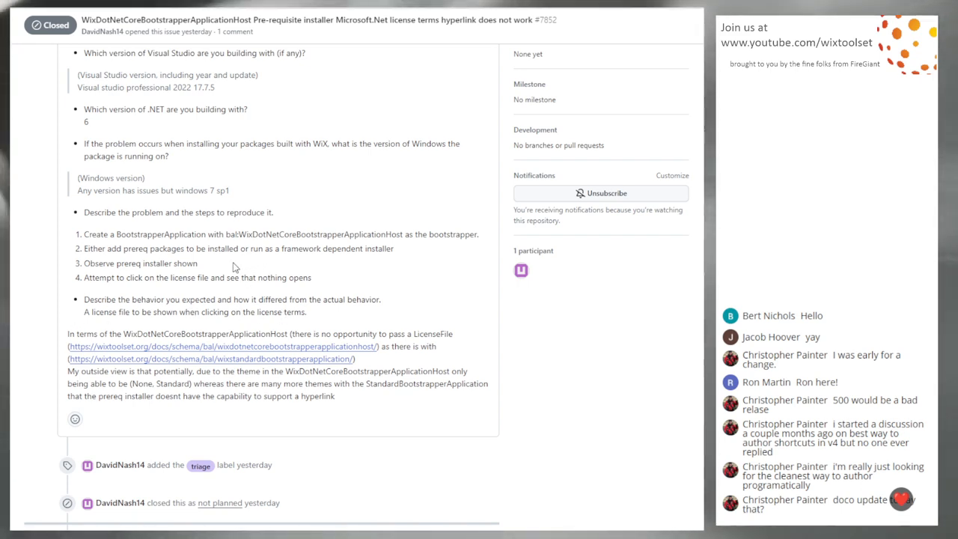
scroll("down", 3)
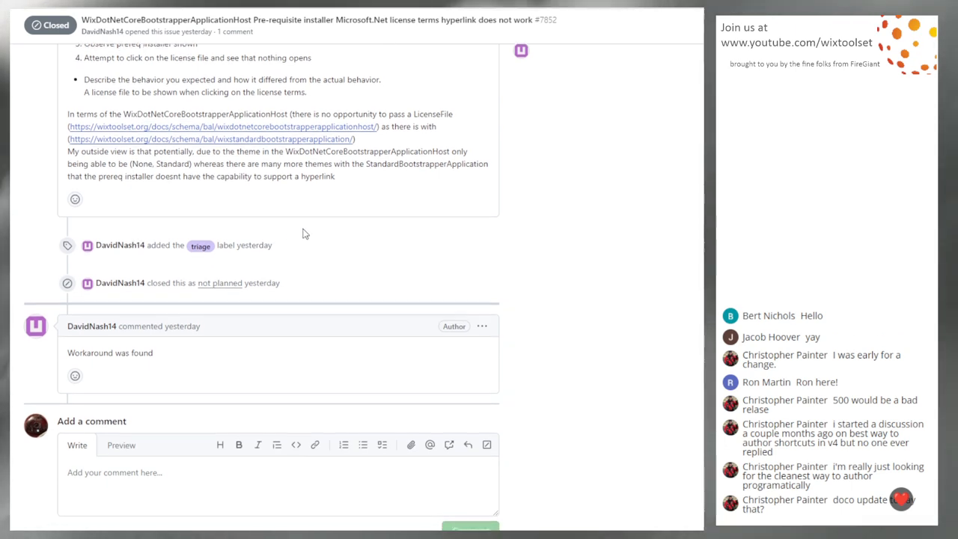
scroll("up", 3)
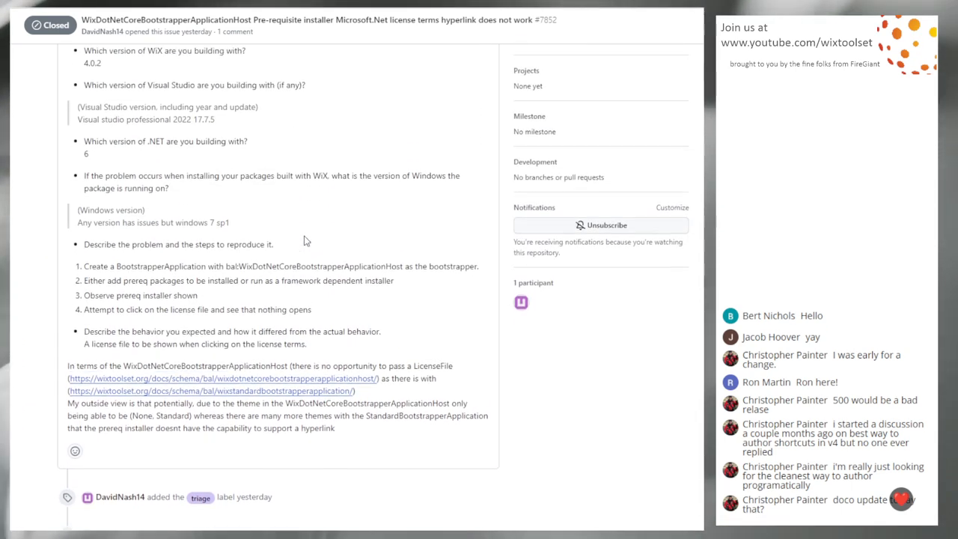
scroll("up", 3)
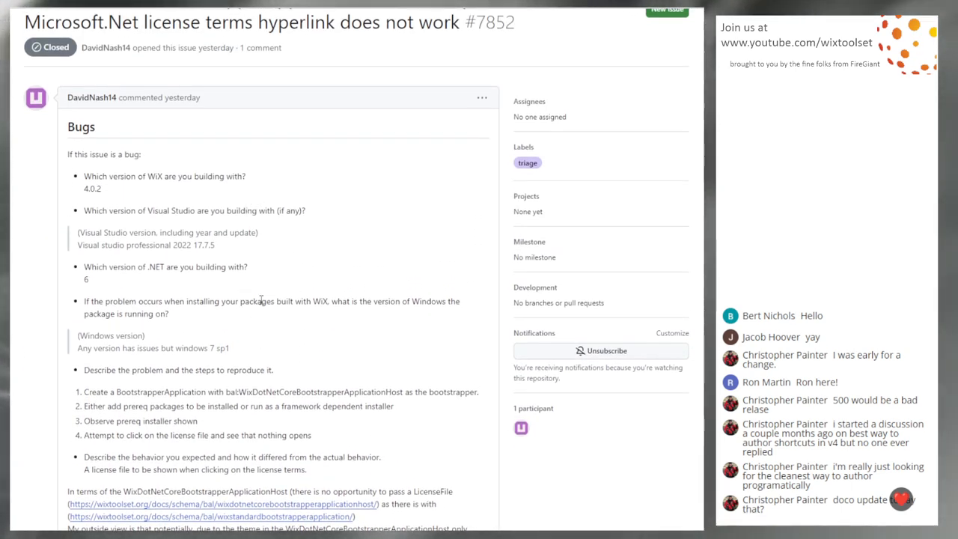
scroll("down", 3)
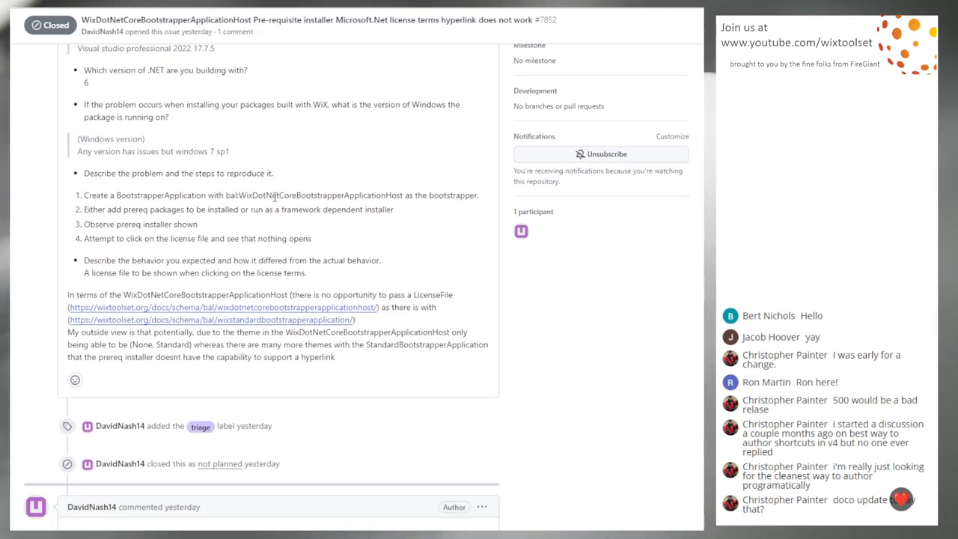
scroll("down", 3)
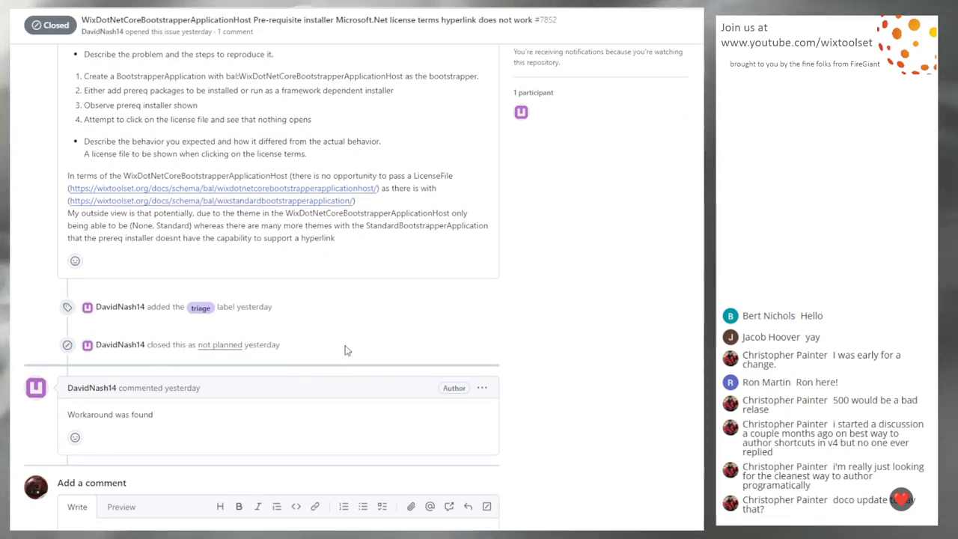
scroll("up", 3)
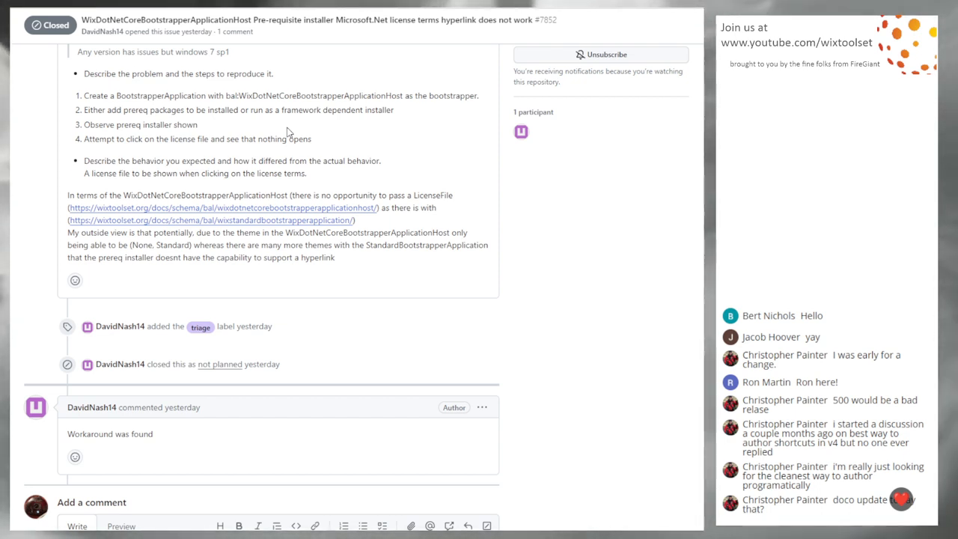
mouse_move(217, 122)
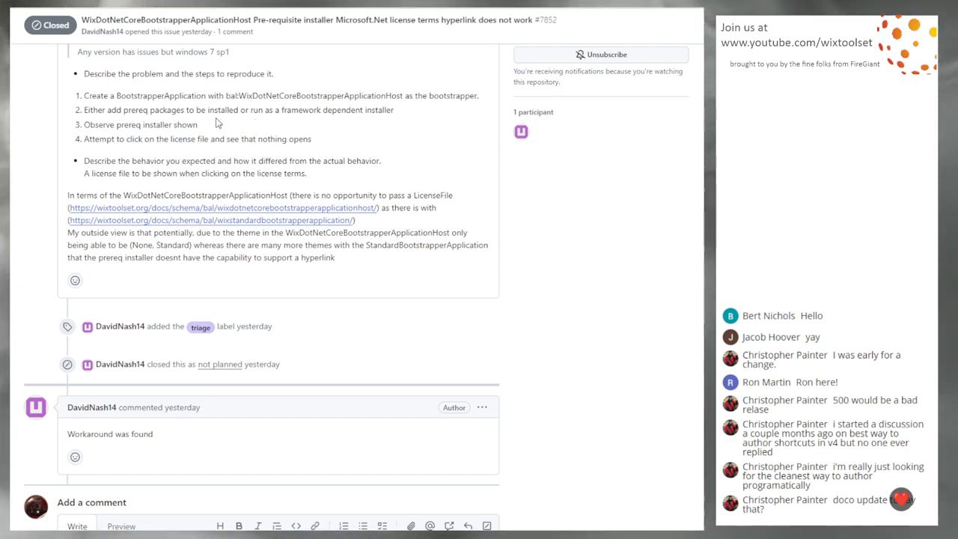
mouse_move(278, 127)
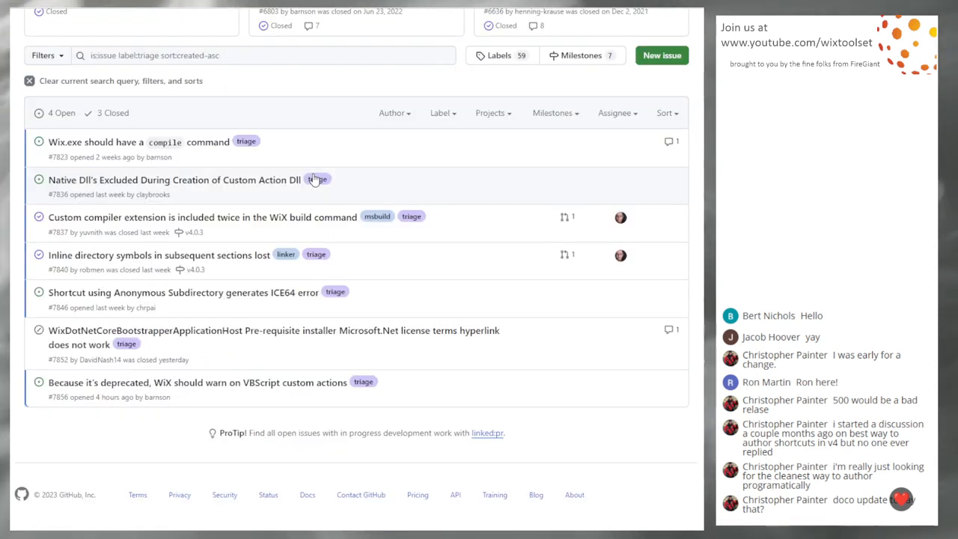
mouse_move(267, 337)
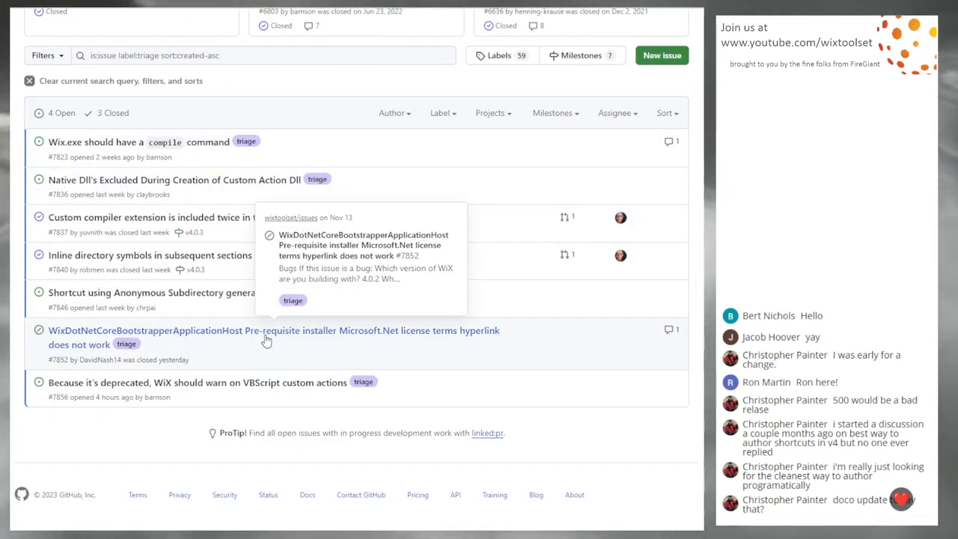
mouse_move(542, 356)
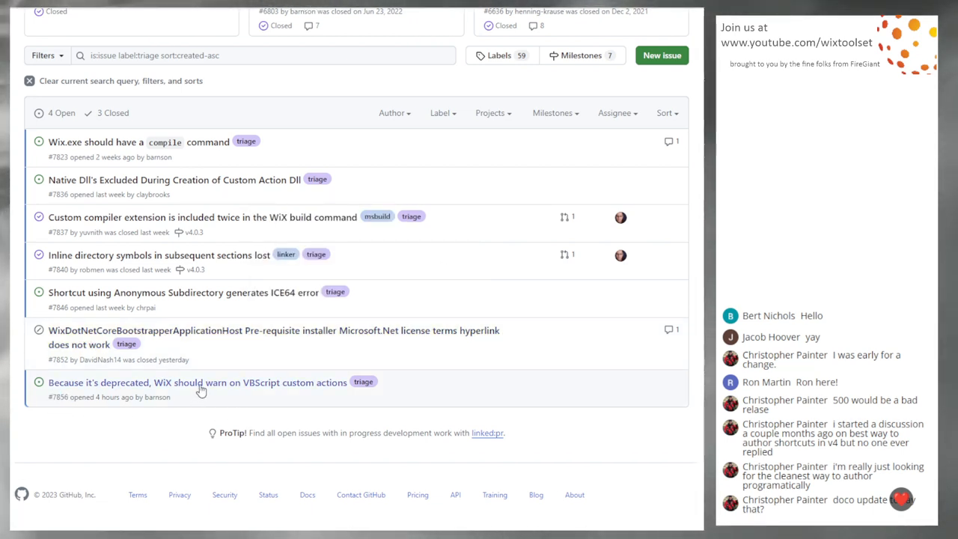
Read issue #7856's request that WiX warn on VBScript custom actions, highlighting 'warn' in the title
left_click(198, 383)
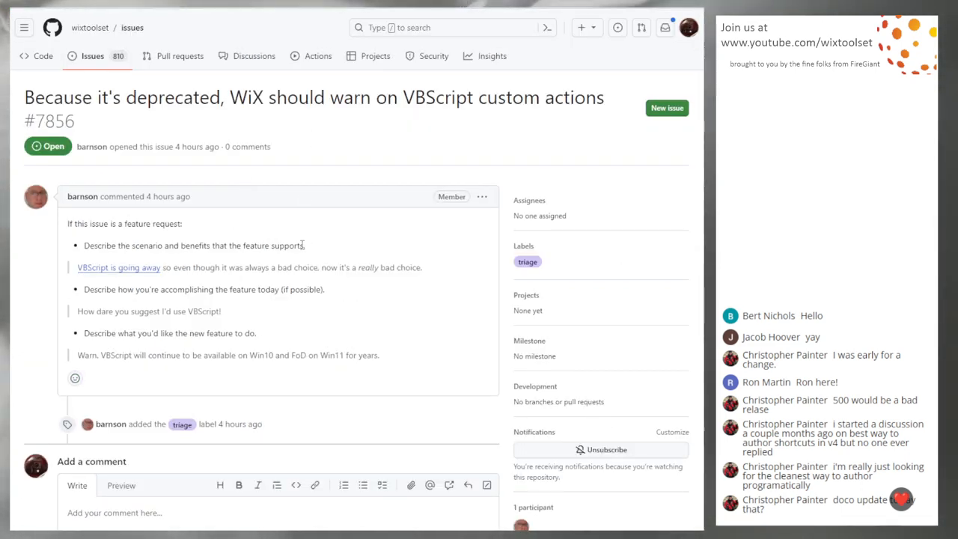
mouse_move(96, 272)
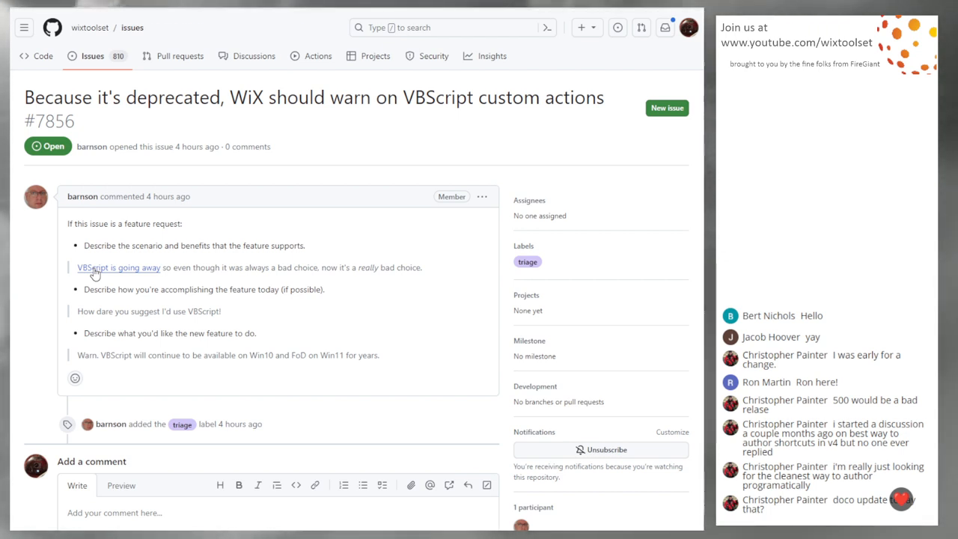
mouse_move(366, 277)
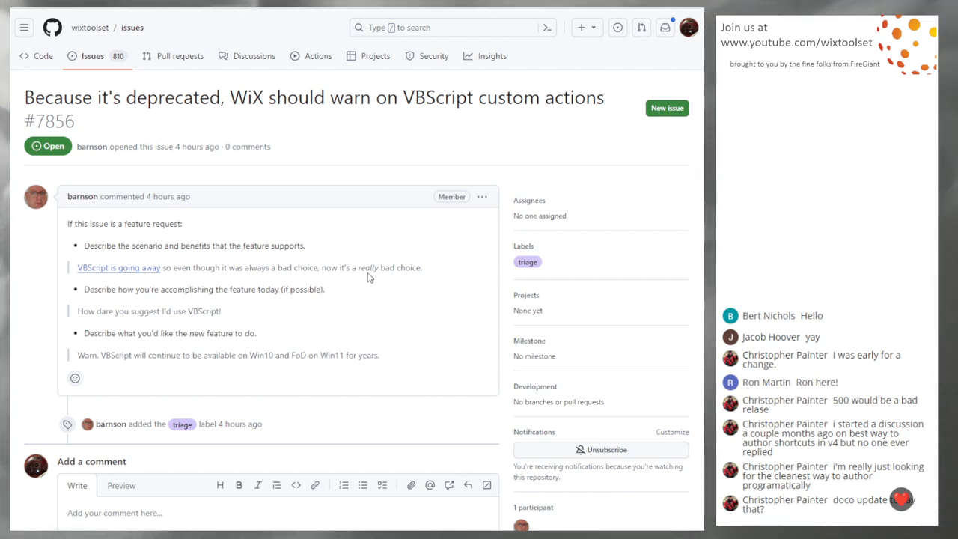
mouse_move(566, 122)
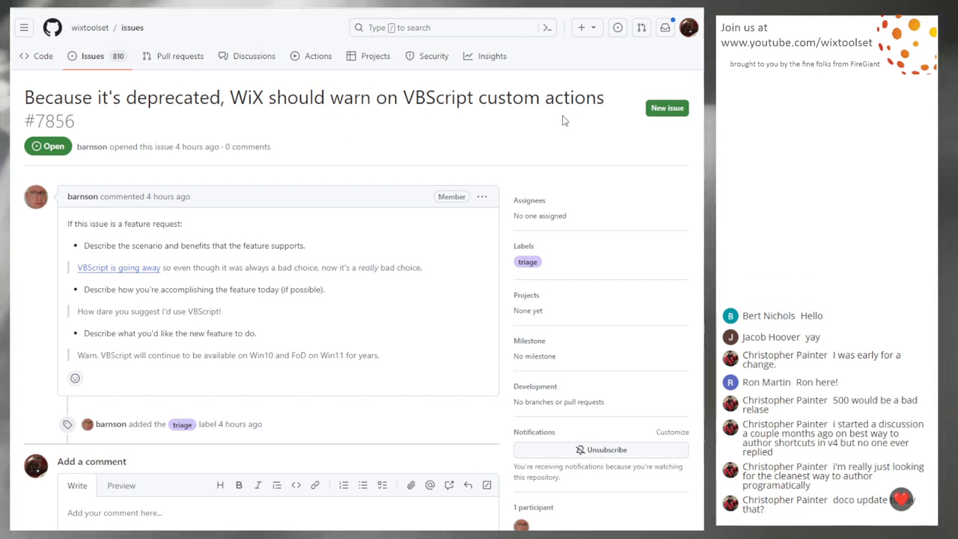
mouse_move(306, 231)
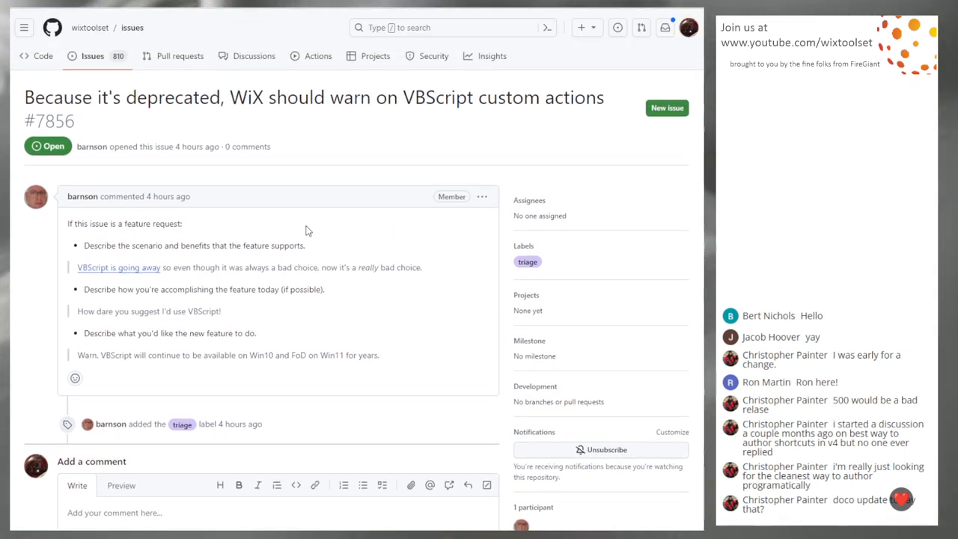
double_click(350, 97)
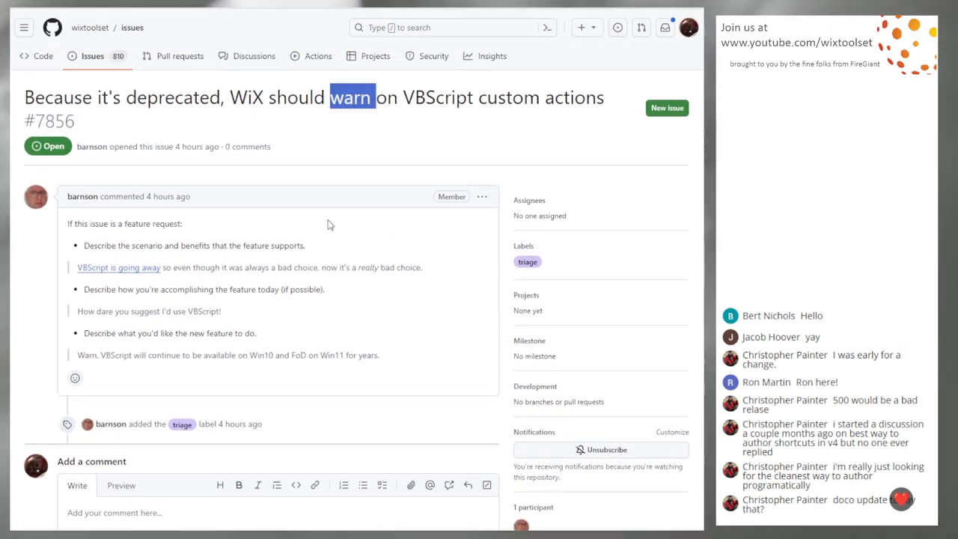
mouse_move(96, 271)
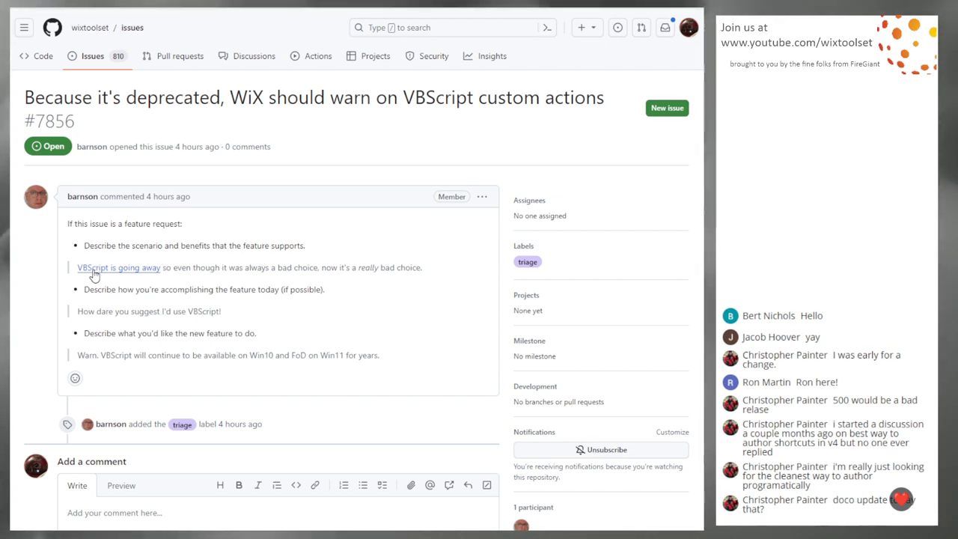
mouse_move(116, 278)
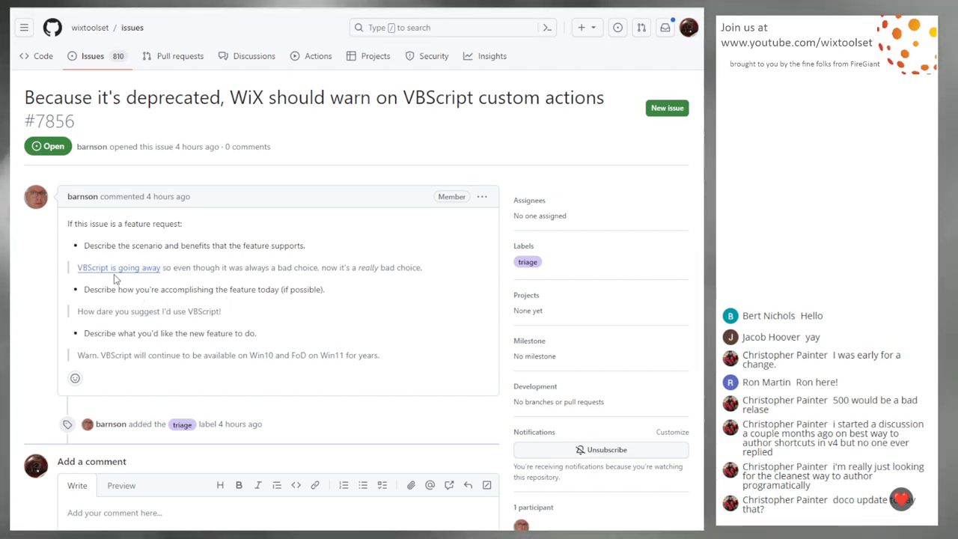
mouse_move(253, 314)
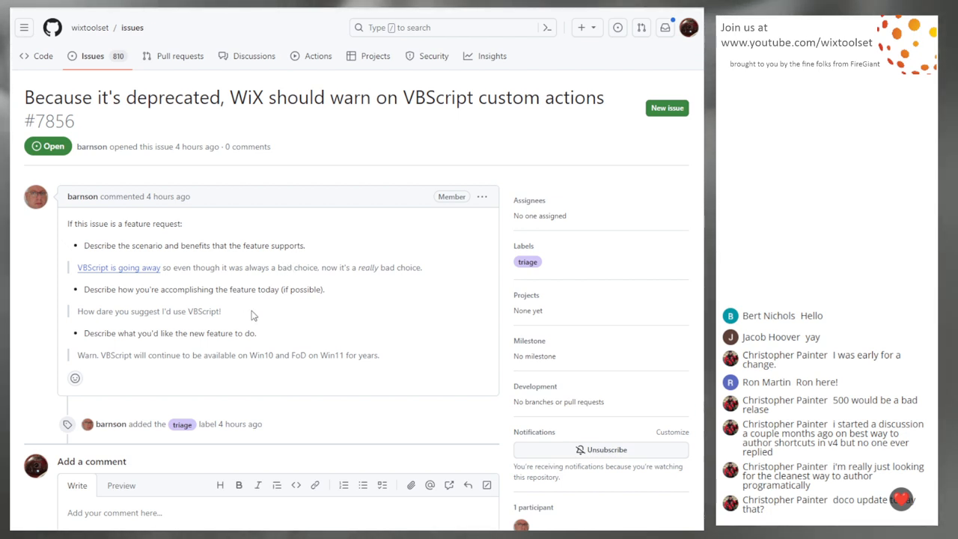
mouse_move(240, 281)
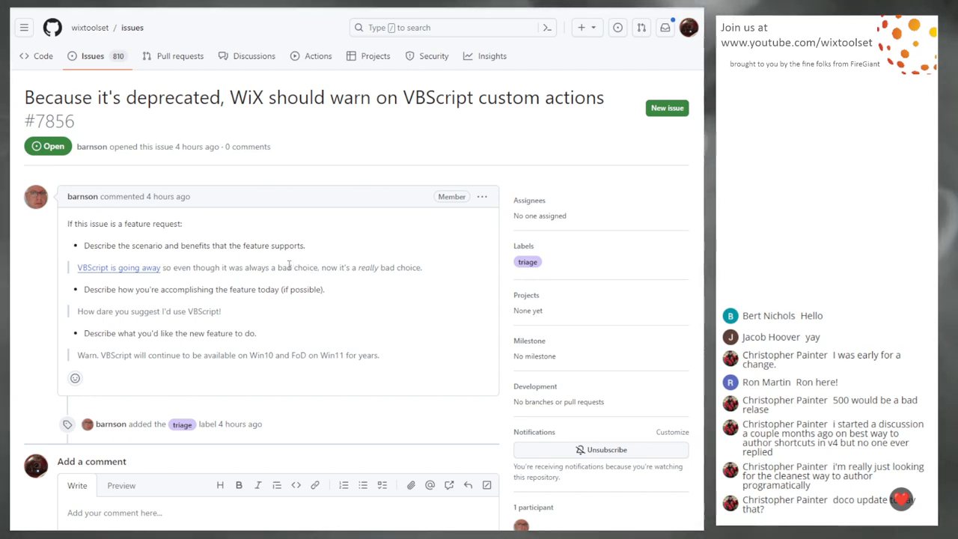
scroll("down", 3)
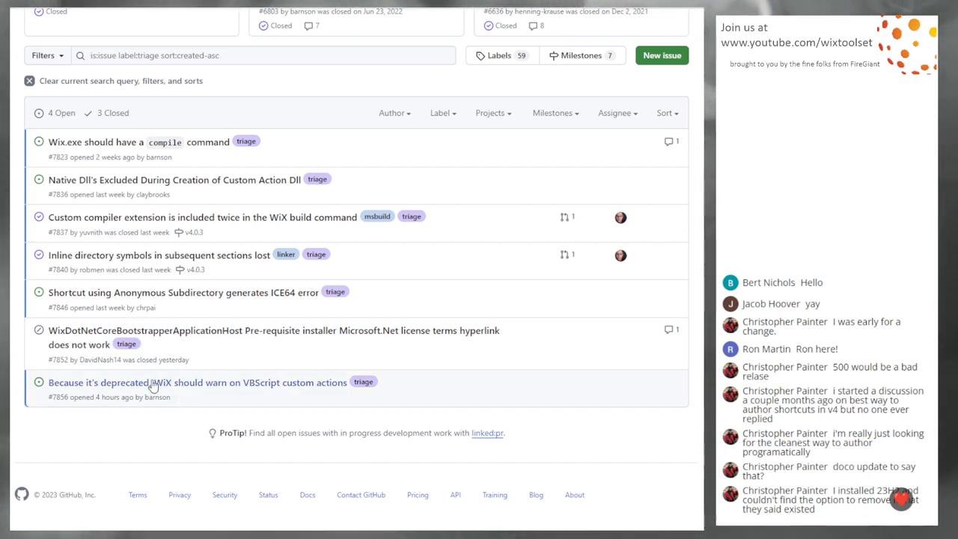
mouse_move(197, 383)
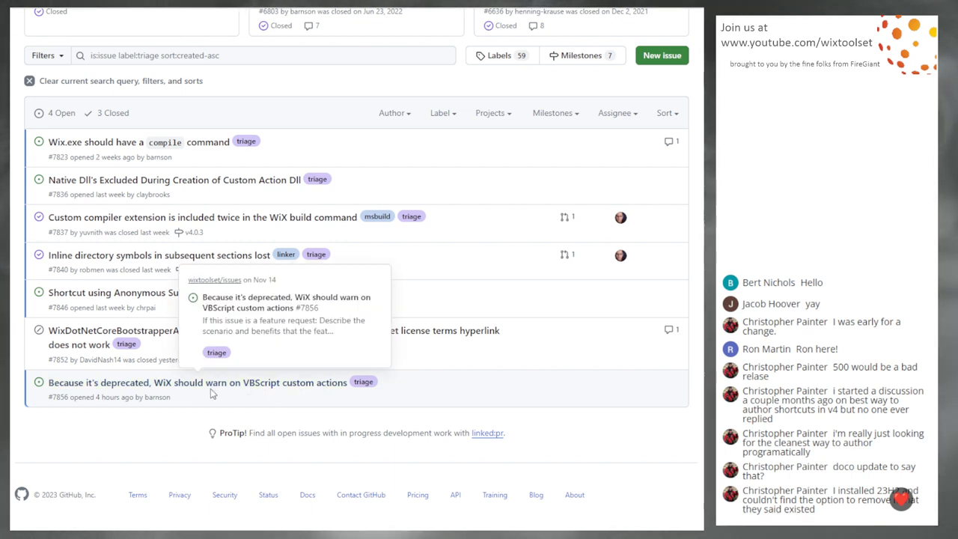
mouse_move(225, 380)
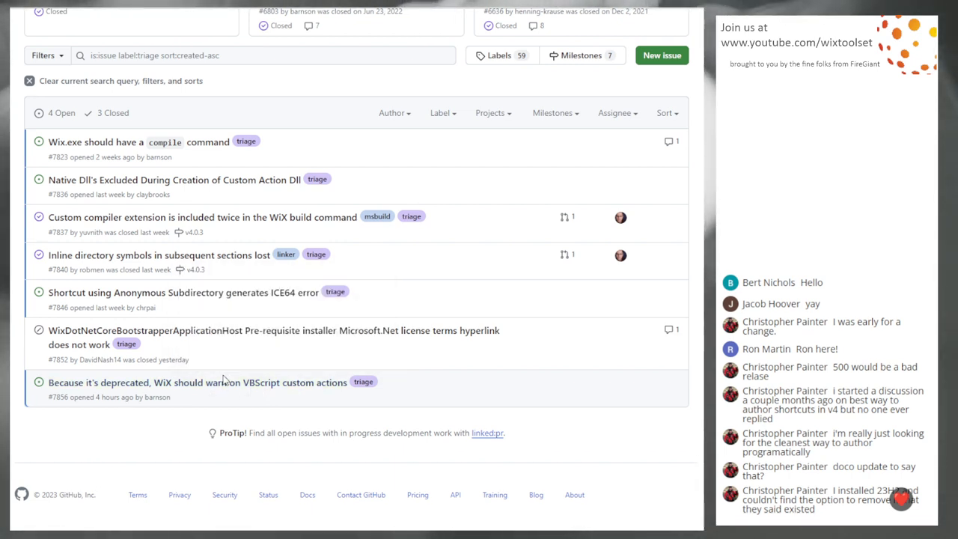
mouse_move(217, 383)
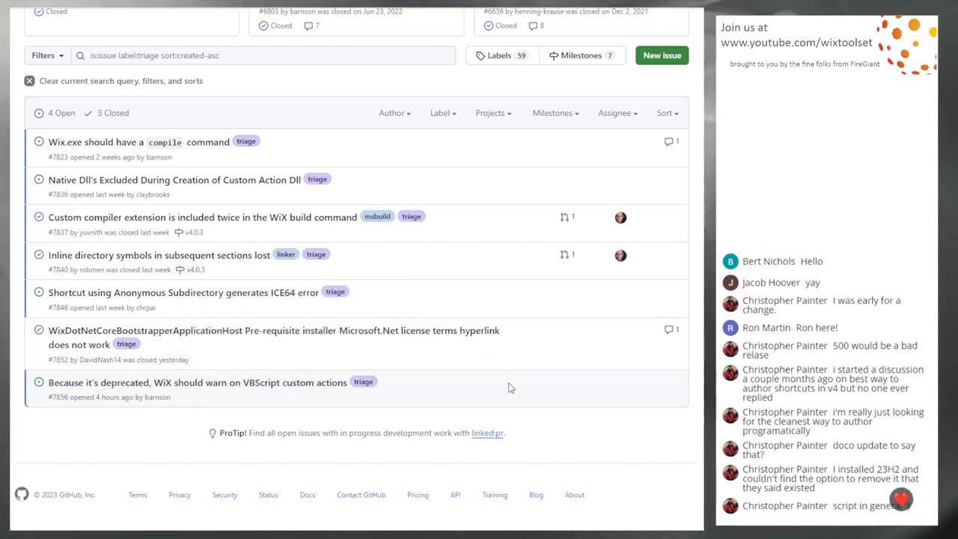
mouse_move(253, 397)
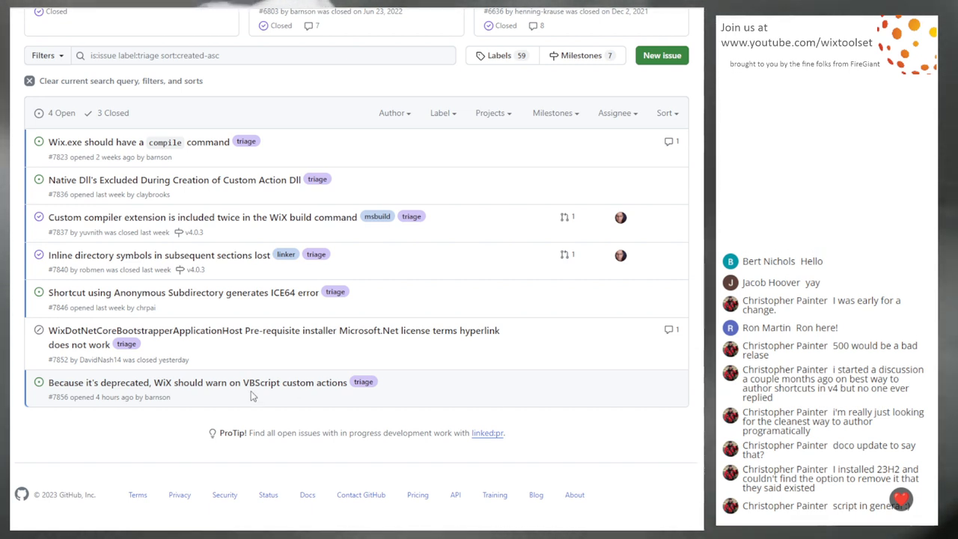
mouse_move(303, 397)
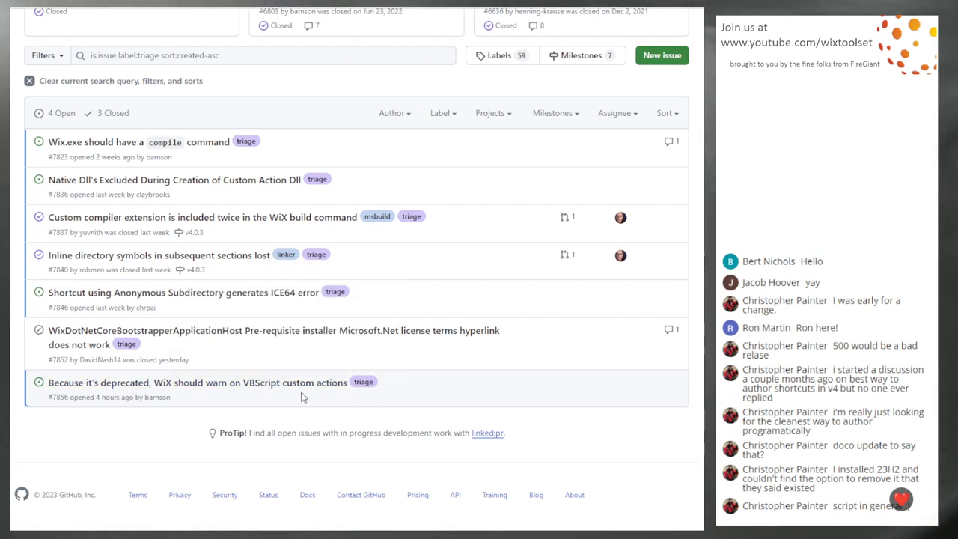
mouse_move(197, 383)
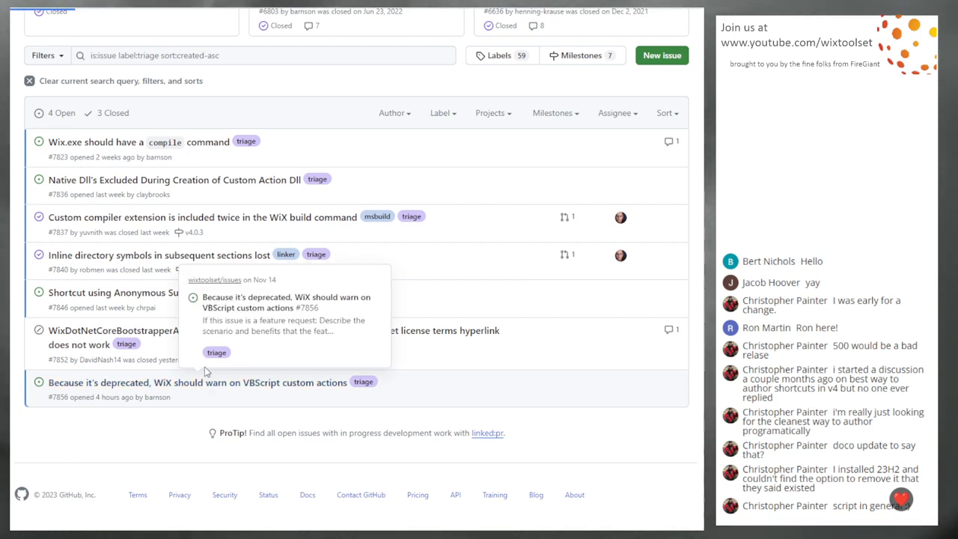
left_click(198, 383)
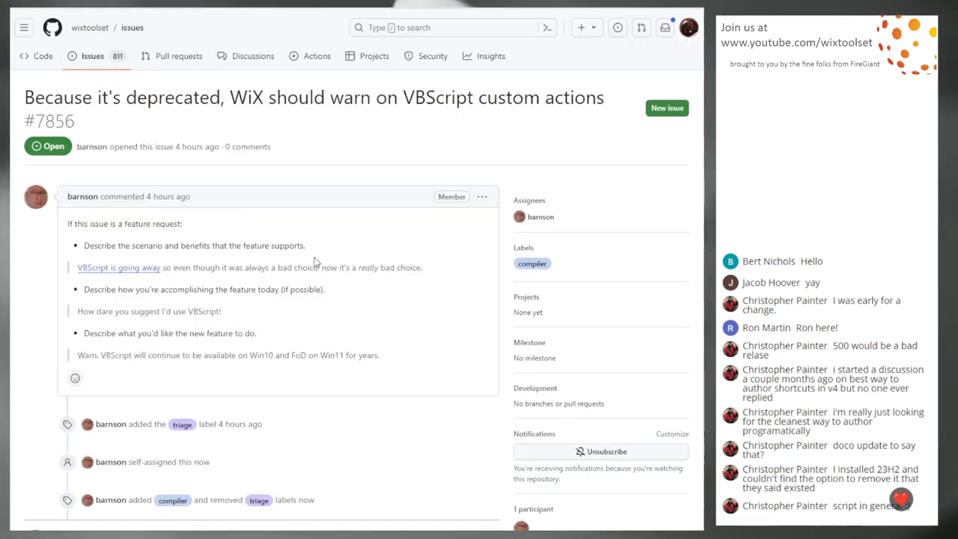
mouse_move(285, 262)
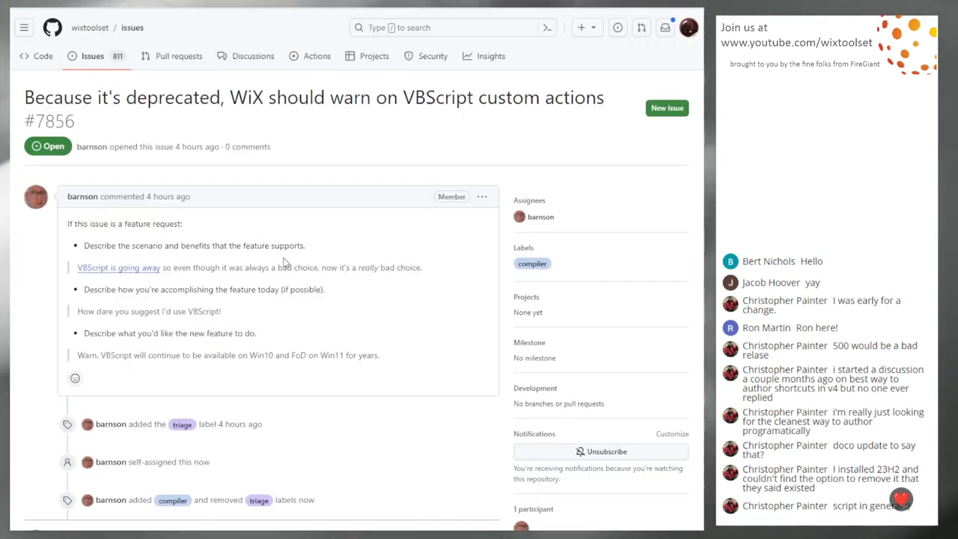
mouse_move(299, 281)
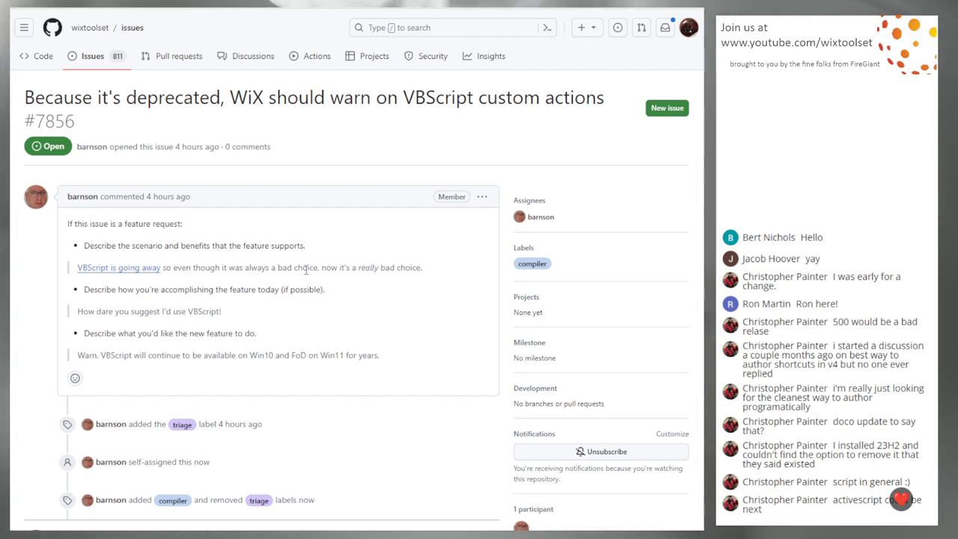
mouse_move(216, 308)
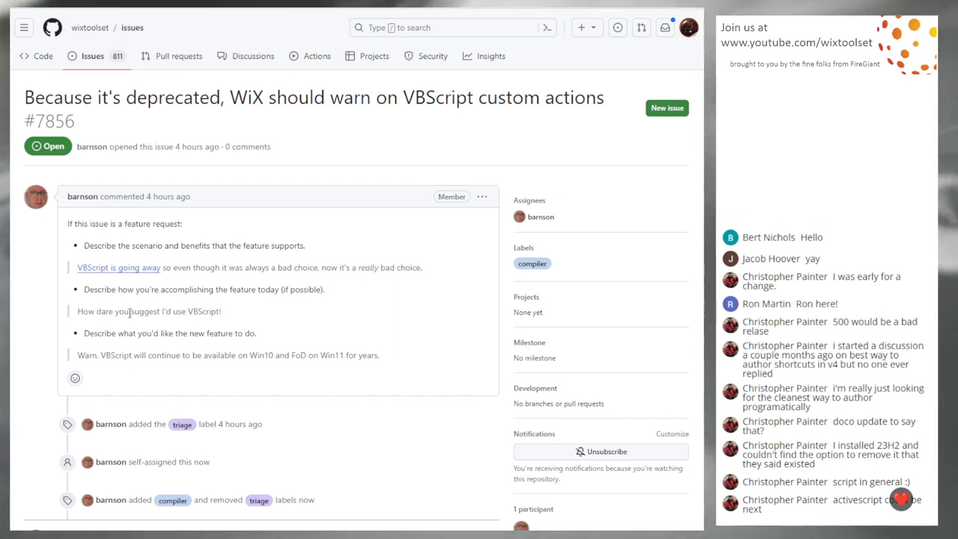
mouse_move(164, 312)
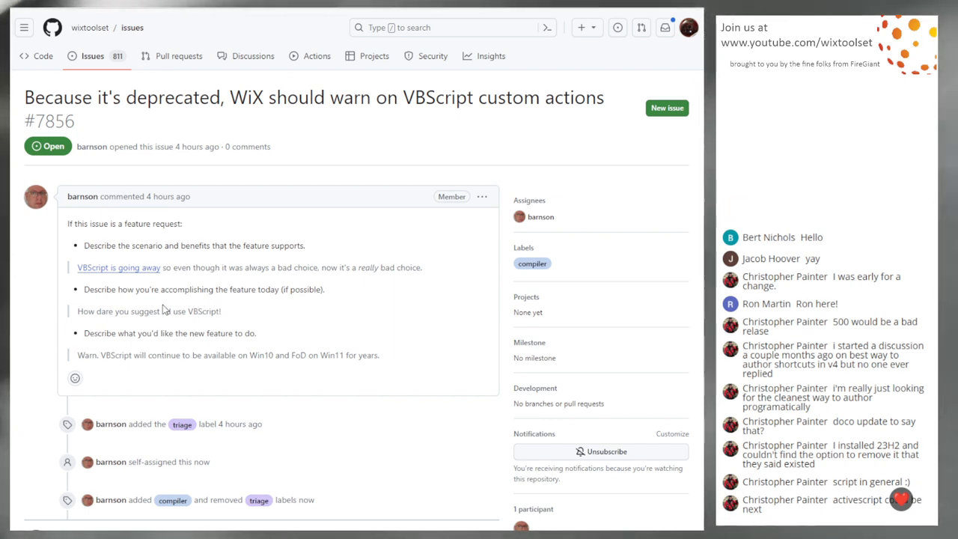
mouse_move(221, 305)
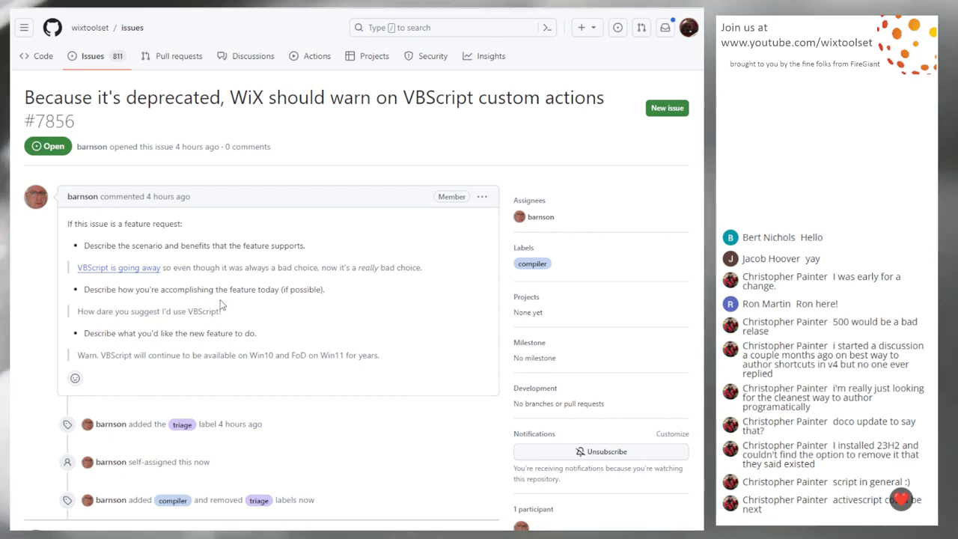
mouse_move(266, 291)
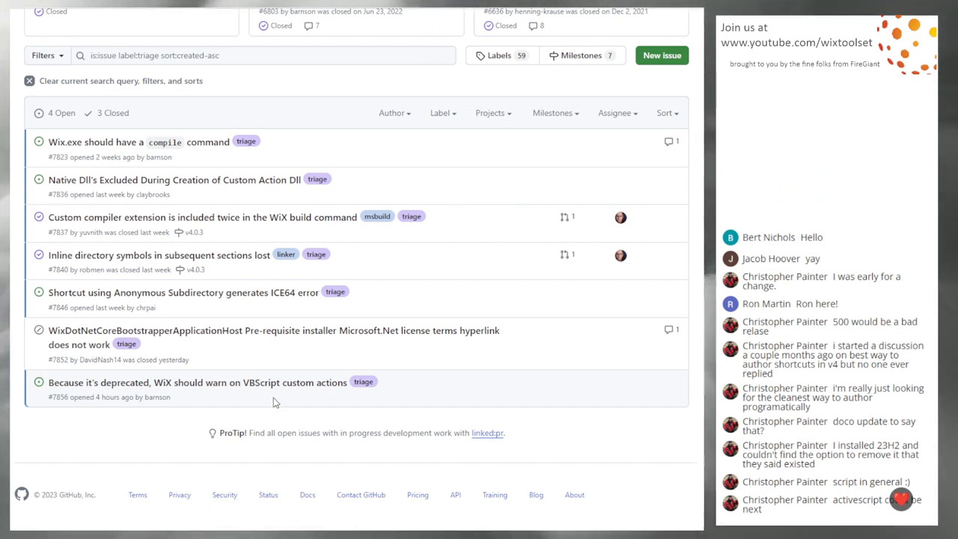
mouse_move(442, 395)
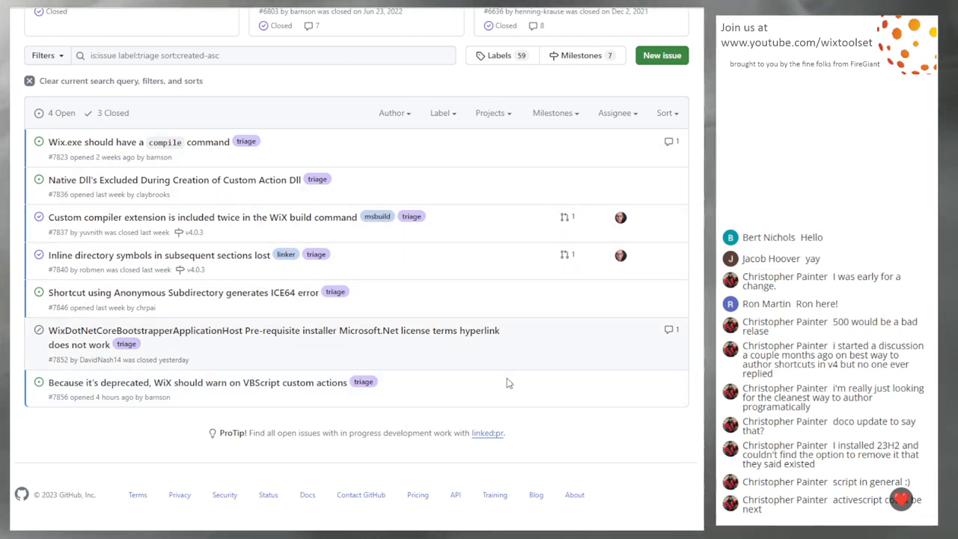
mouse_move(500, 147)
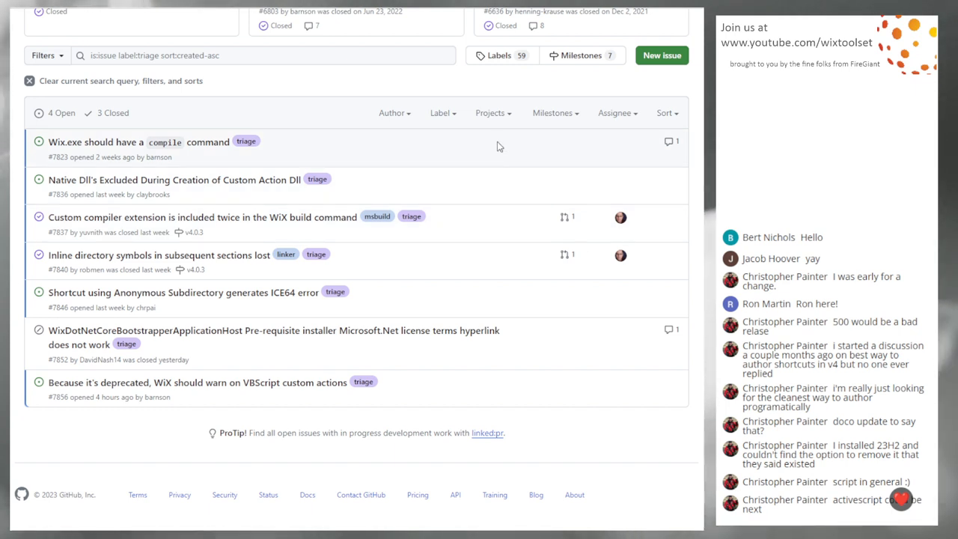
mouse_move(450, 398)
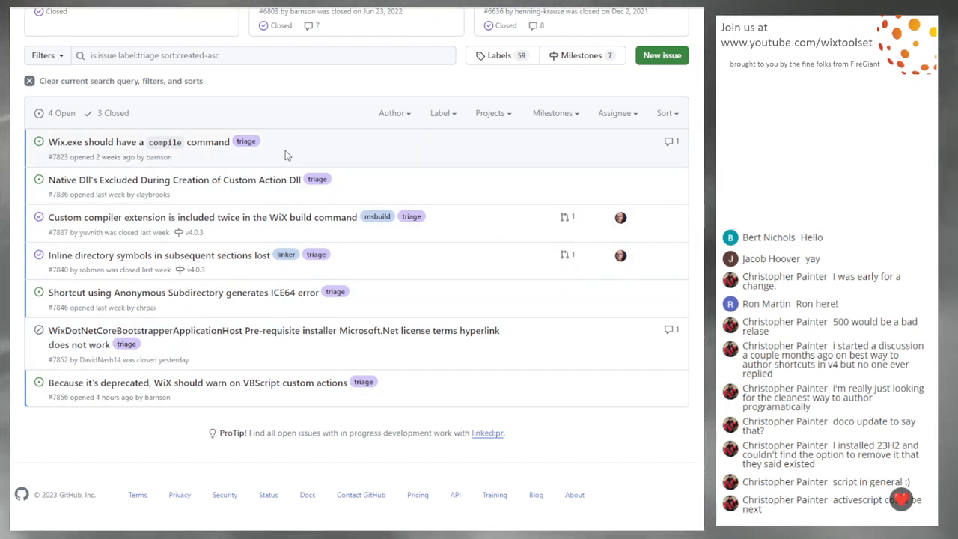
mouse_move(189, 142)
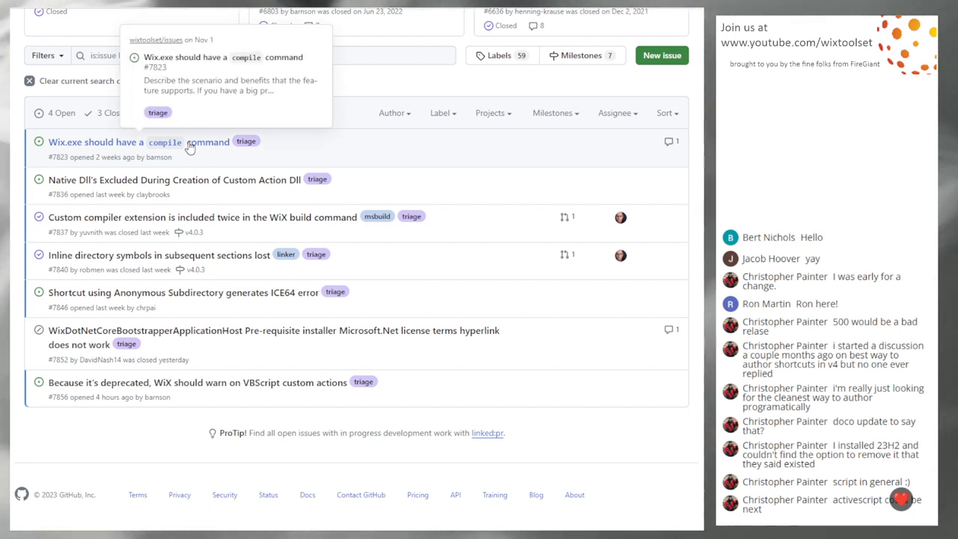
mouse_move(201, 147)
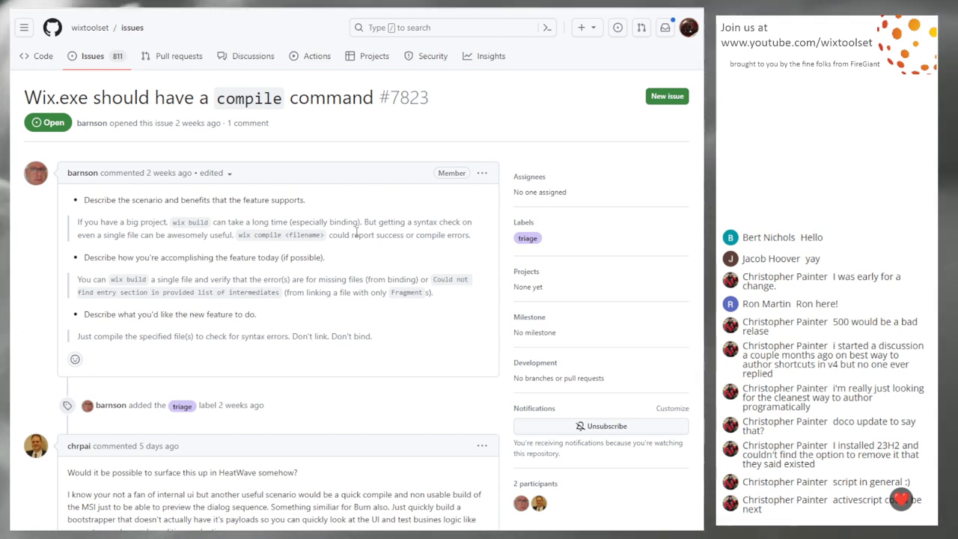
mouse_move(449, 198)
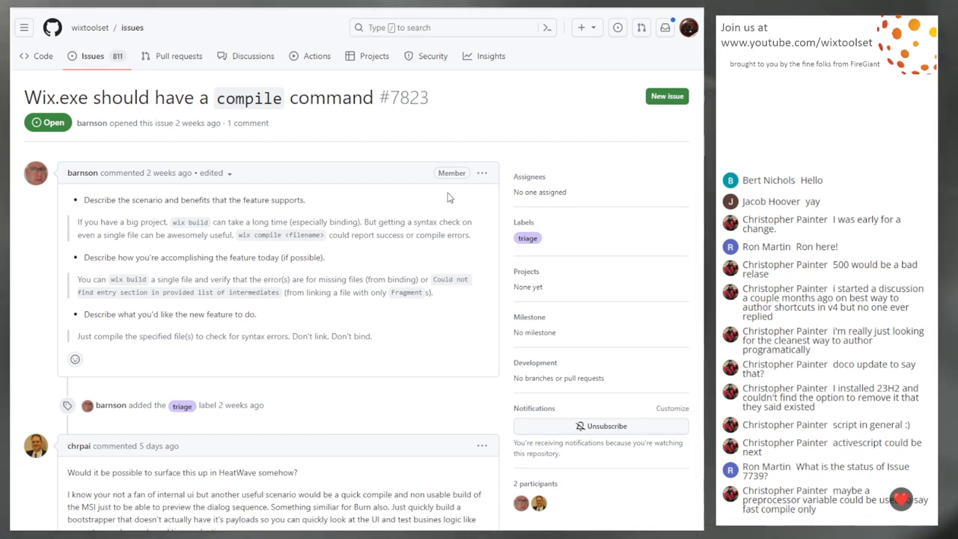
Scroll through issue #7823's compile-command feature request and its comment
scroll("down", 3)
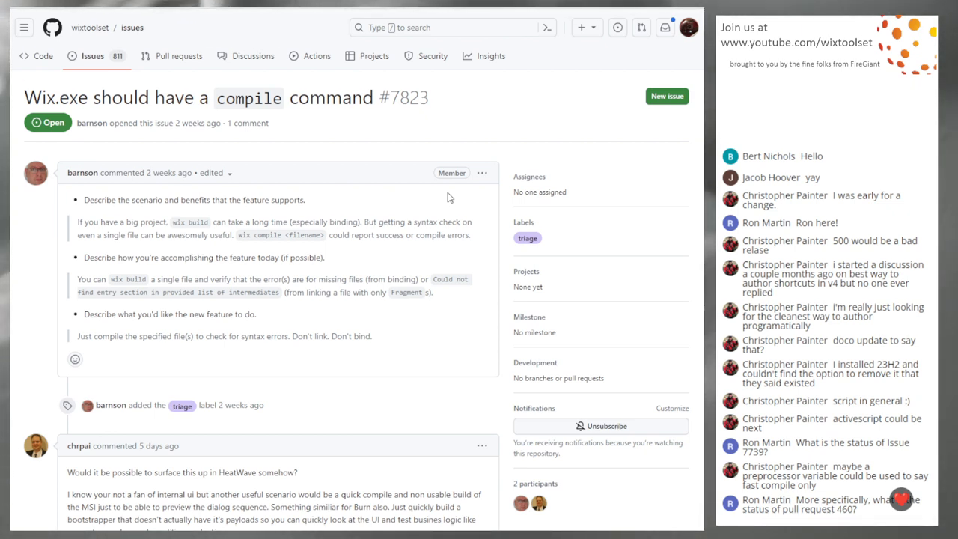
mouse_move(312, 232)
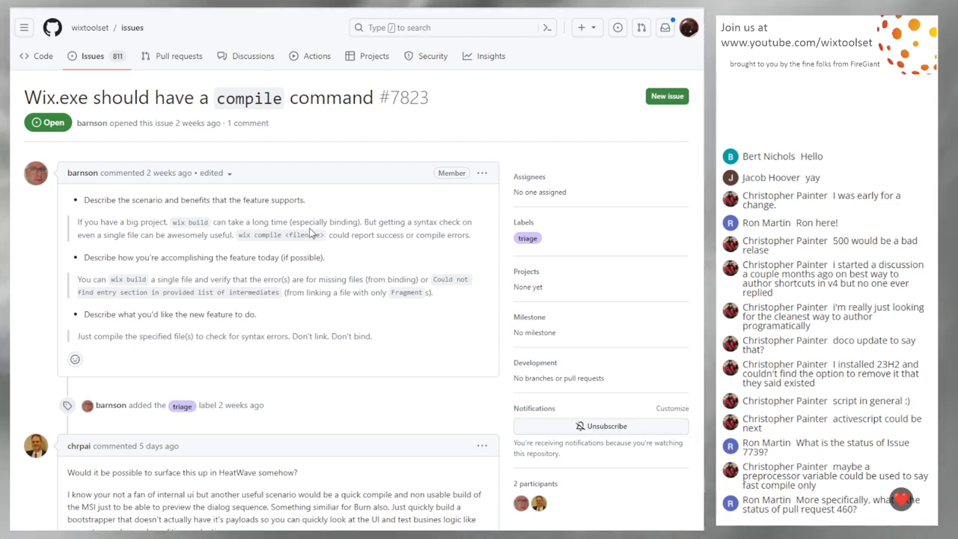
mouse_move(377, 160)
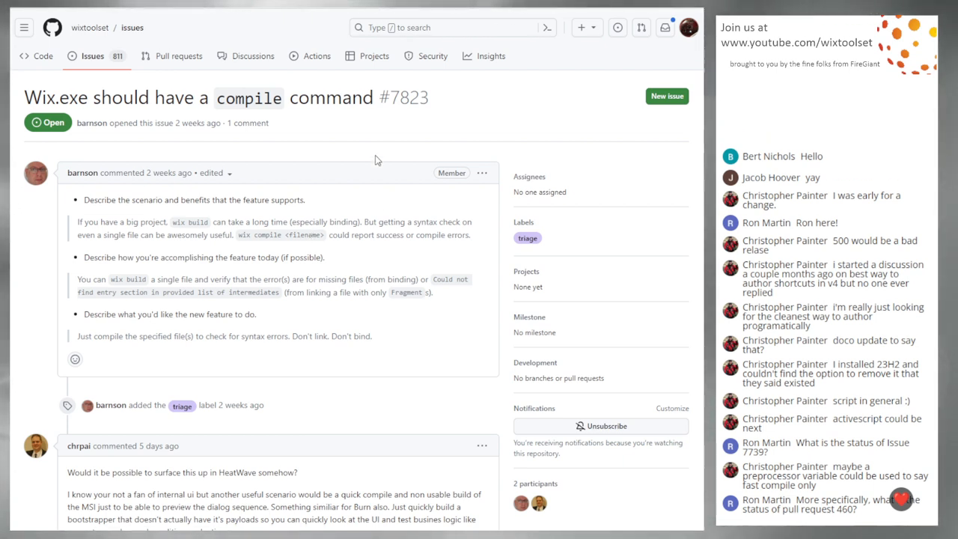
mouse_move(292, 234)
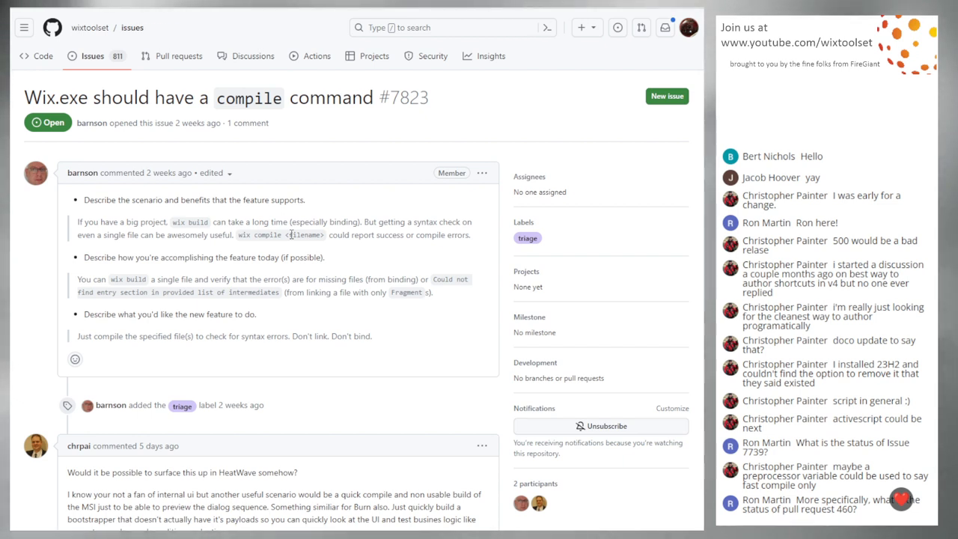
mouse_move(287, 253)
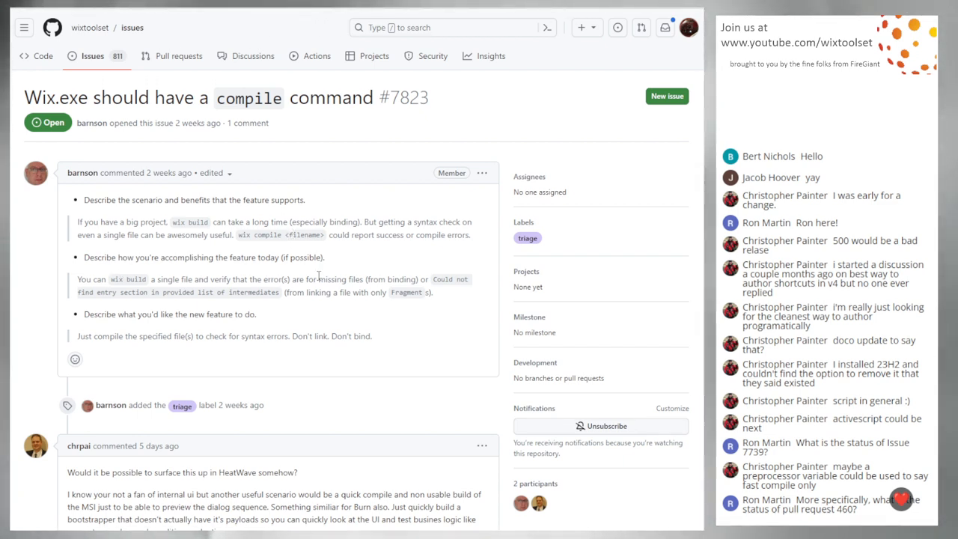
mouse_move(341, 266)
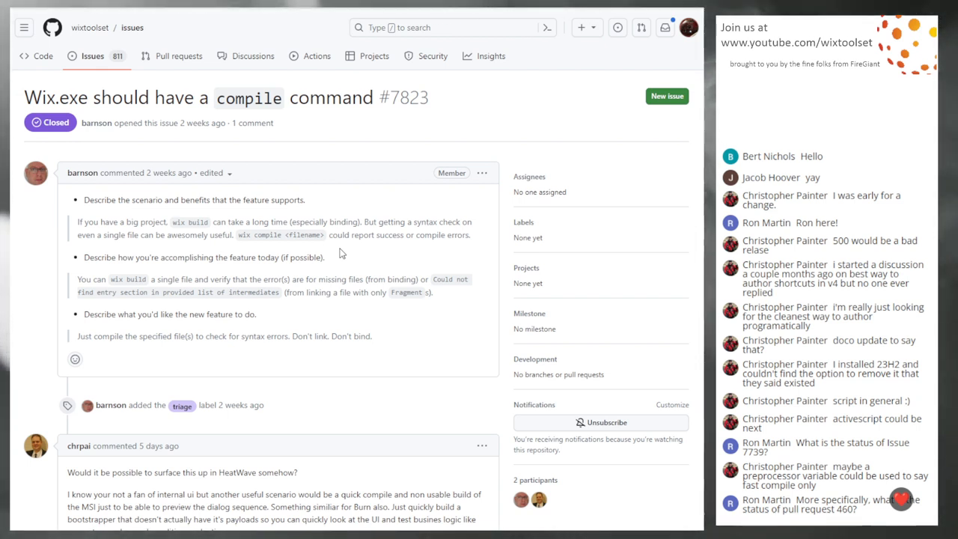
mouse_move(358, 257)
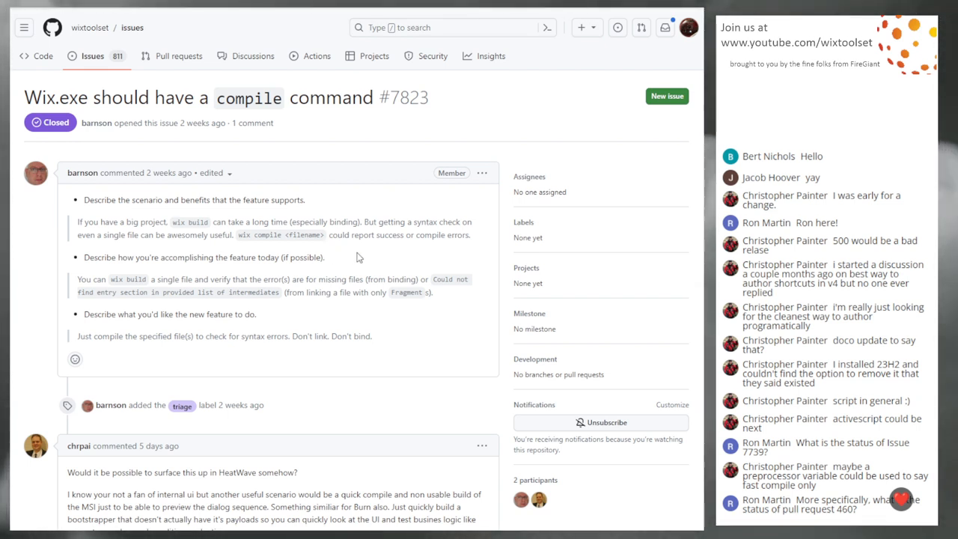
mouse_move(356, 257)
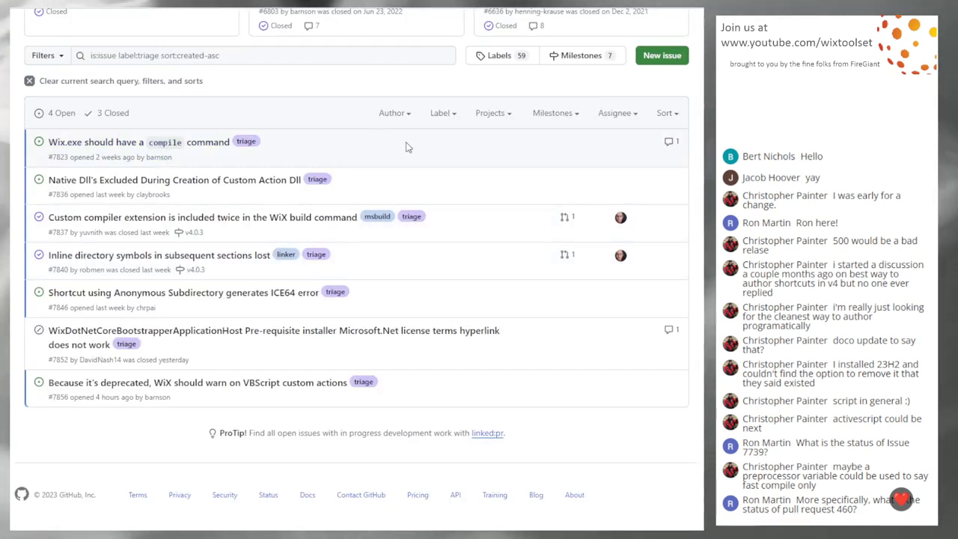
mouse_move(404, 160)
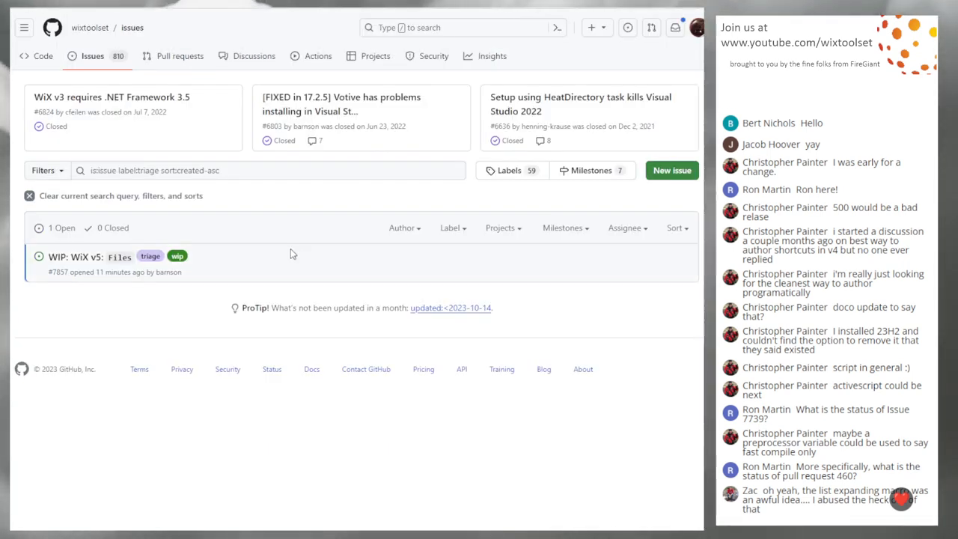
mouse_move(335, 271)
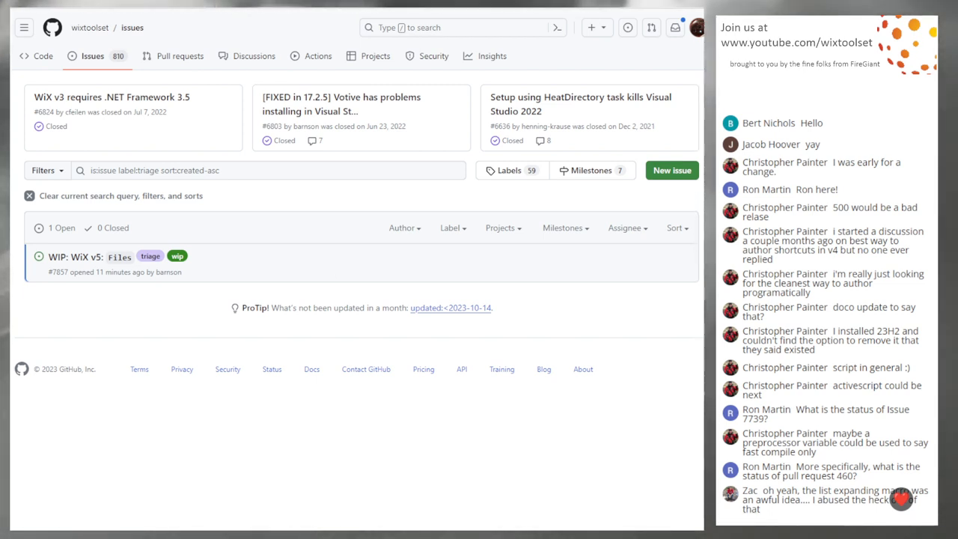
mouse_move(314, 269)
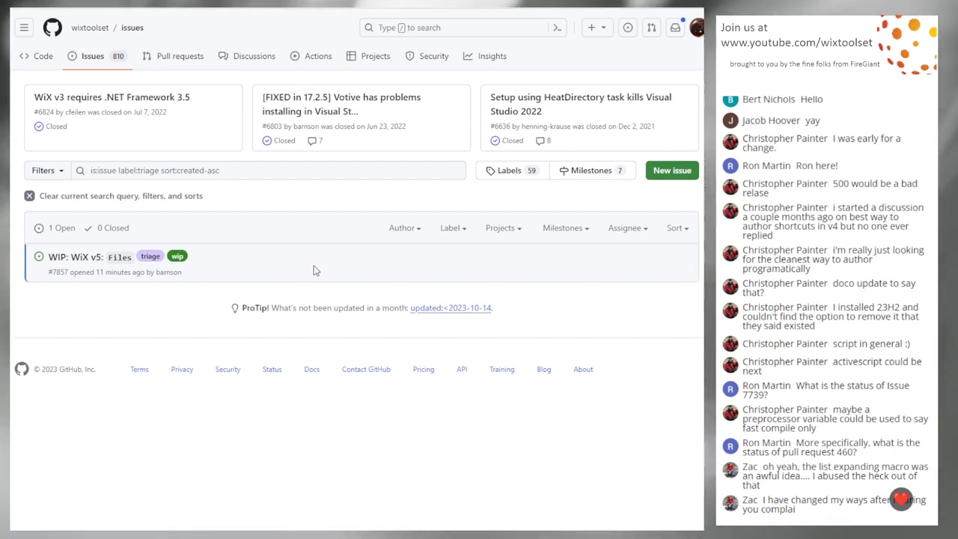
mouse_move(323, 309)
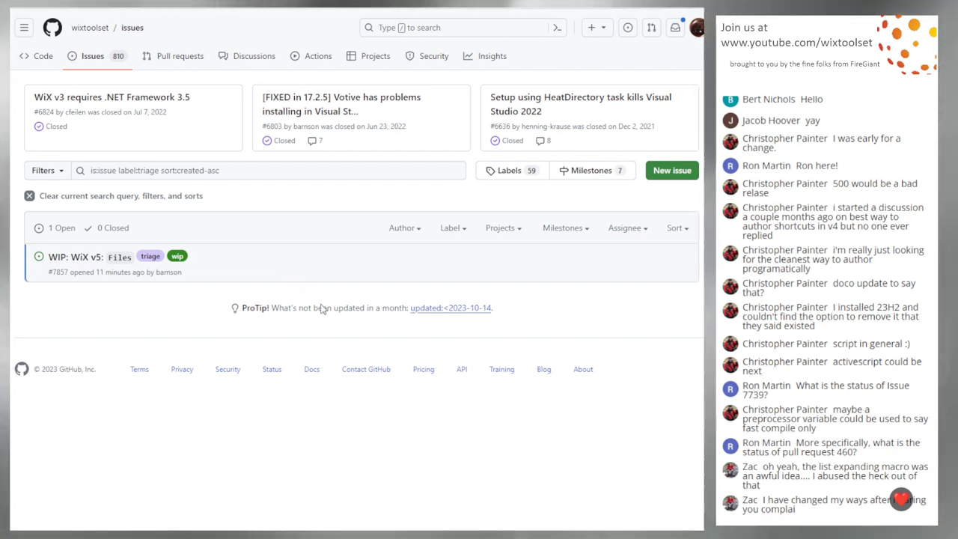
mouse_move(81, 258)
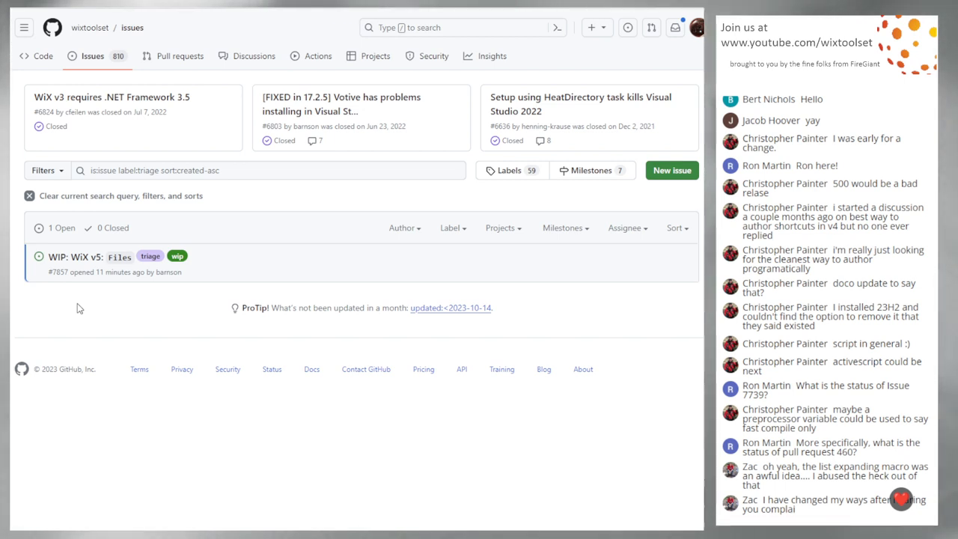
mouse_move(77, 322)
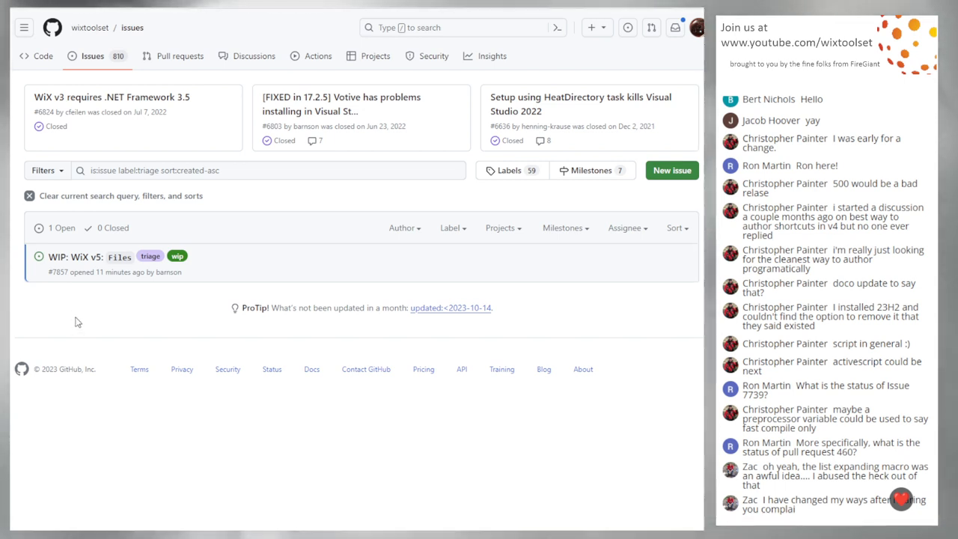
mouse_move(89, 257)
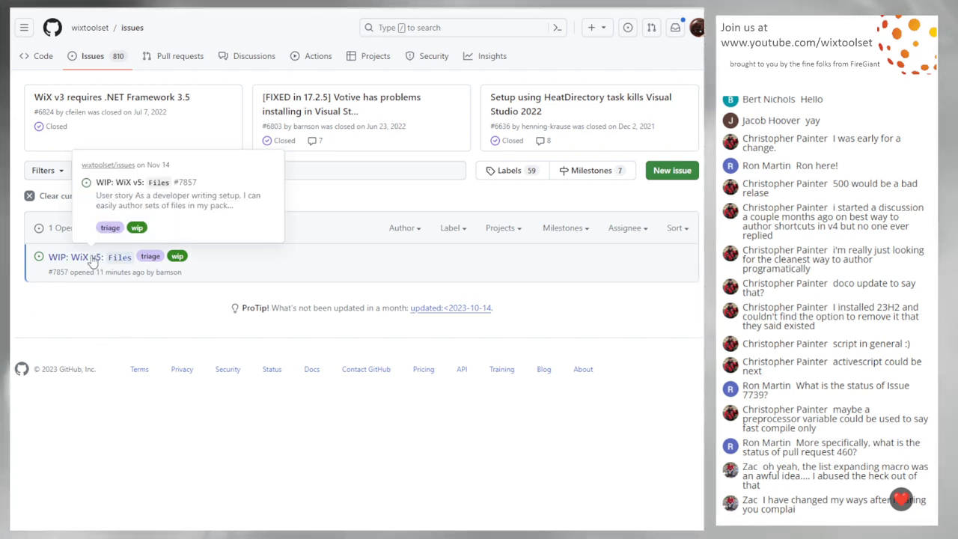
Open issue #7857, WIP: WiX v5: Files, from the single-issue triage list
left_click(72, 257)
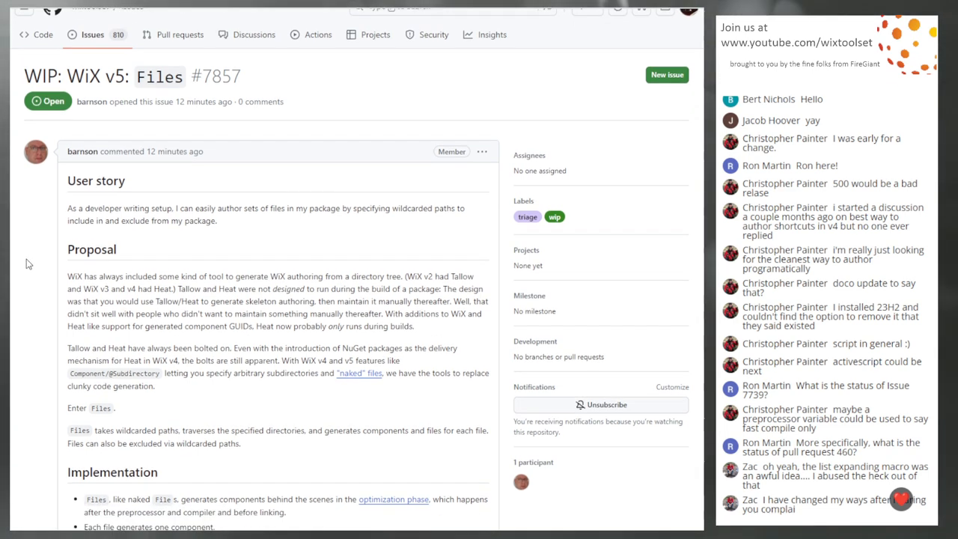
scroll("down", 3)
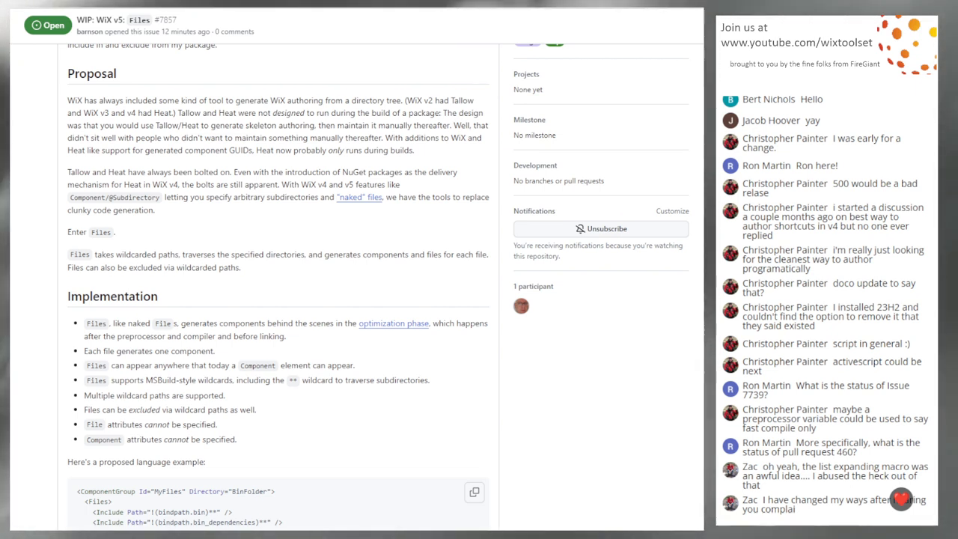
mouse_move(437, 159)
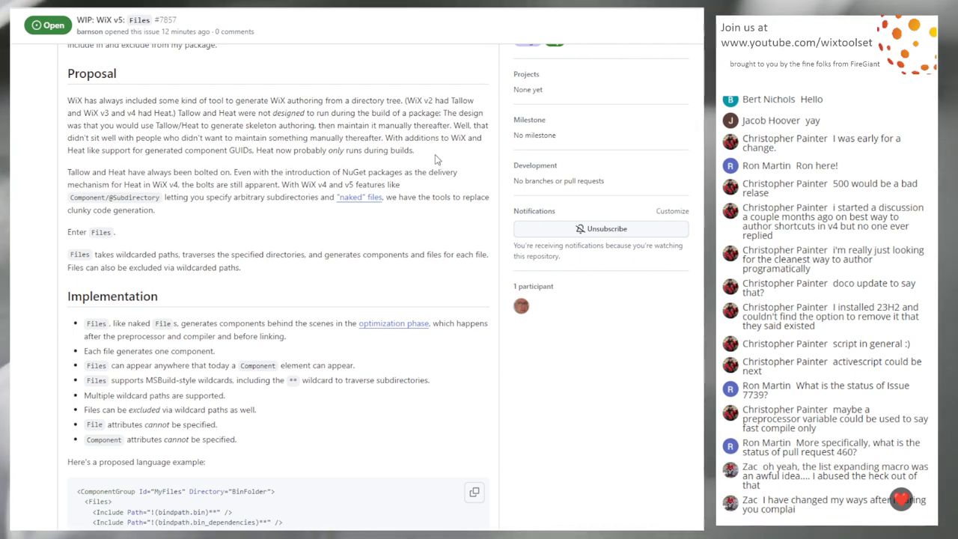
mouse_move(551, 410)
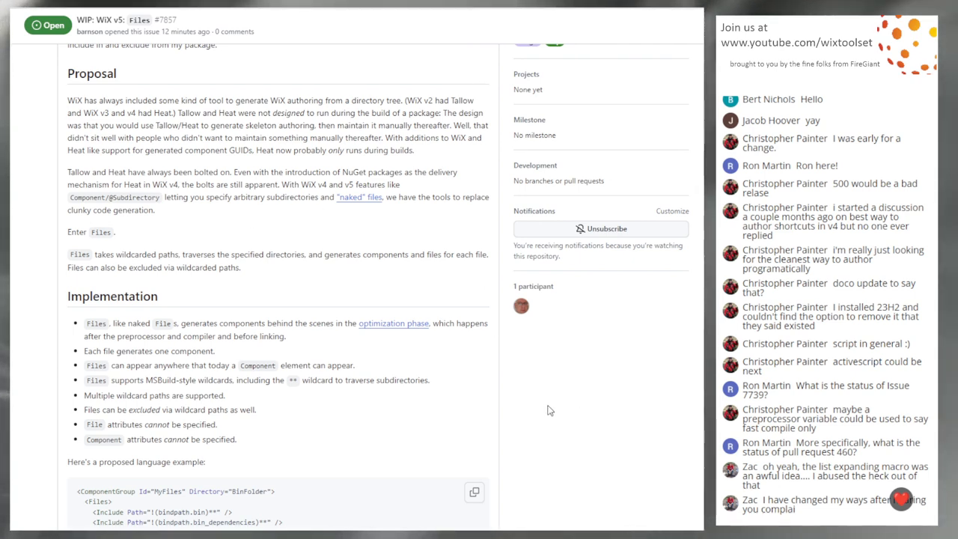
scroll("down", 3)
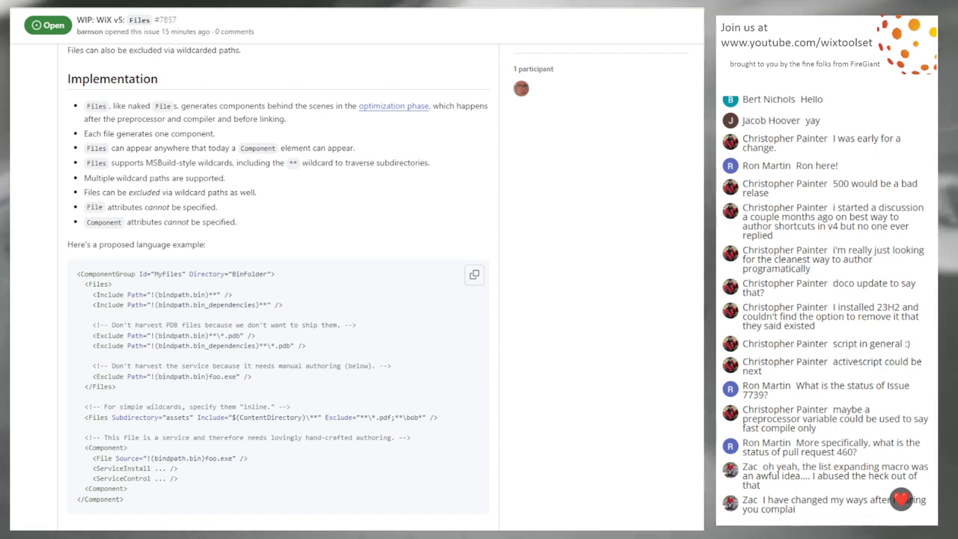
Scroll issue #7857 past the proposed language example into its Considerations section
scroll("down", 3)
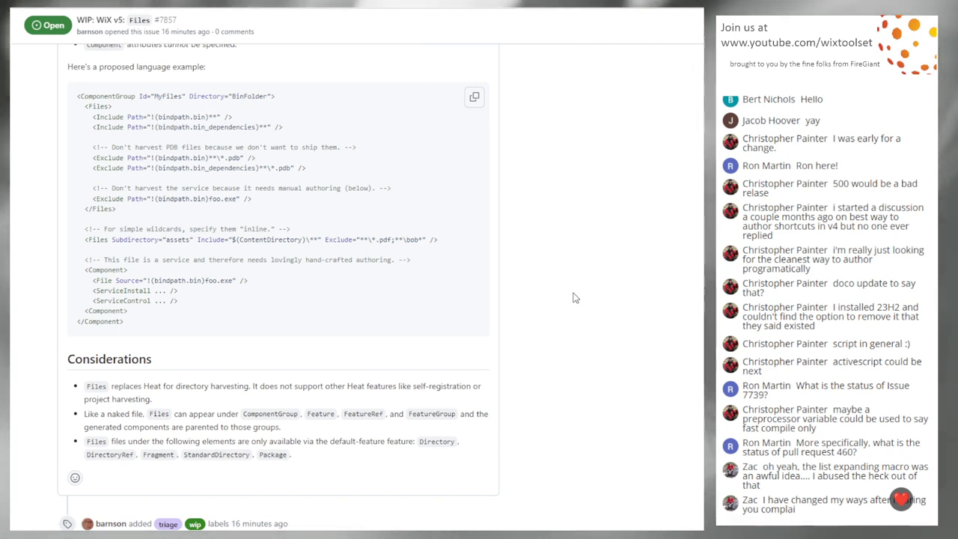
scroll("down", 3)
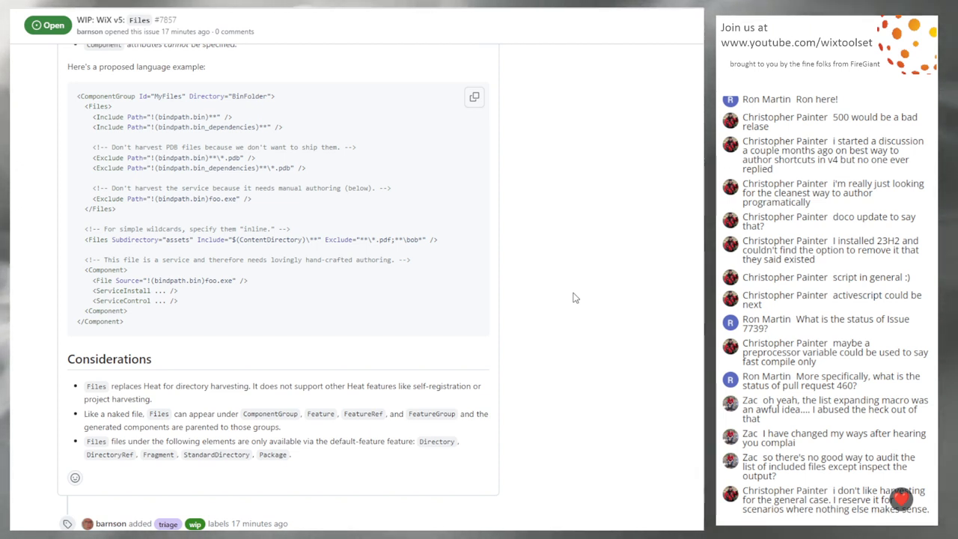
scroll("down", 3)
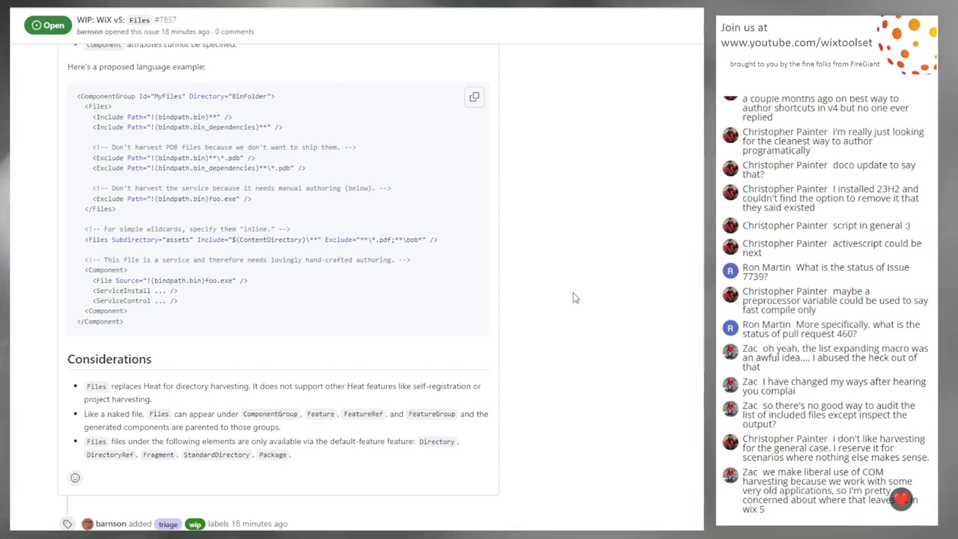
scroll("down", 3)
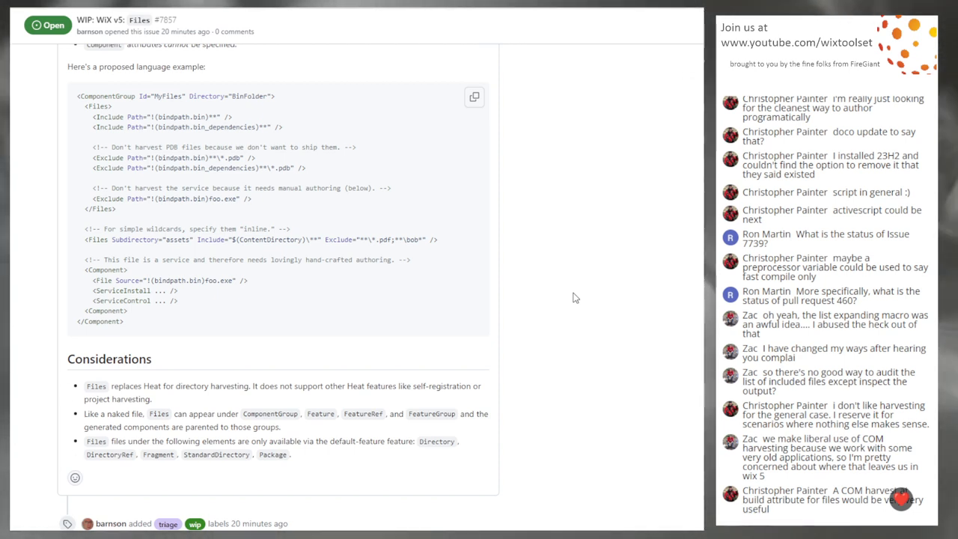
mouse_move(216, 248)
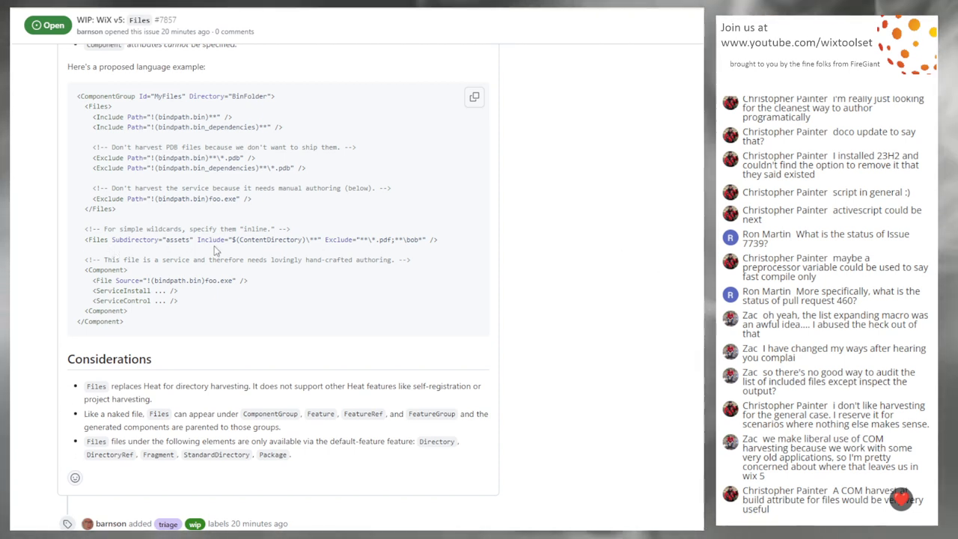
mouse_move(107, 192)
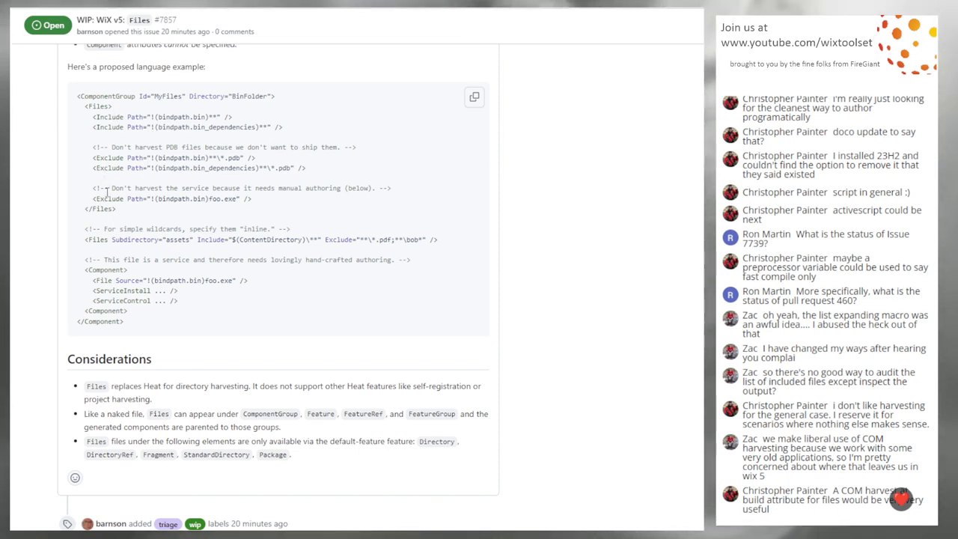
mouse_move(117, 208)
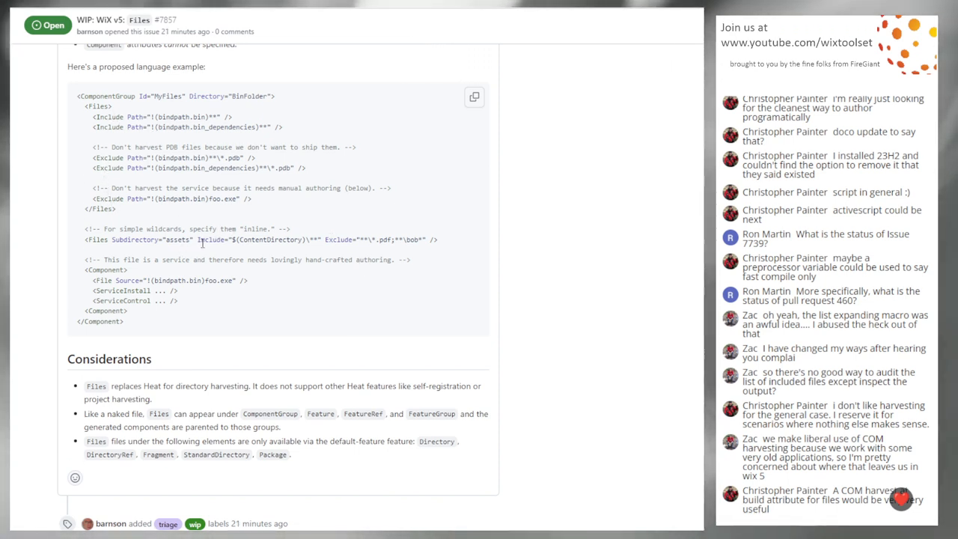
scroll("down", 3)
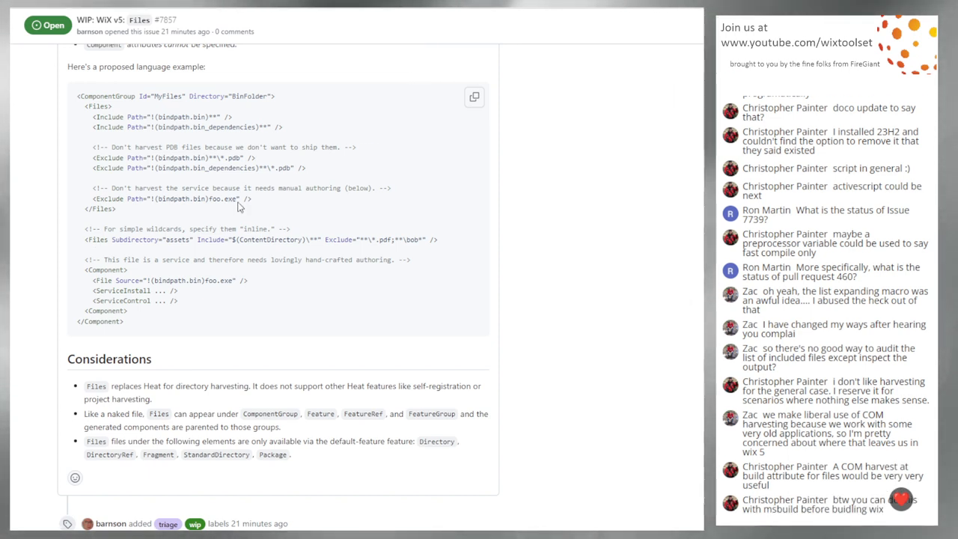
mouse_move(292, 198)
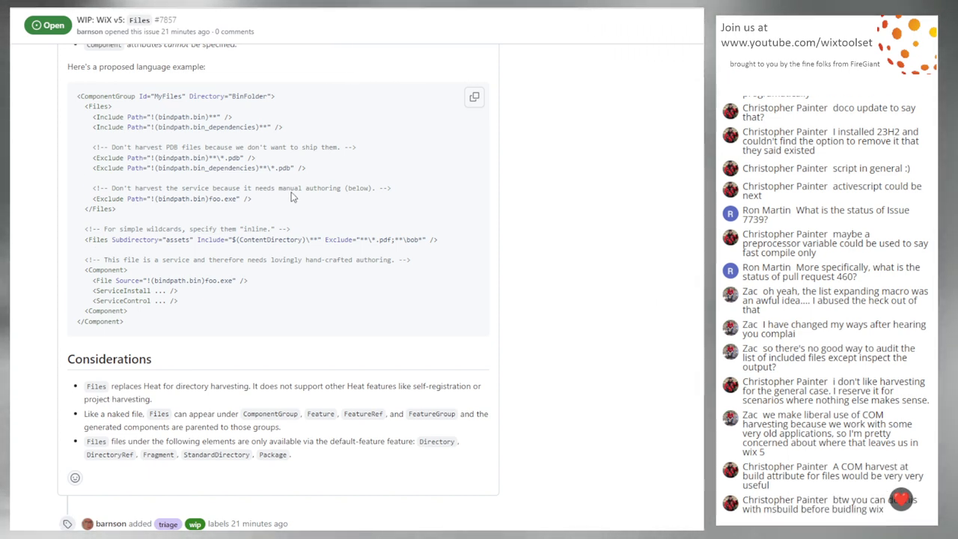
mouse_move(220, 214)
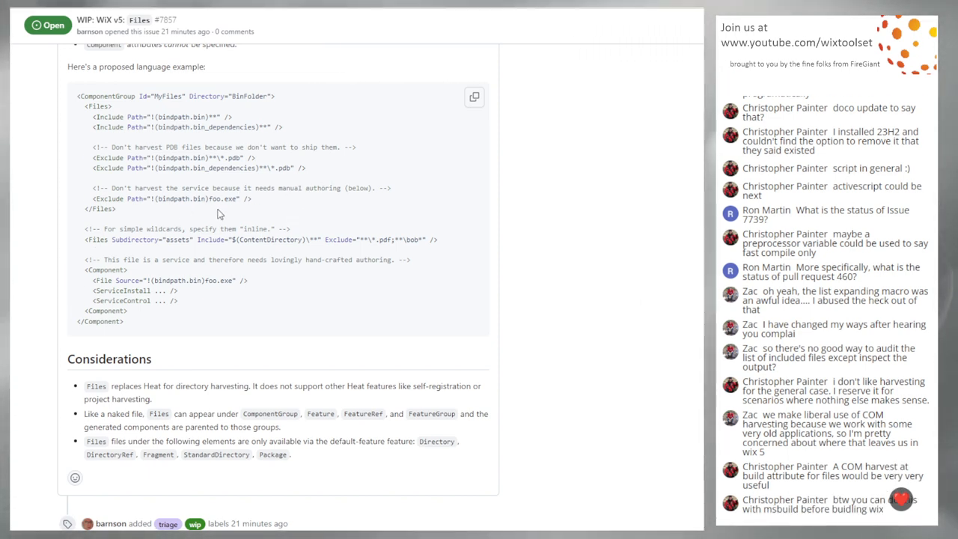
mouse_move(592, 215)
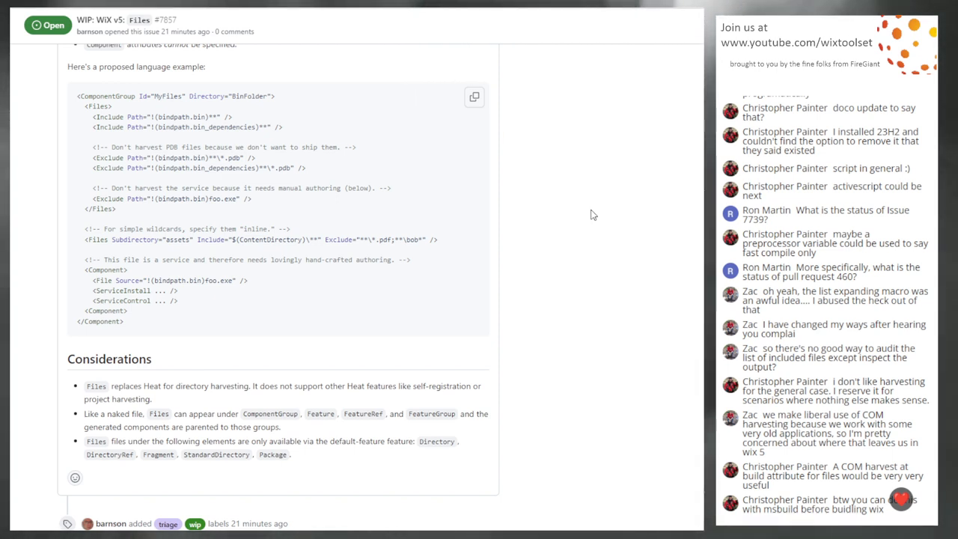
scroll("down", 3)
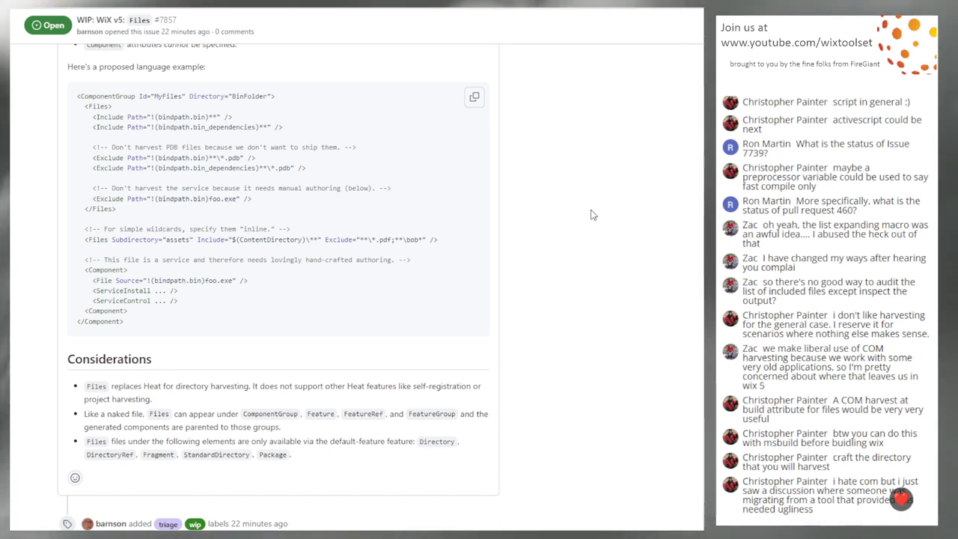
scroll("down", 3)
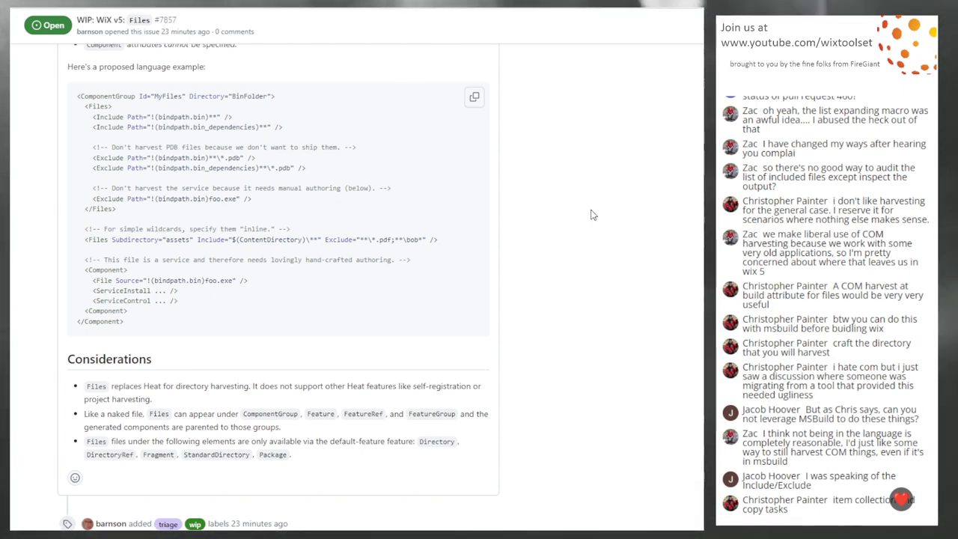
scroll("down", 3)
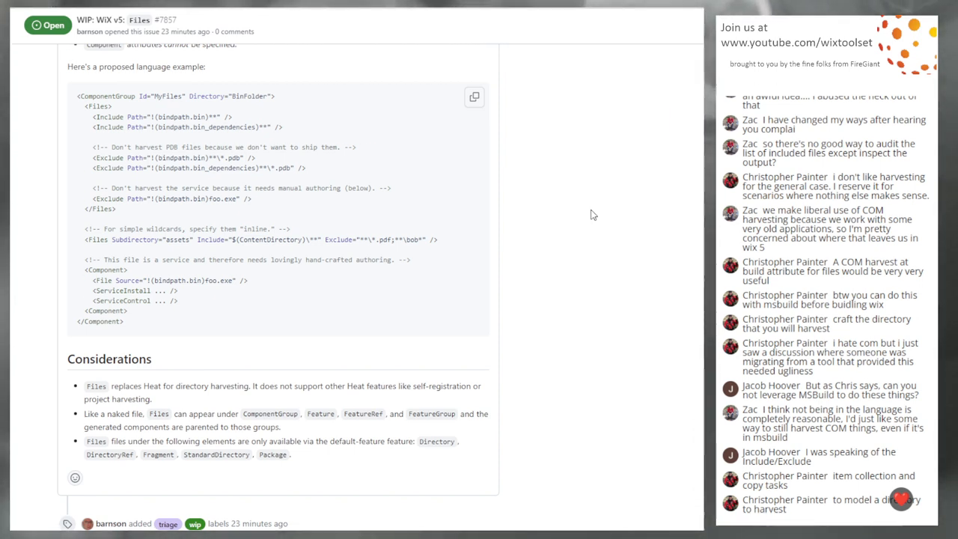
scroll("down", 3)
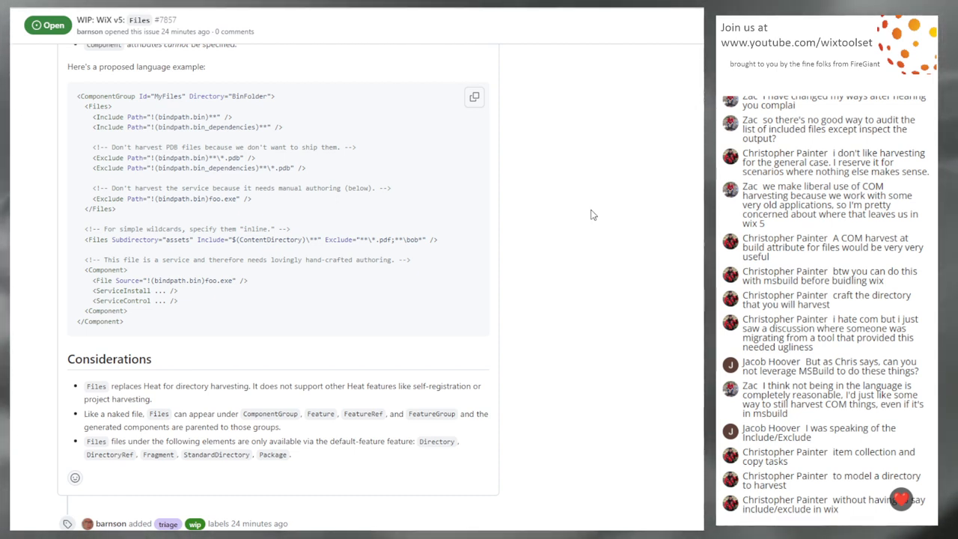
scroll("down", 3)
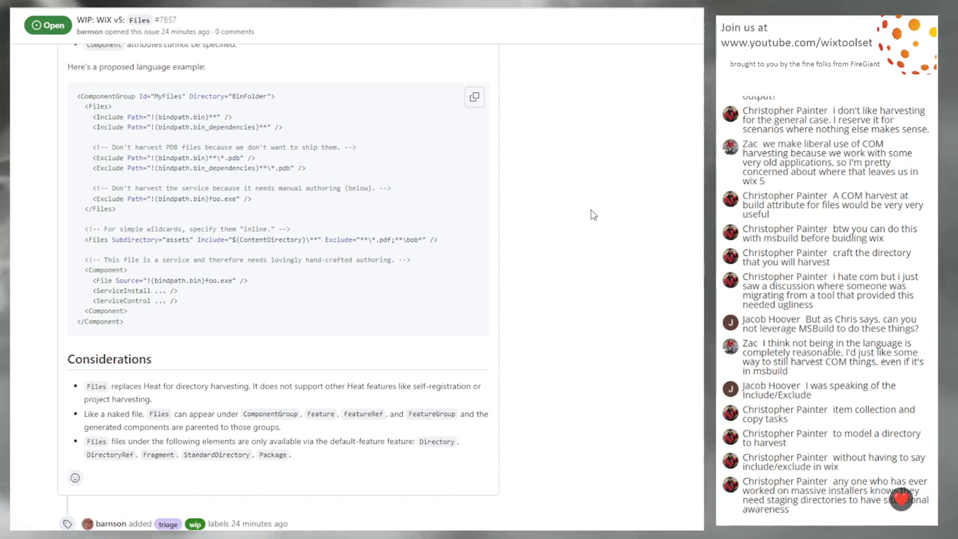
scroll("down", 3)
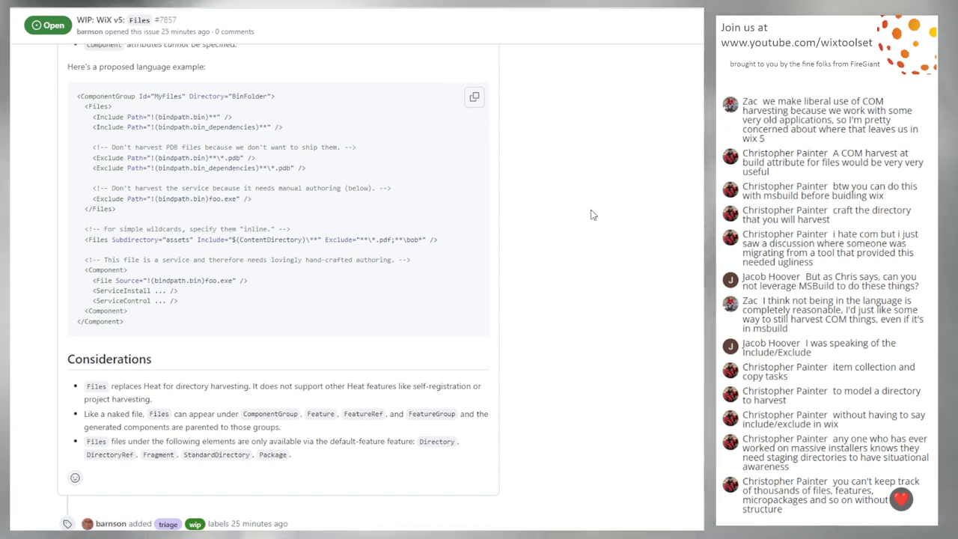
scroll("down", 3)
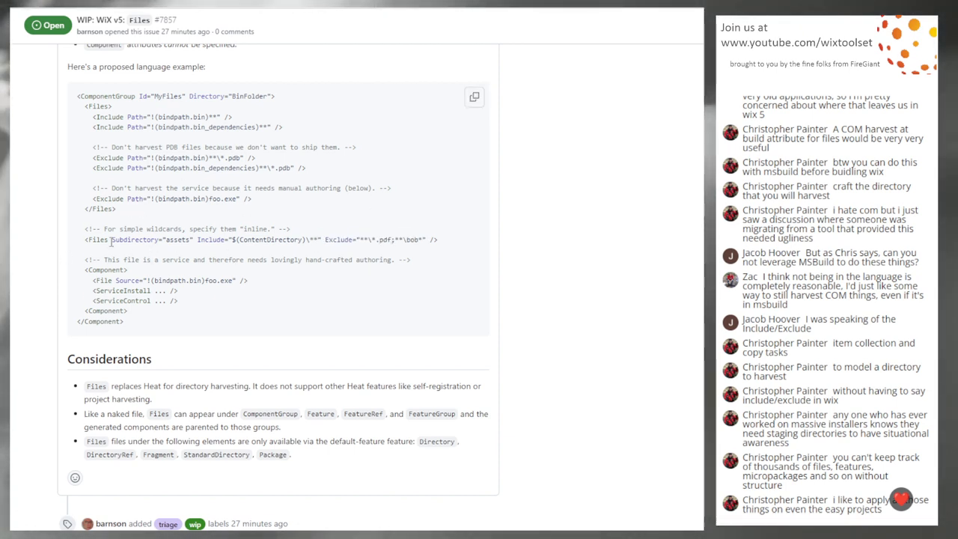
mouse_move(381, 238)
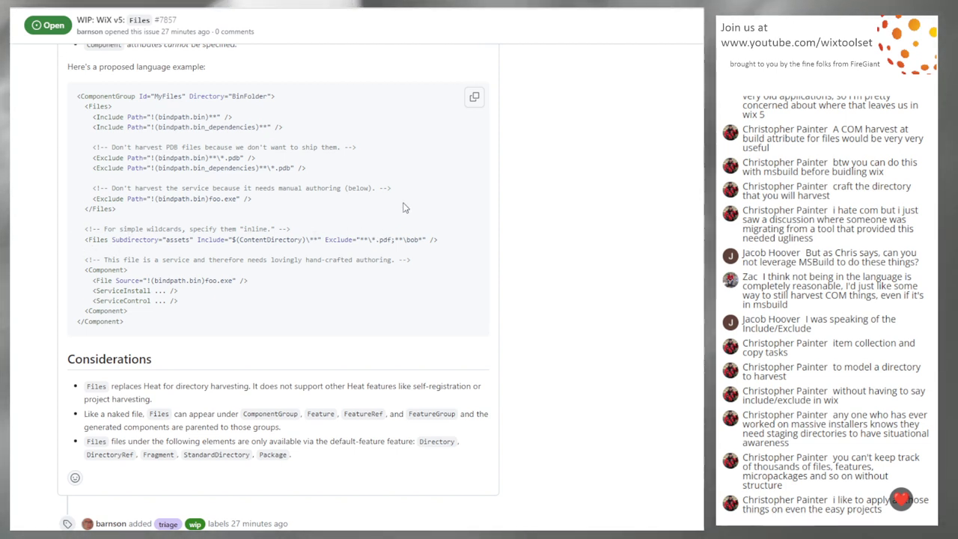
mouse_move(587, 229)
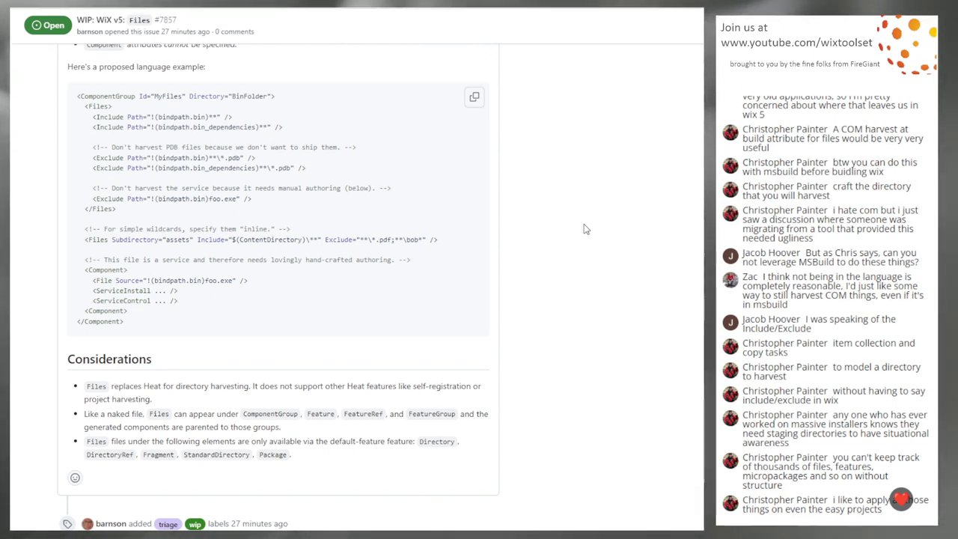
mouse_move(317, 176)
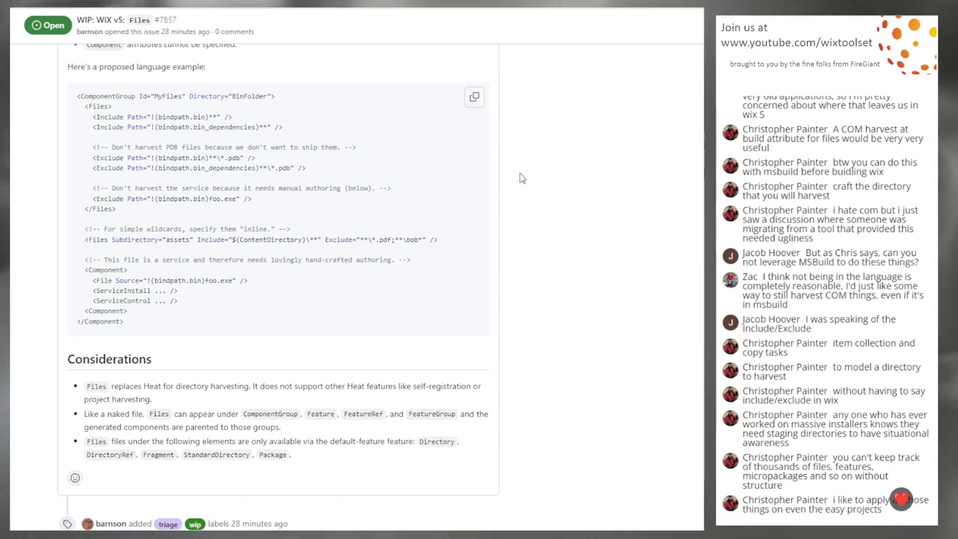
mouse_move(546, 212)
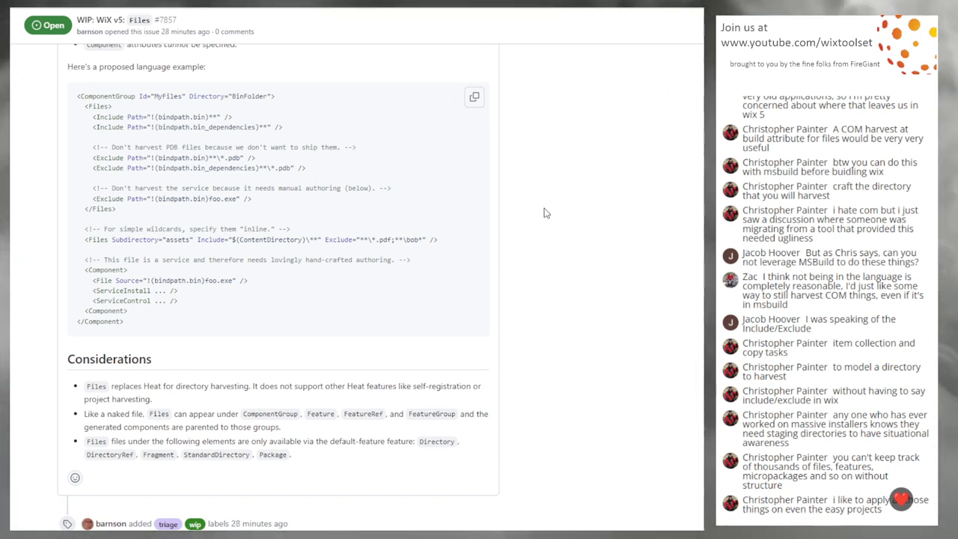
mouse_move(536, 202)
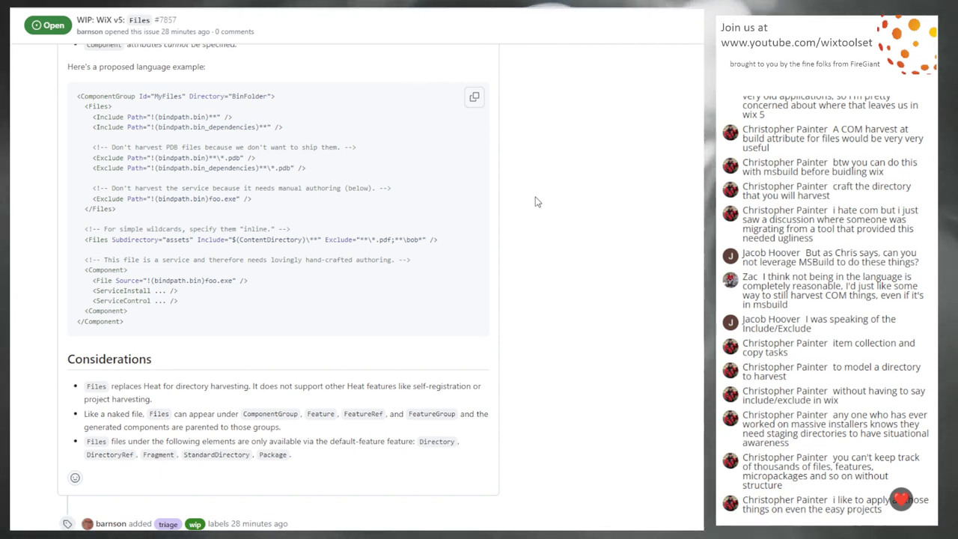
mouse_move(137, 125)
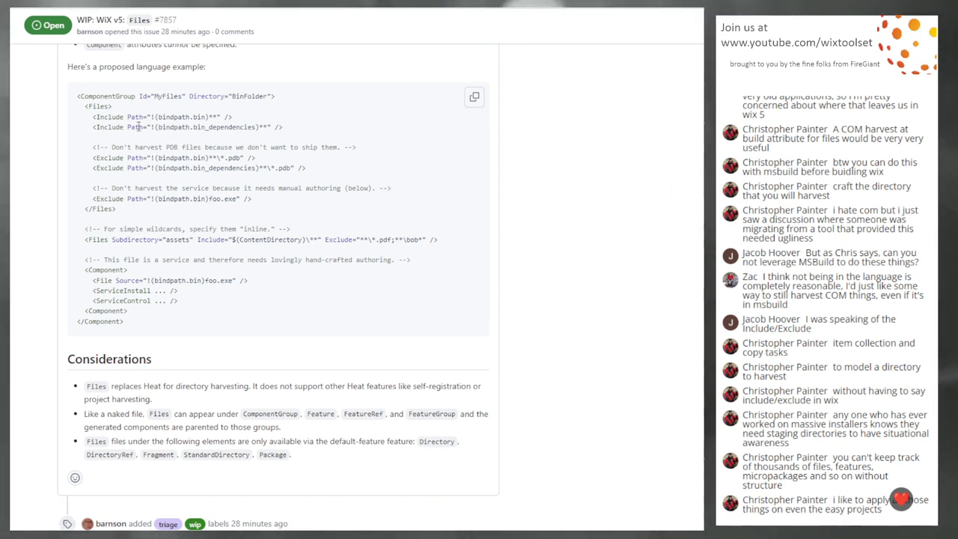
mouse_move(46, 327)
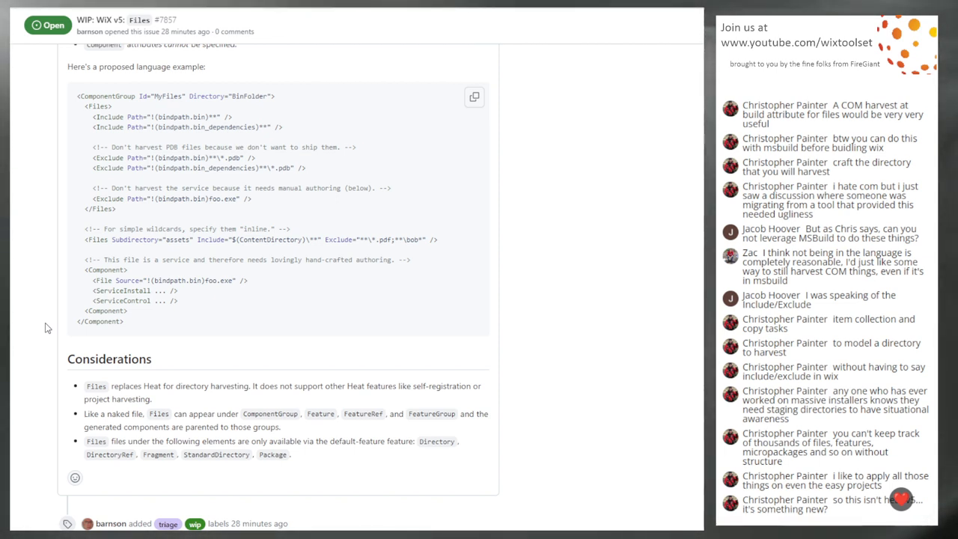
scroll("down", 3)
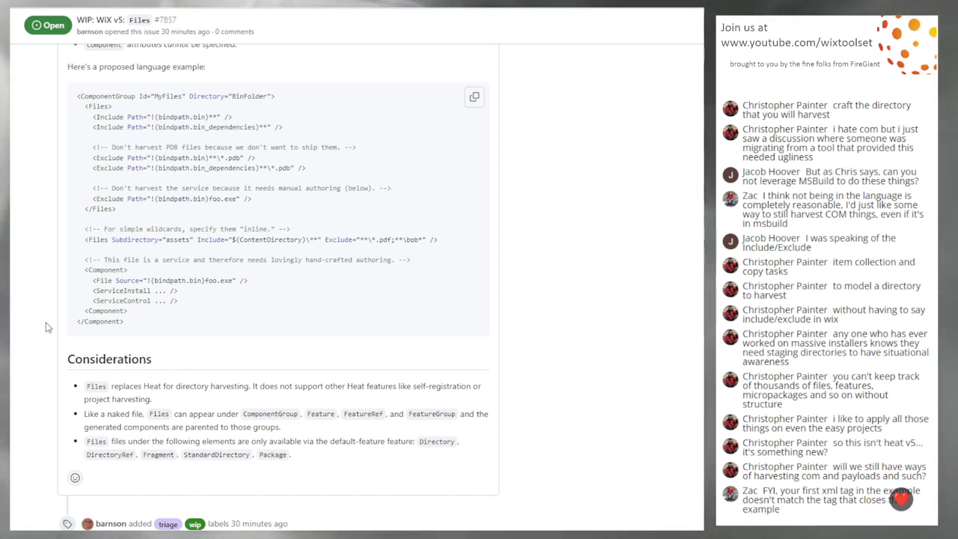
Scroll through issue #7857 to the Files language example with ComponentGroup and the Considerations section
scroll("down", 3)
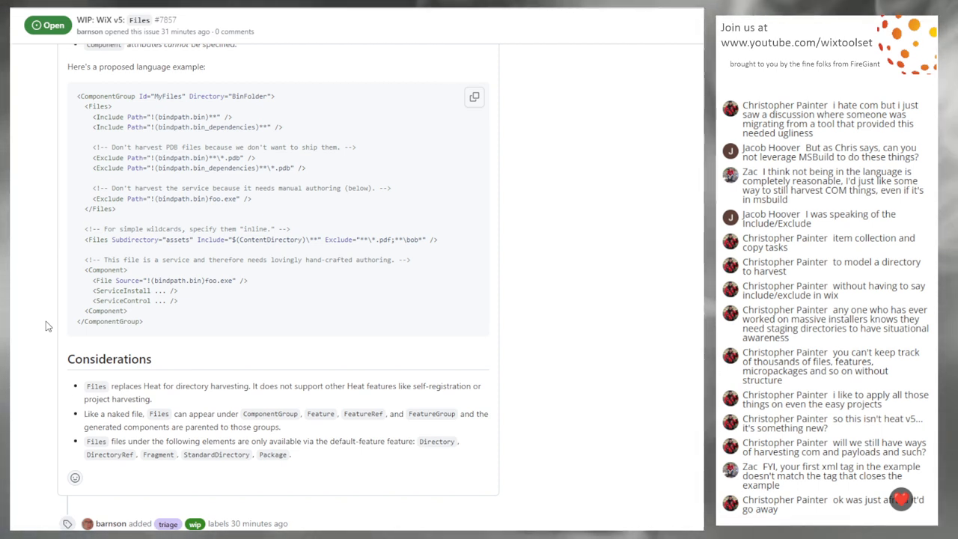
scroll("down", 3)
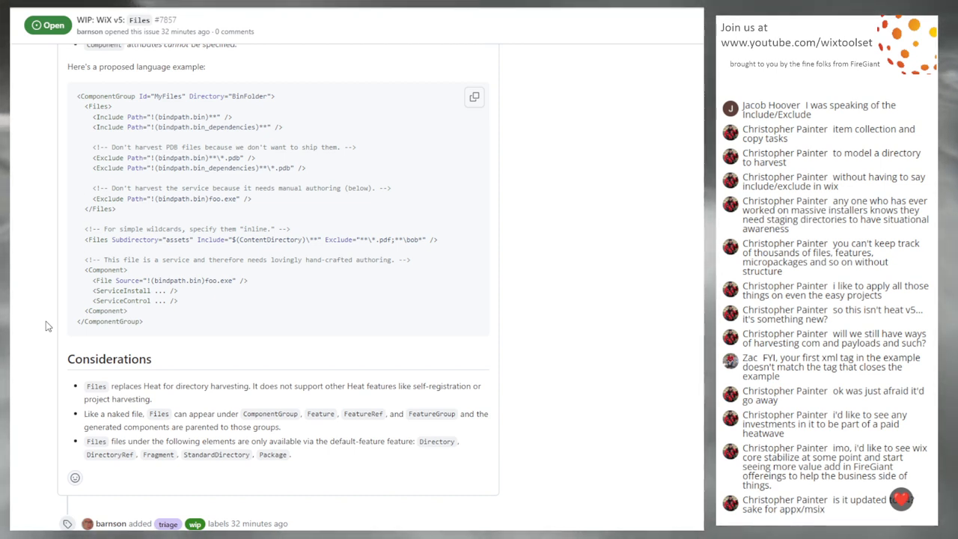
scroll("down", 3)
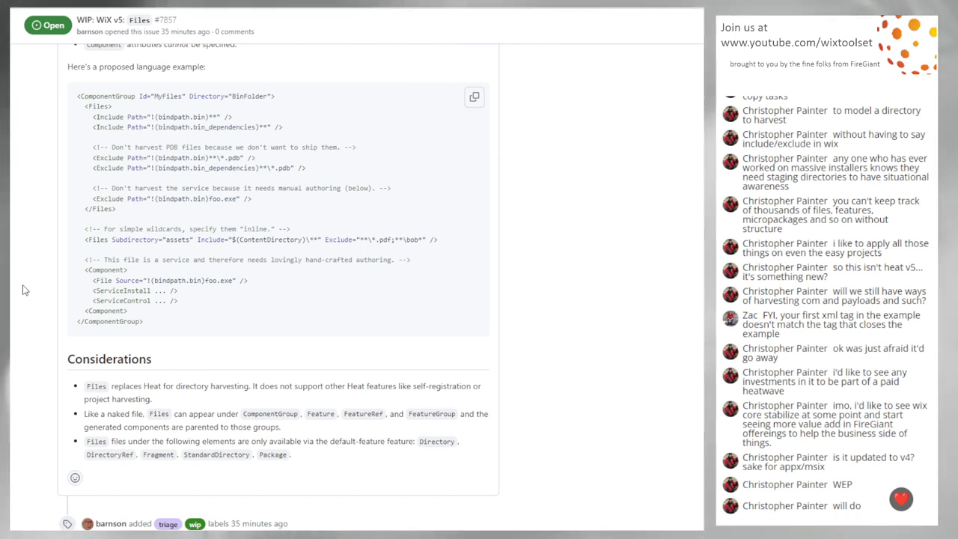
scroll("up", 3)
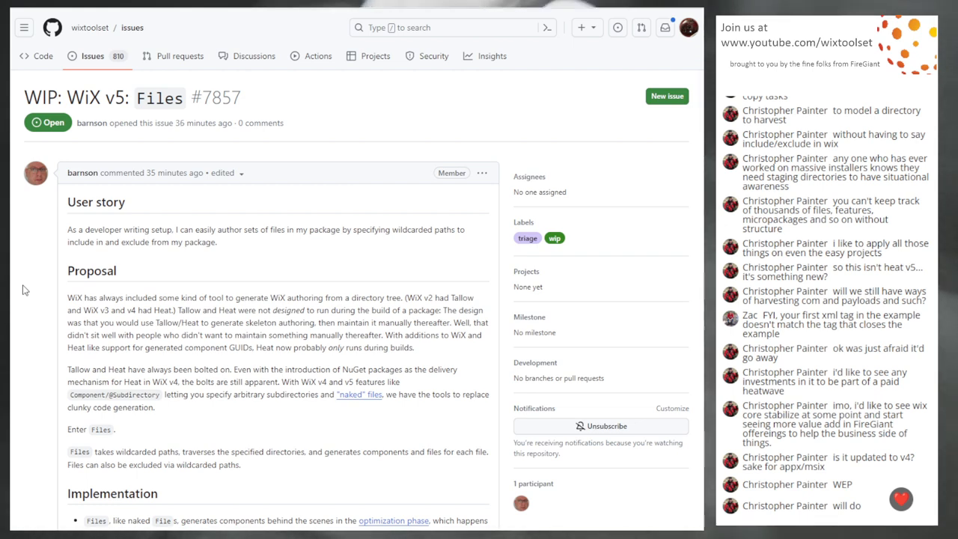
scroll("down", 3)
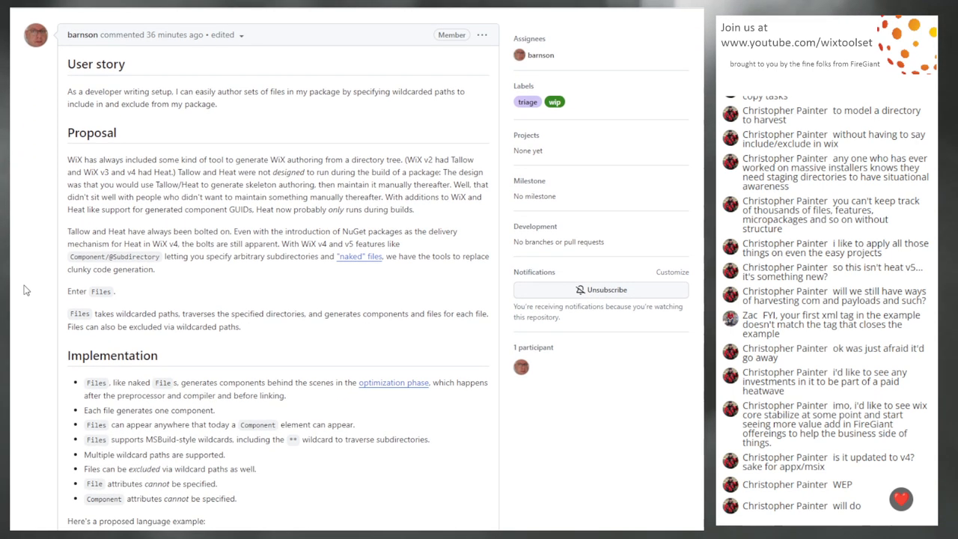
scroll("down", 3)
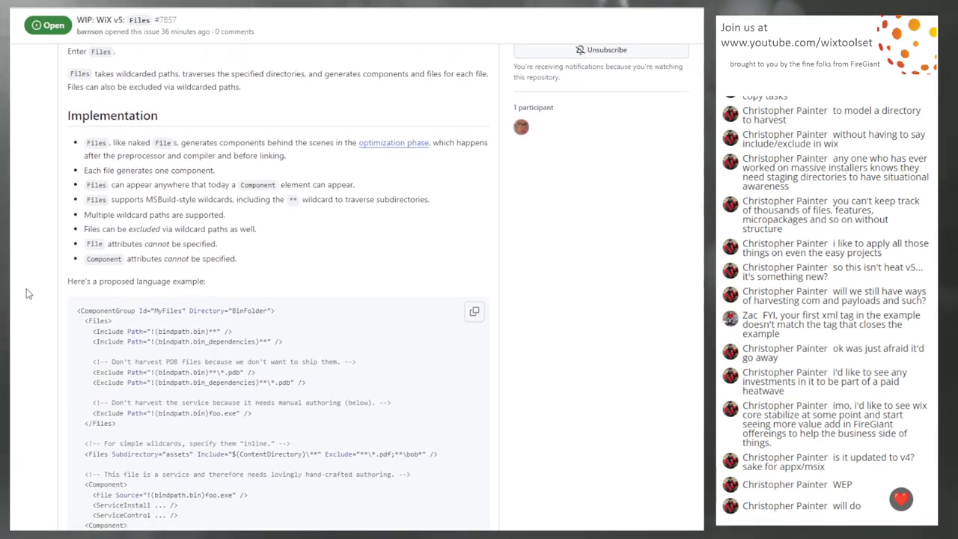
scroll("down", 3)
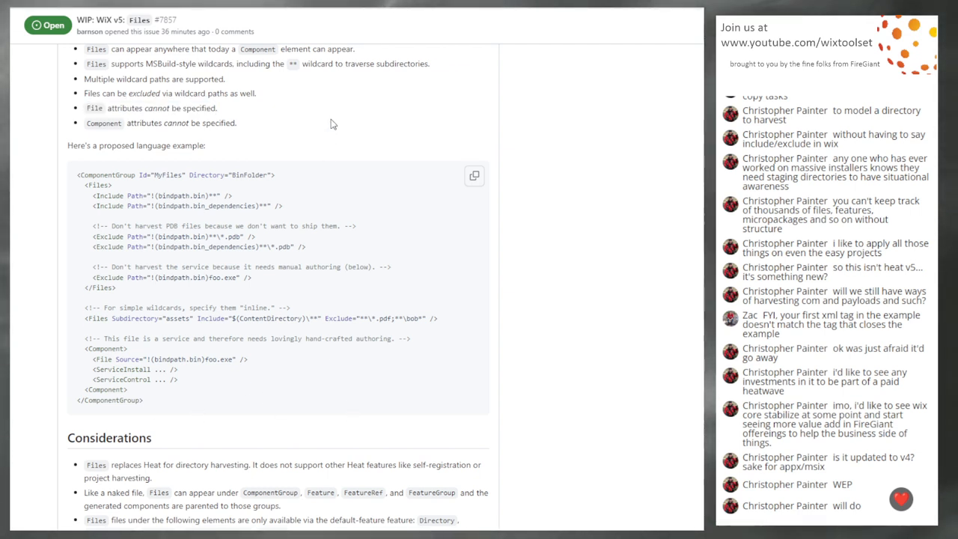
mouse_move(520, 102)
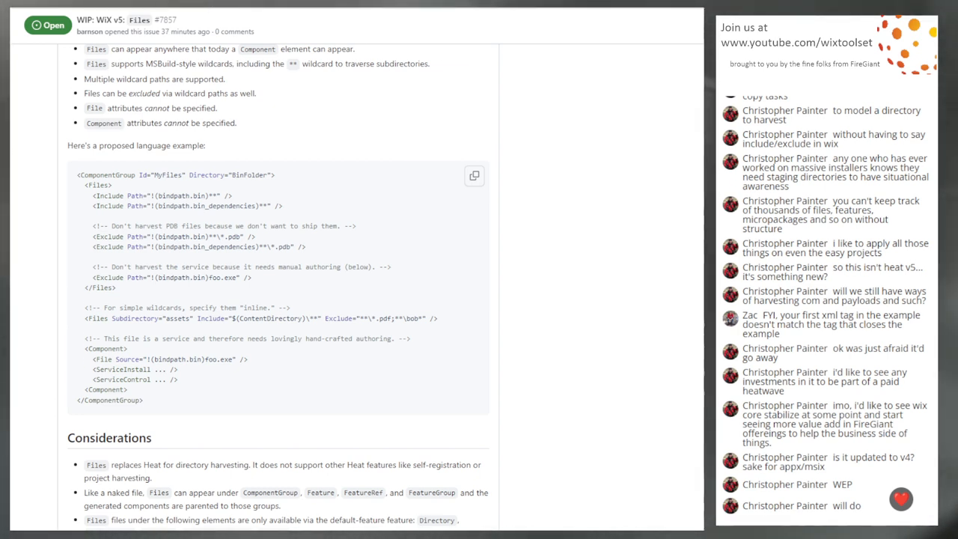
mouse_move(63, 138)
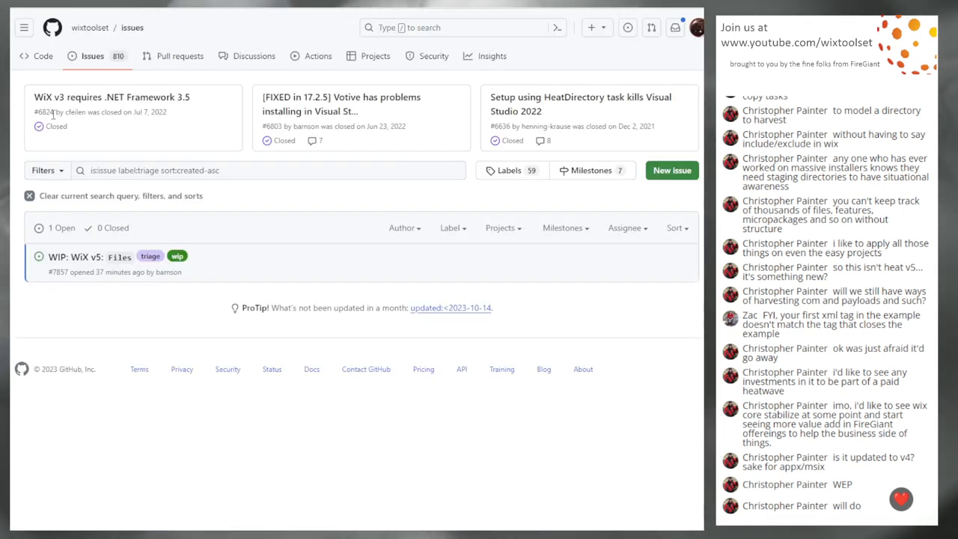
mouse_move(150, 317)
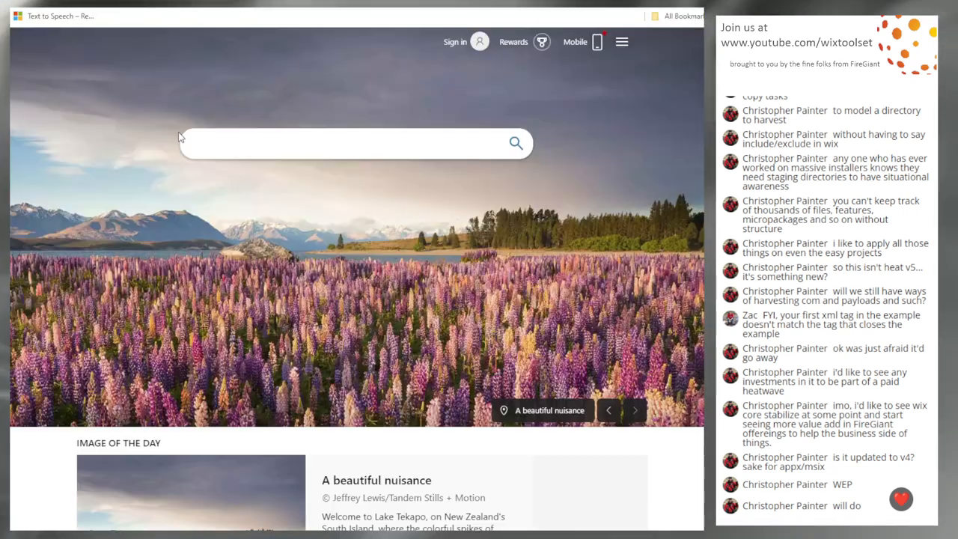
Navigate Edge to the wix repository's pull request #460 'Add tests to simulate issue 7739'
left_click(337, 144)
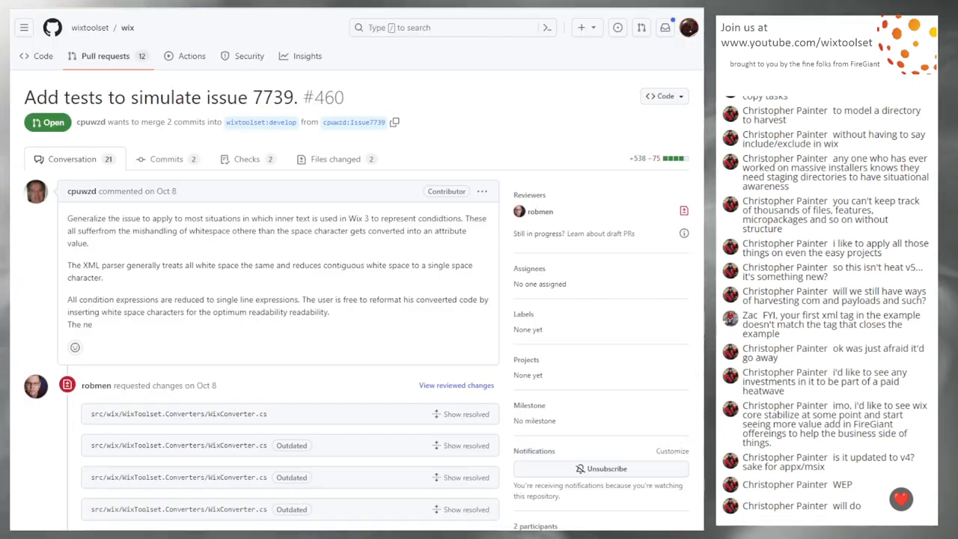
Scroll back and forth through the top of the PR #460 conversation and robmen's requested changes
scroll("down", 3)
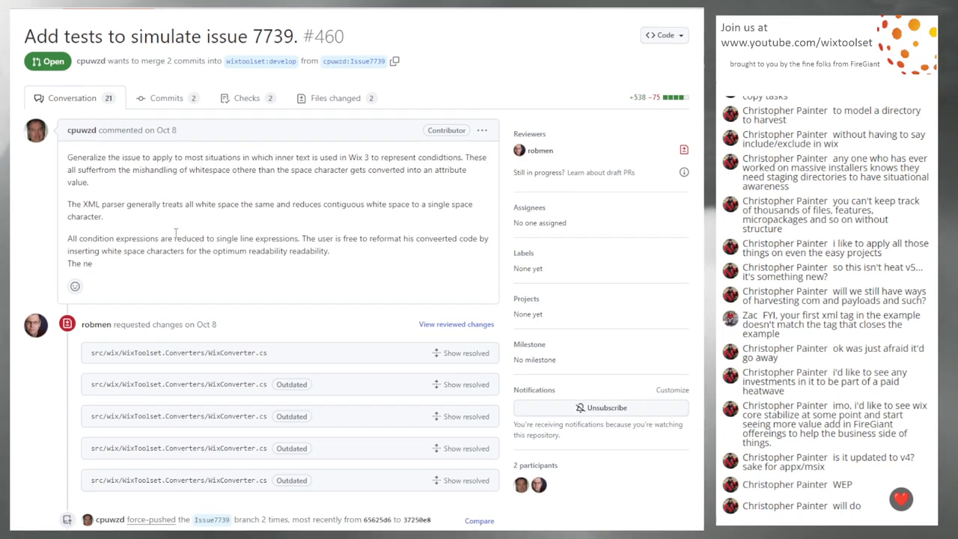
scroll("down", 3)
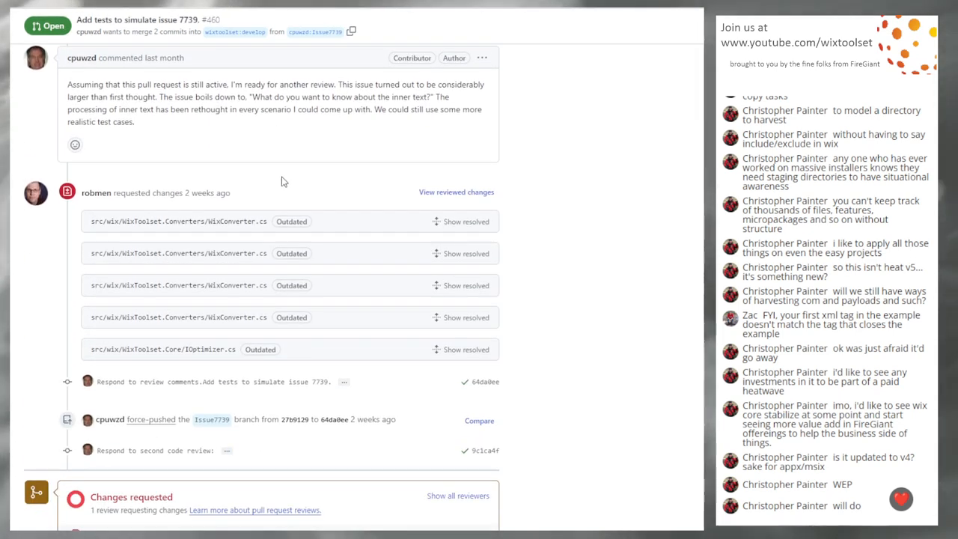
scroll("up", 3)
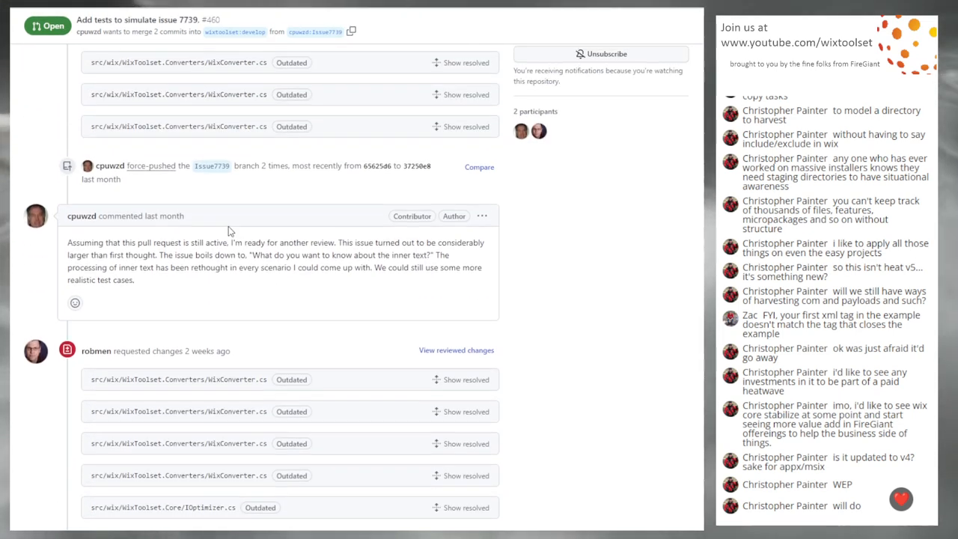
scroll("up", 3)
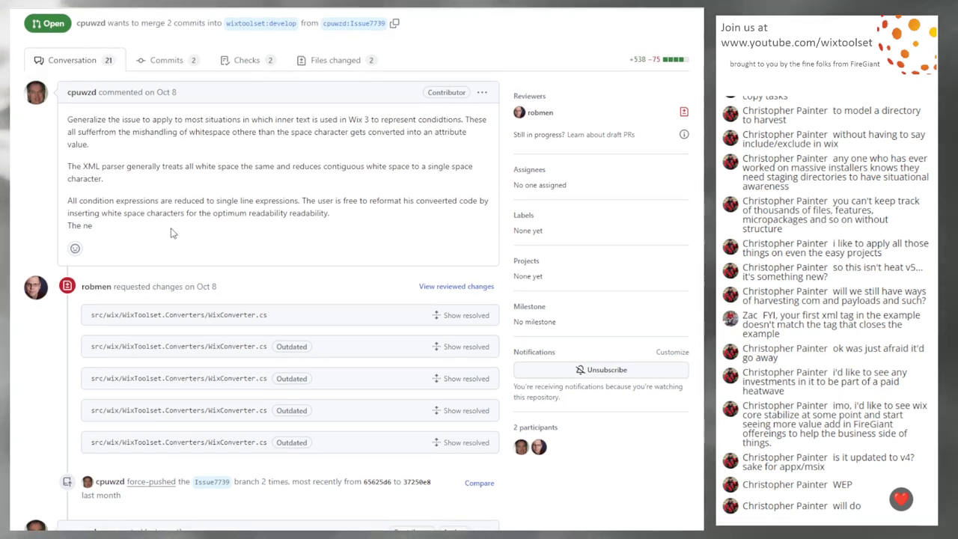
mouse_move(218, 482)
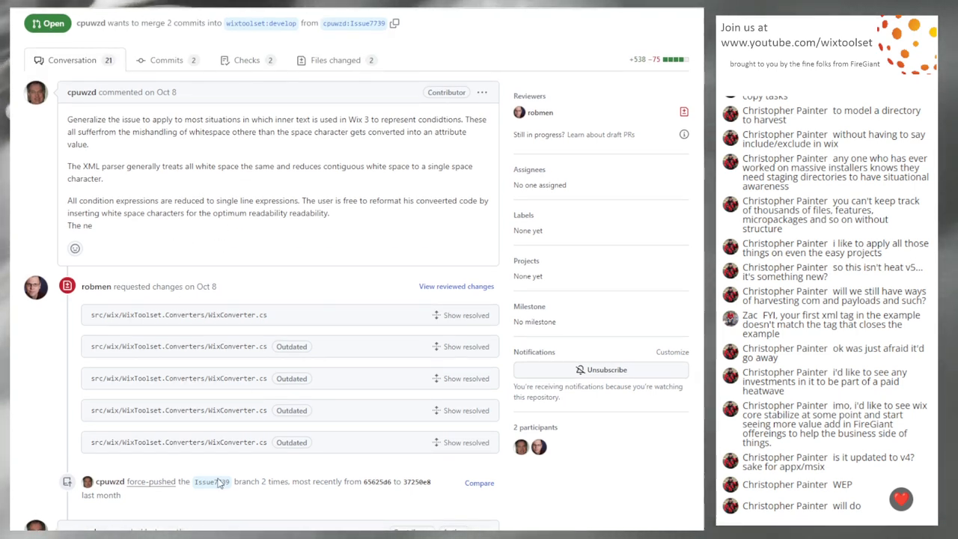
scroll("down", 3)
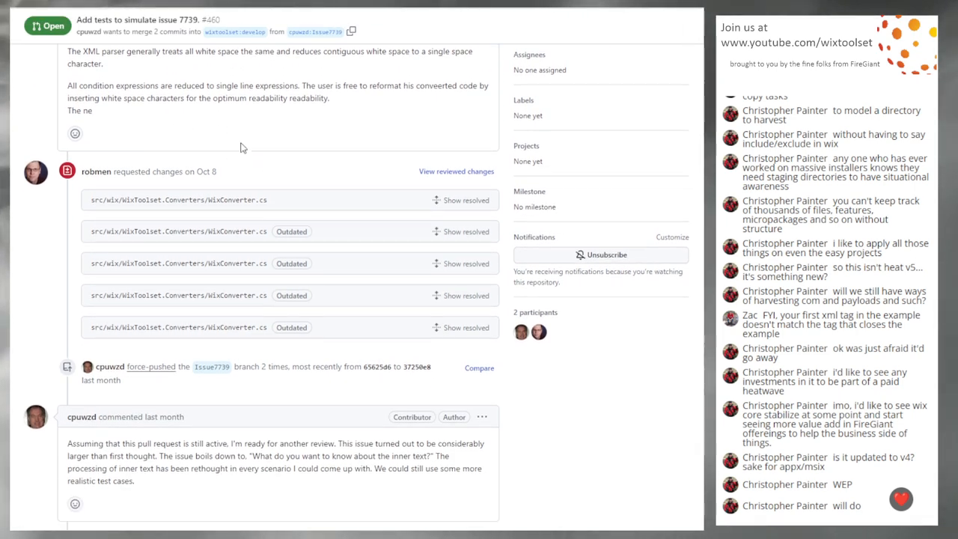
scroll("down", 3)
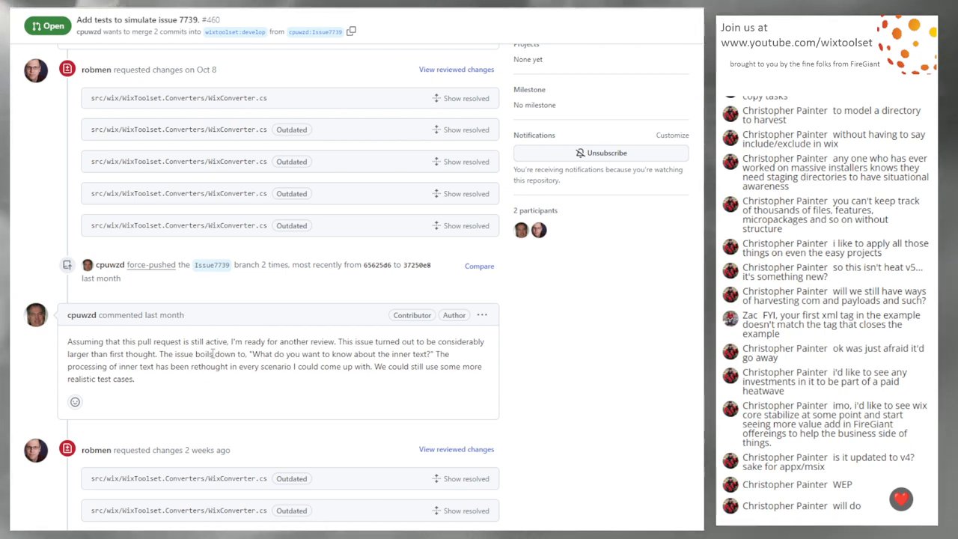
mouse_move(575, 371)
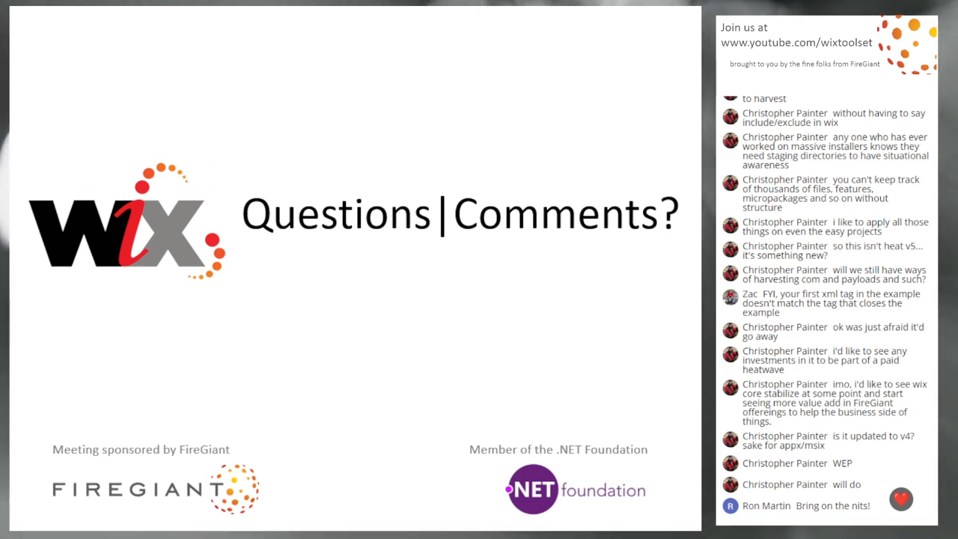
Scroll down the rest of the PR #460 timeline before the stream moves to the Questions|Comments slide
scroll("down", 3)
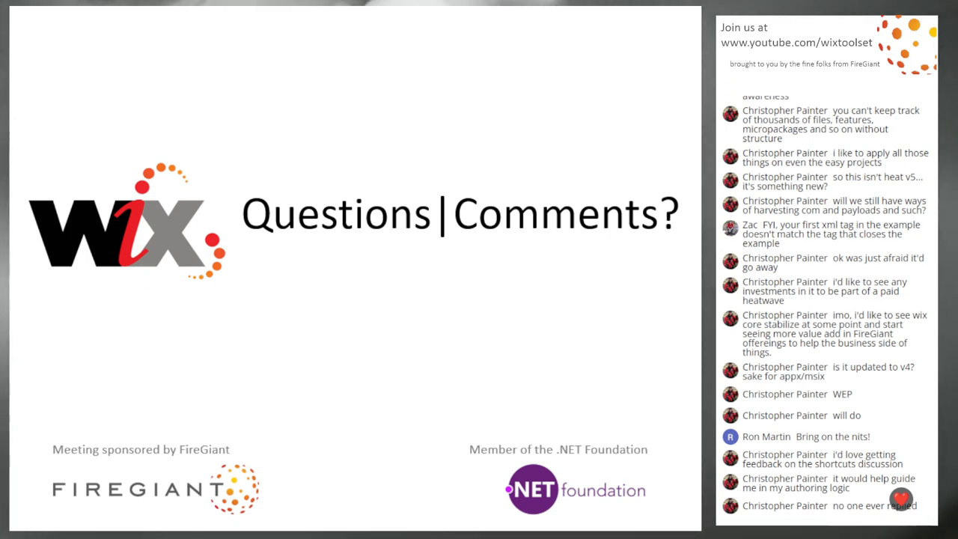
scroll("down", 3)
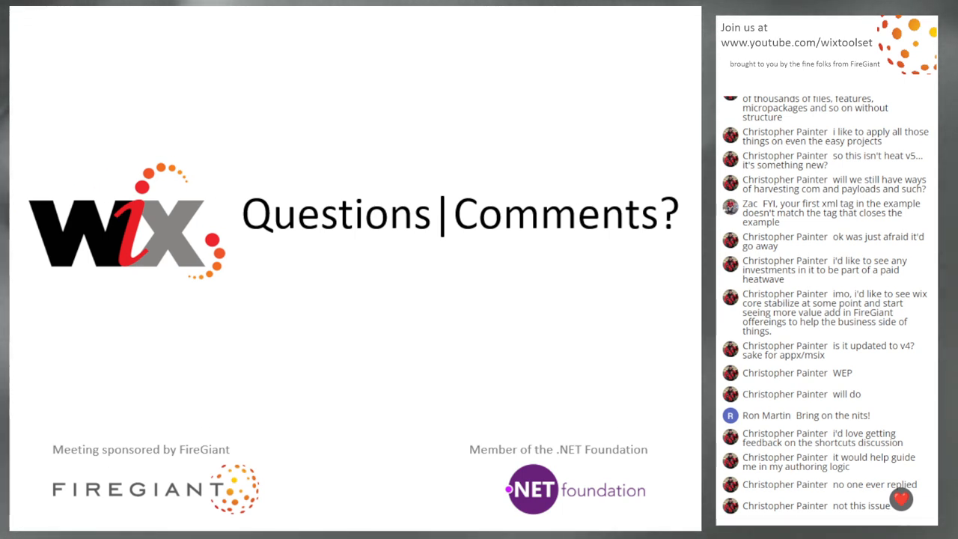
scroll("down", 3)
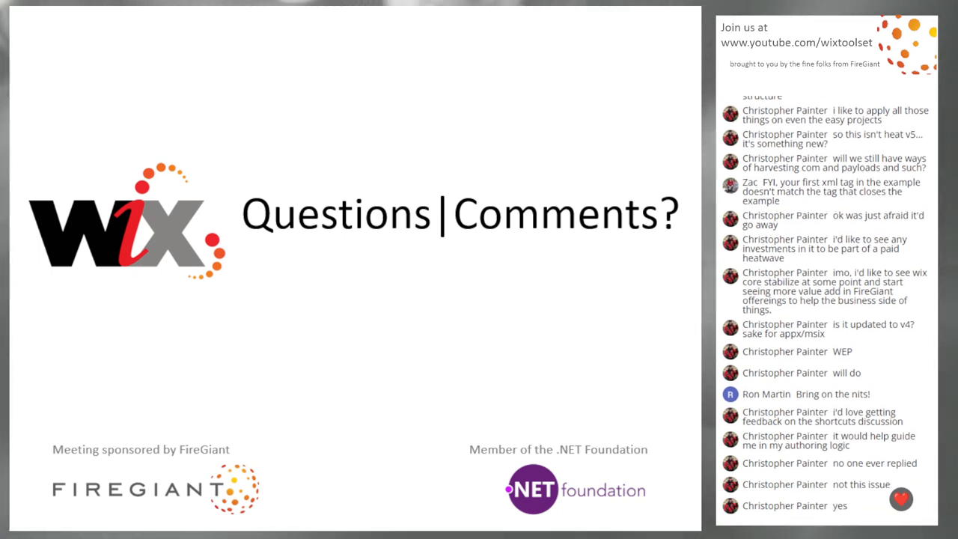
scroll("down", 3)
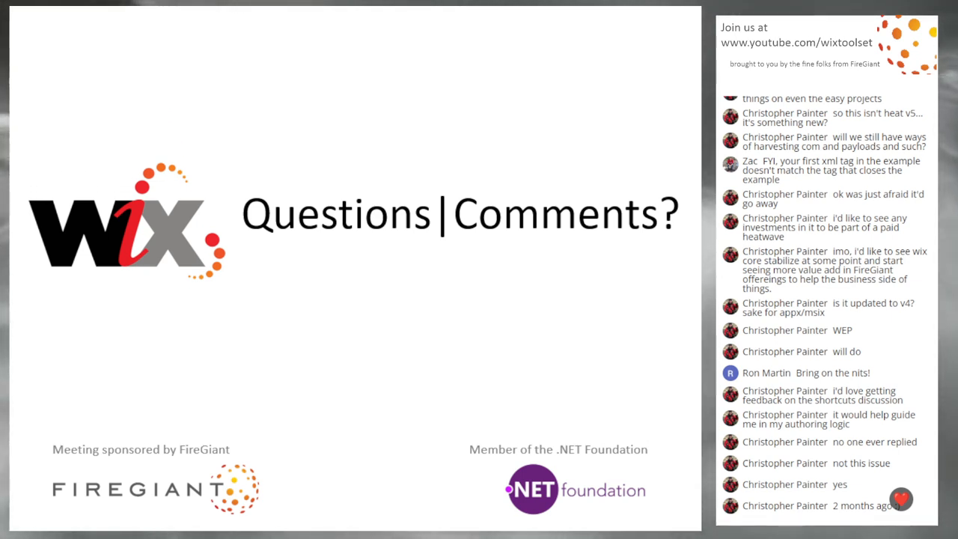
scroll("down", 3)
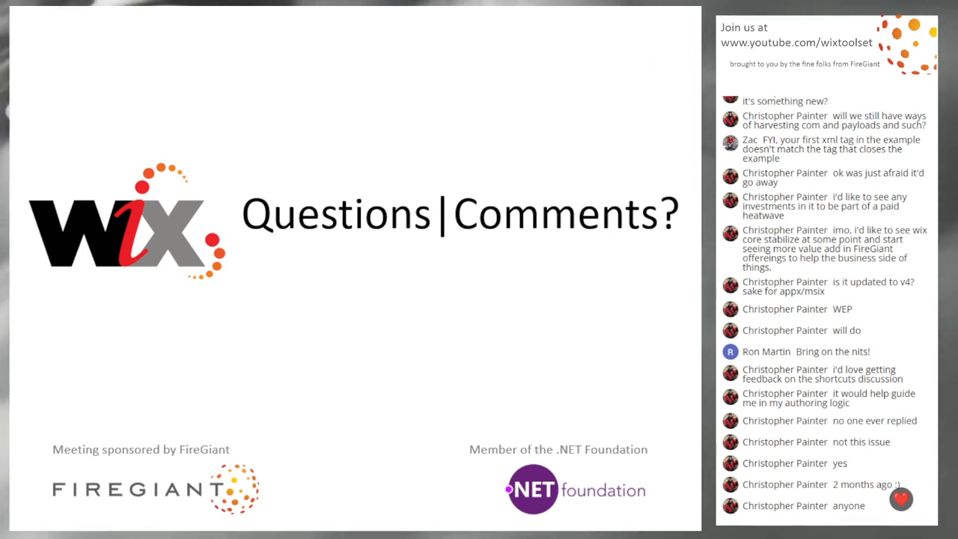